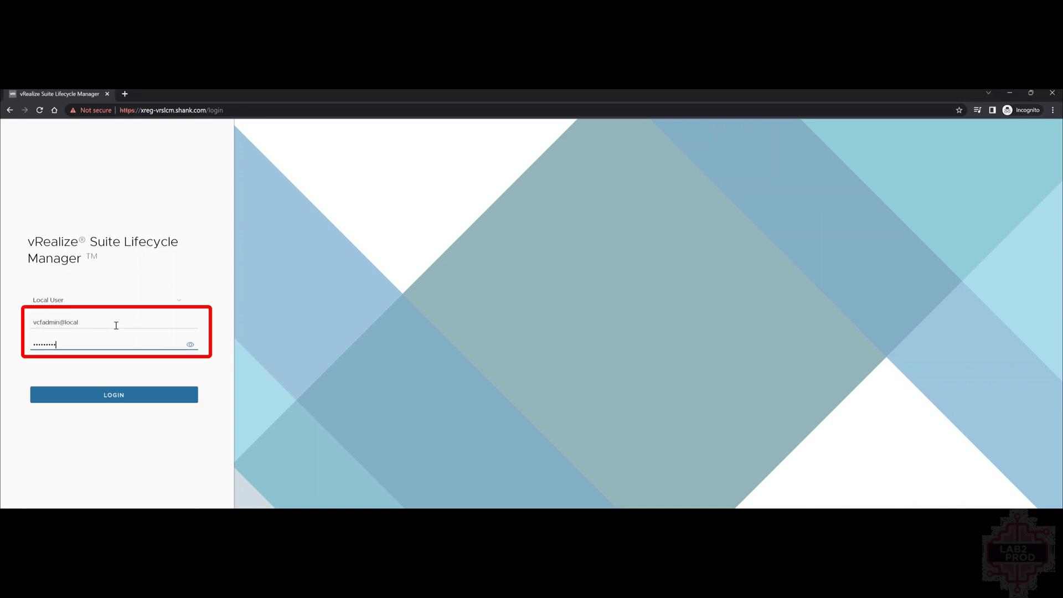
Log in to vRealize Suite Lifecycle Manager with the local admin credentials.
left_click(113, 394)
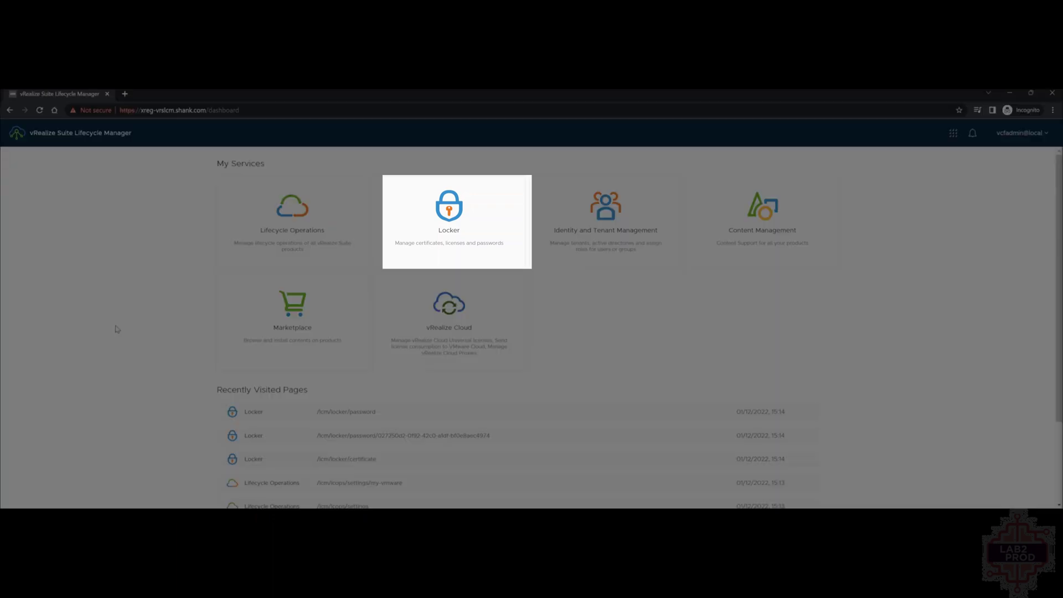
mouse_move(396, 196)
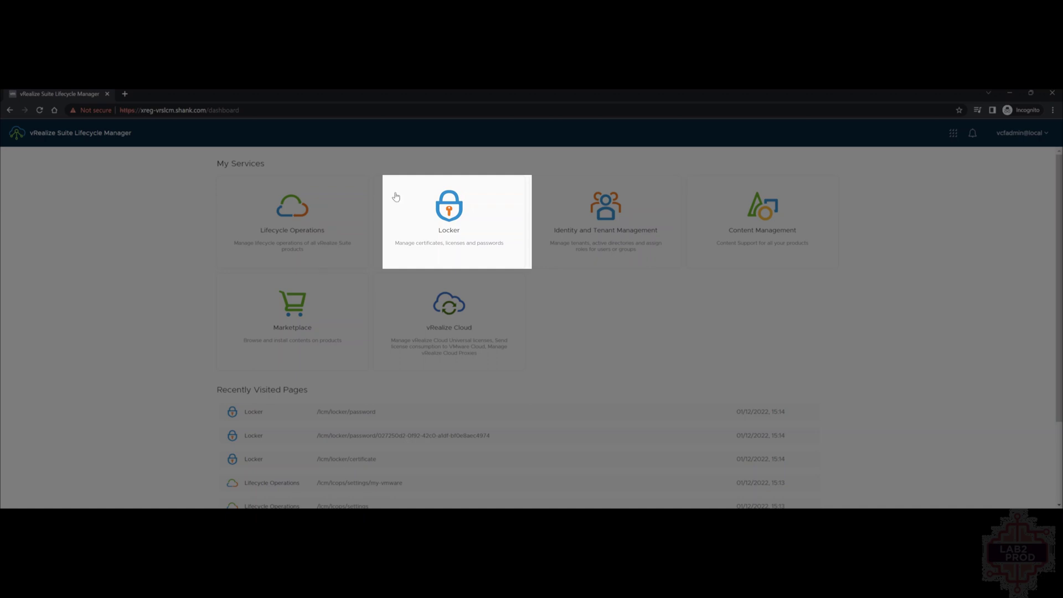
Add a Locker password entry with alias 'binaries', plus its password and username.
left_click(449, 206)
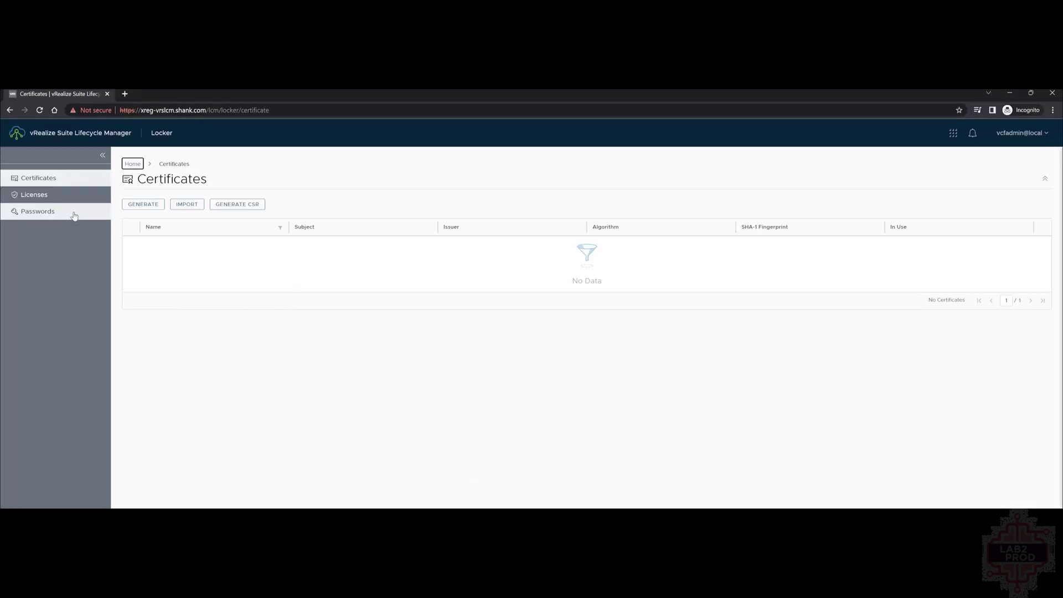
left_click(37, 210)
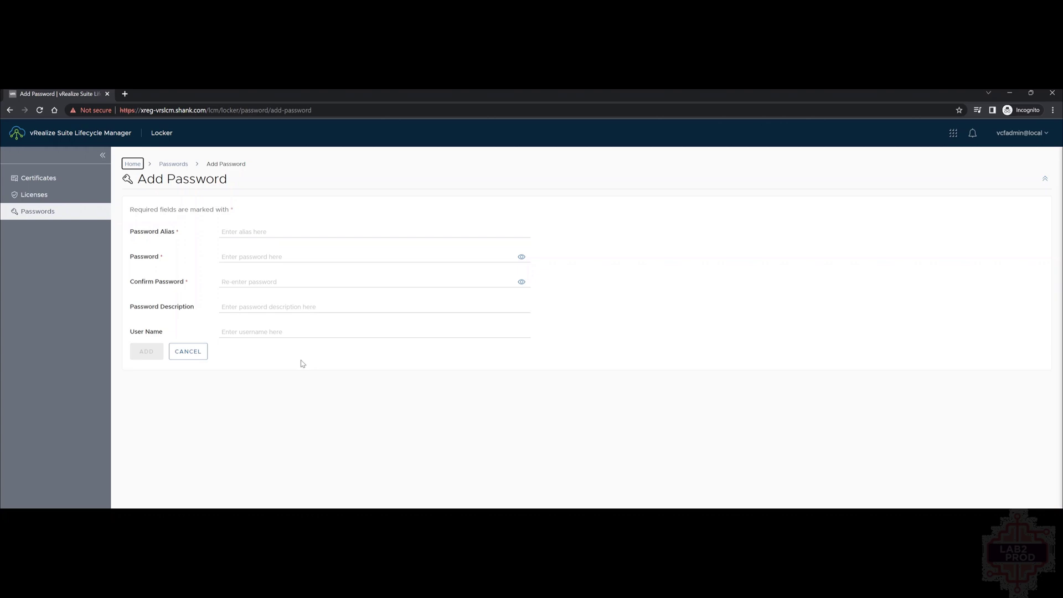
left_click(146, 352)
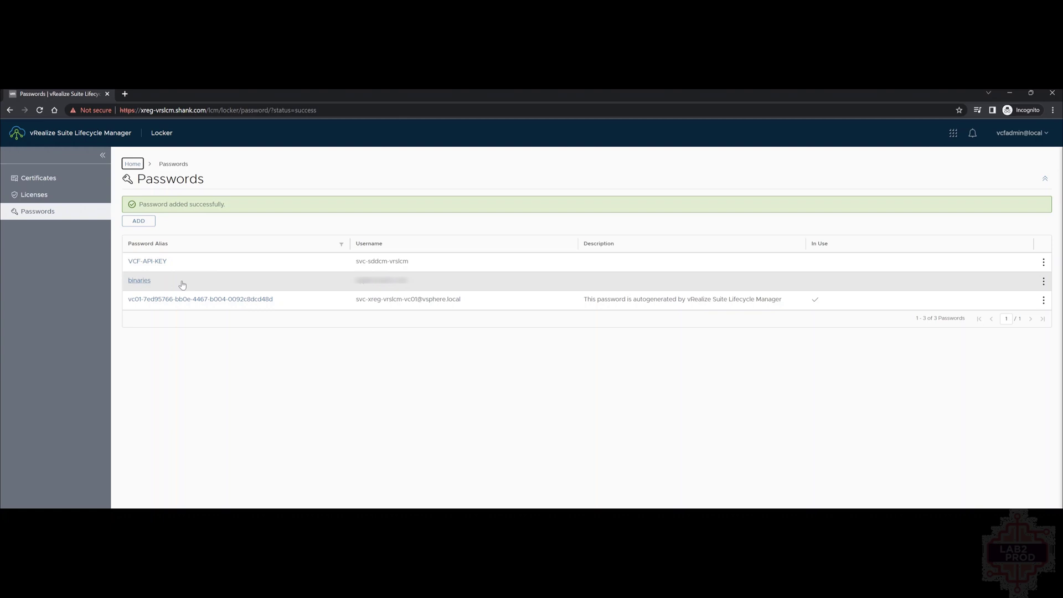
mouse_move(237, 397)
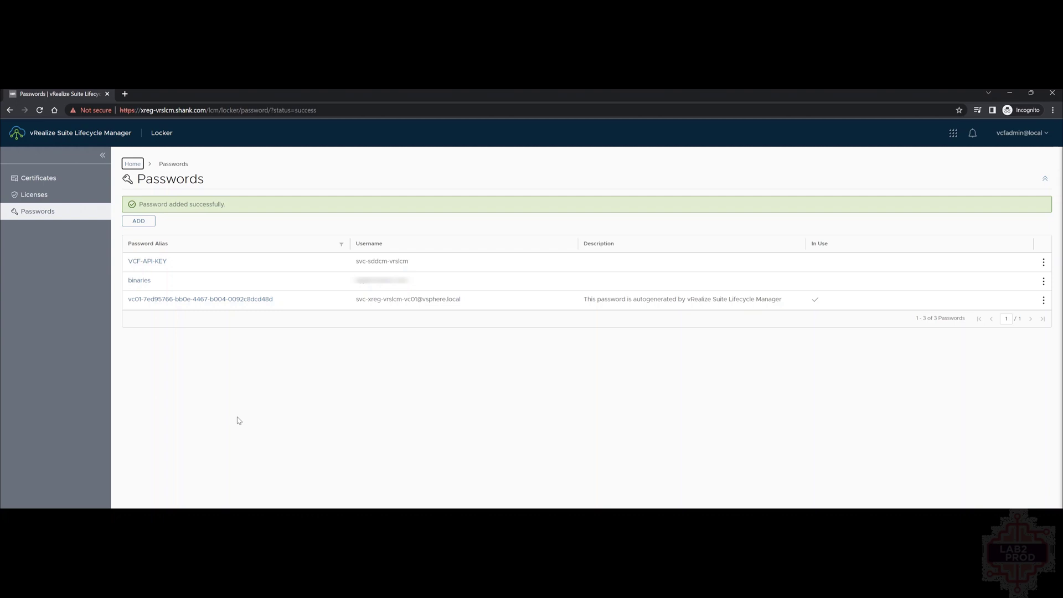
mouse_move(132, 304)
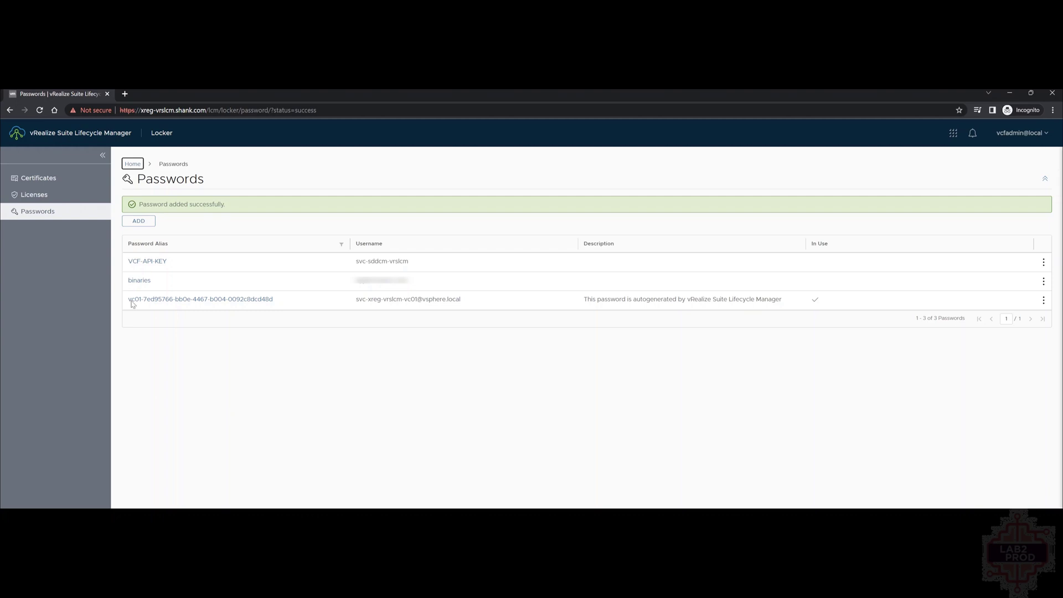
mouse_move(62, 142)
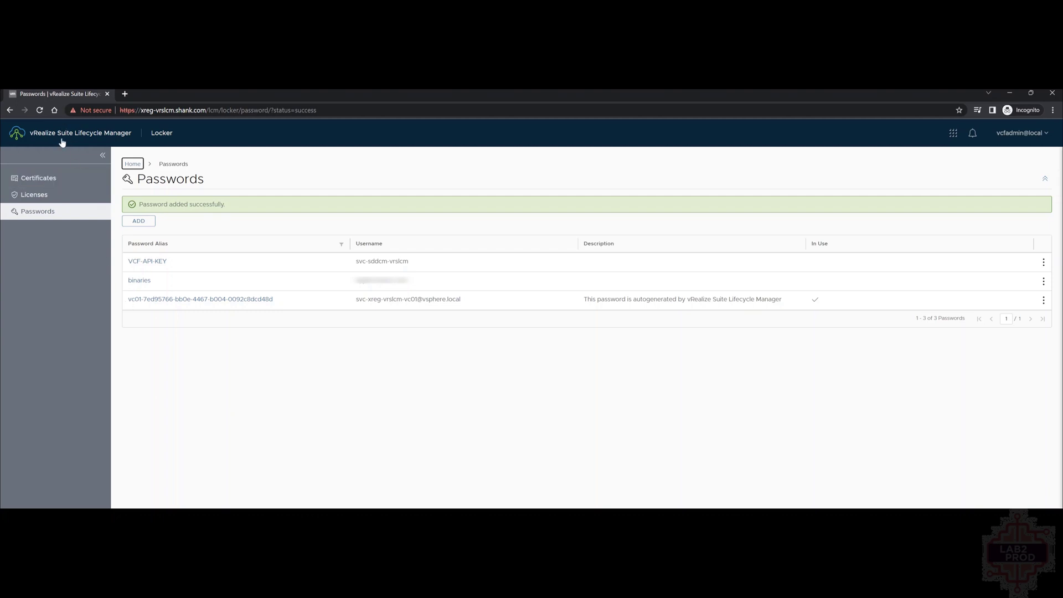
Add a My VMware account using the binaries credential, validating it before adding.
left_click(79, 133)
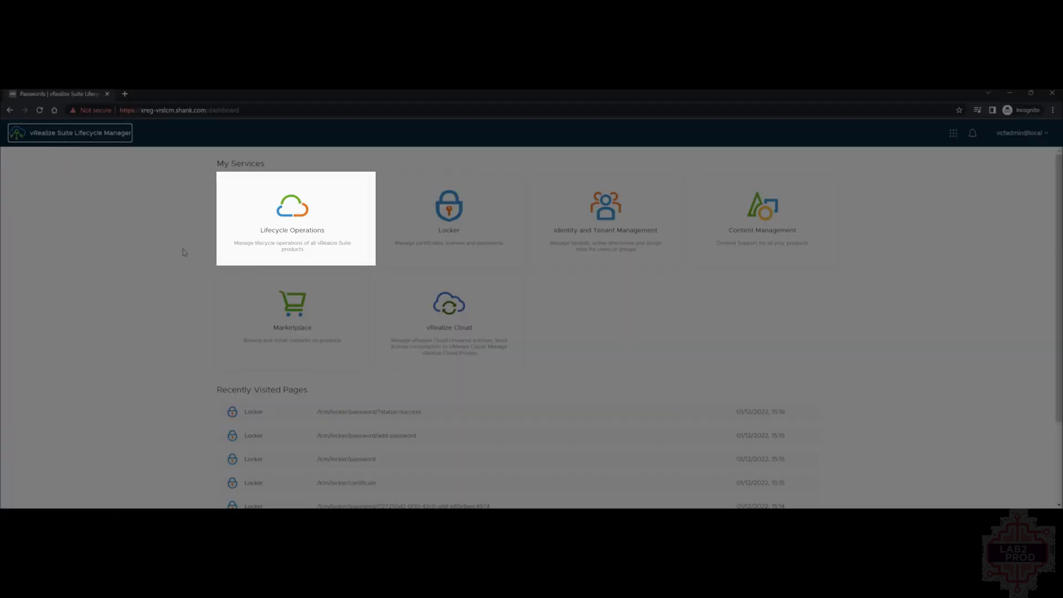
mouse_move(265, 257)
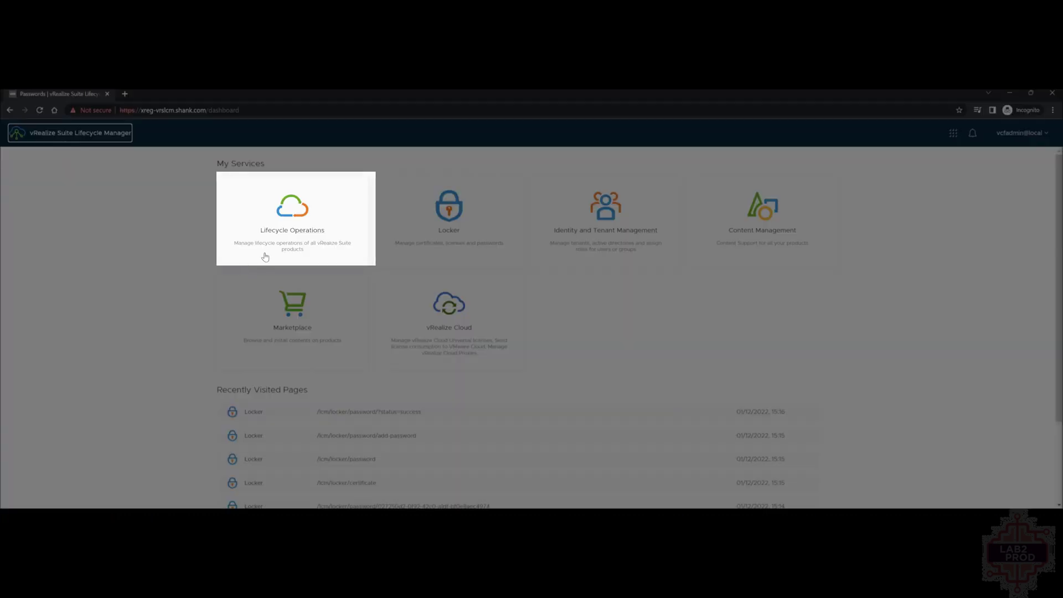
left_click(292, 218)
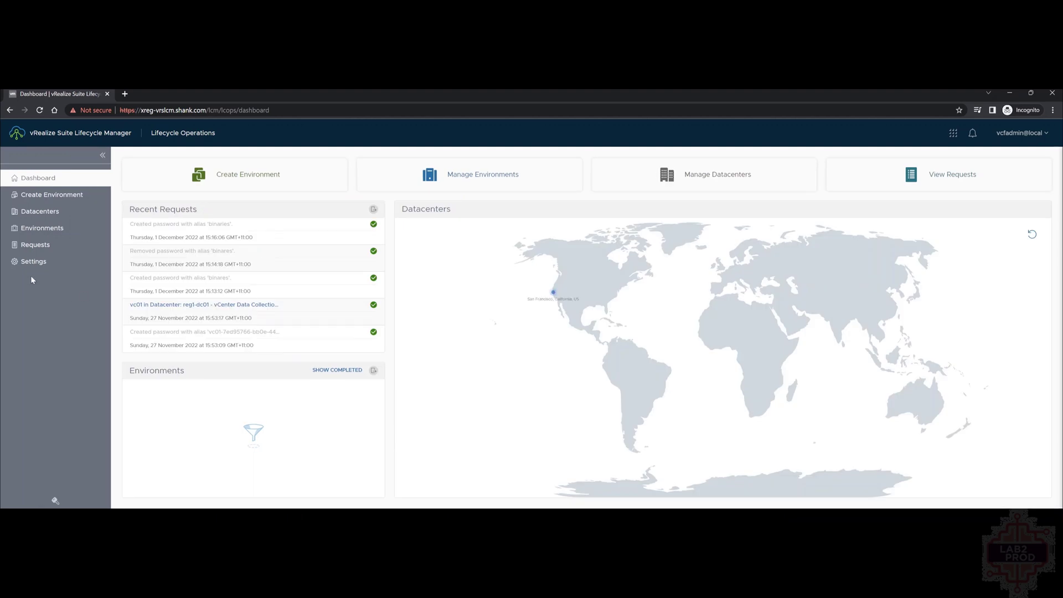
left_click(33, 260)
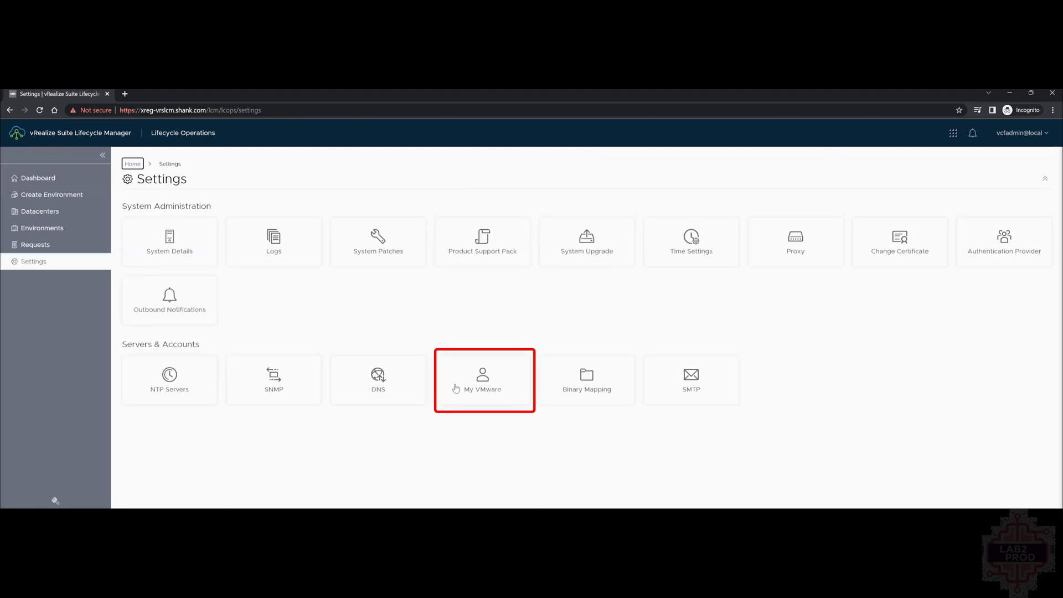
left_click(483, 379)
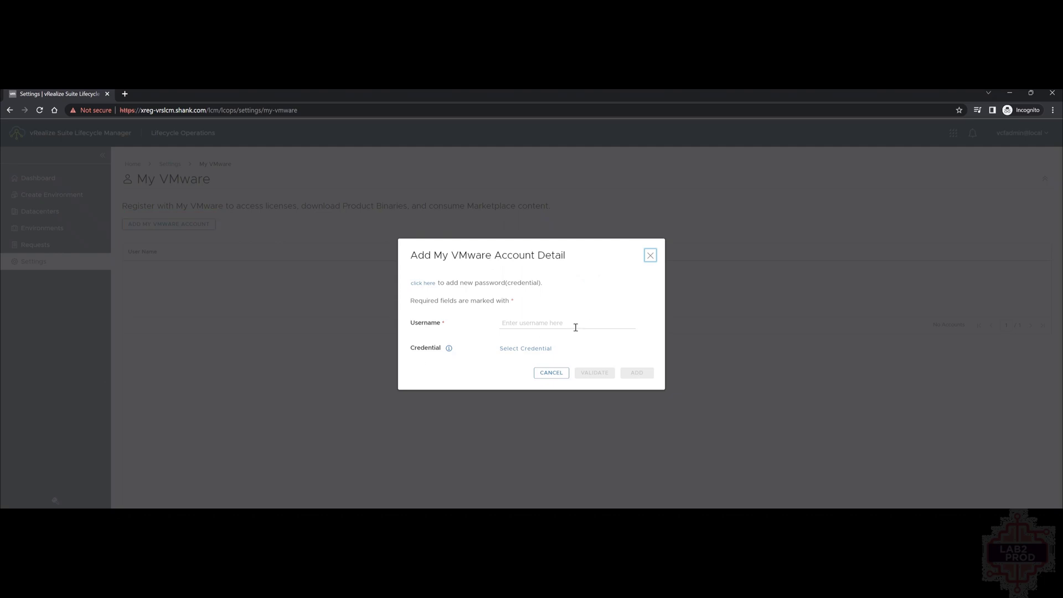
left_click(592, 372)
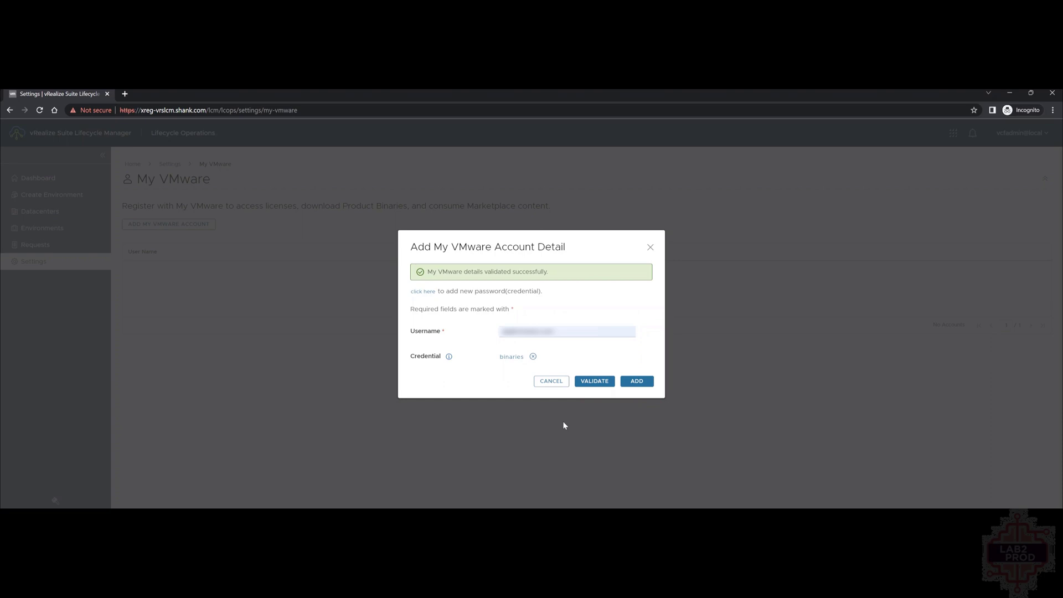
left_click(635, 380)
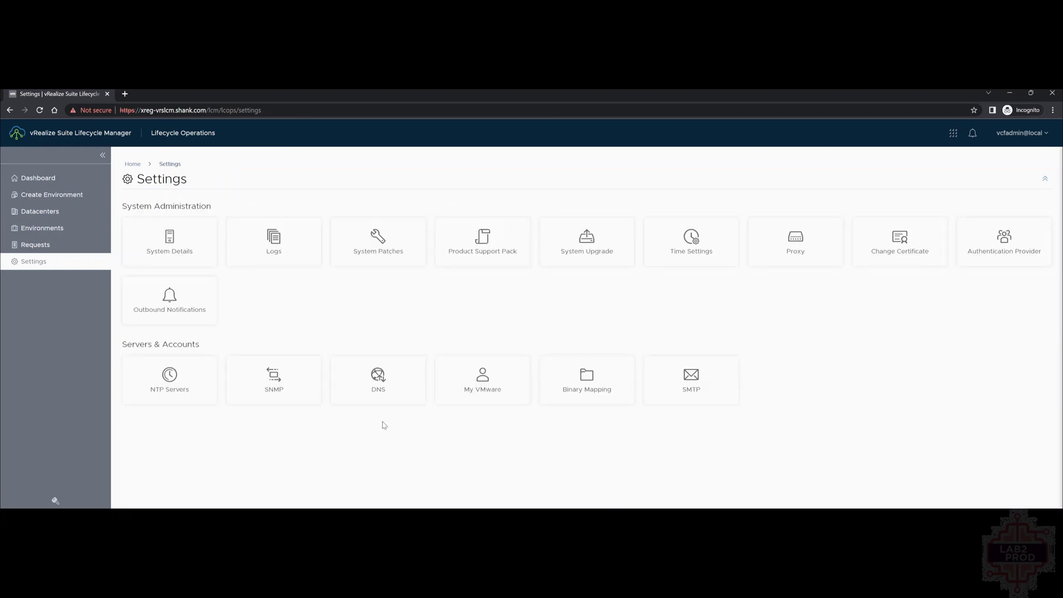
Discover My VMware binaries and add the VMware Identity Manager 3.3.6 Install binary.
left_click(586, 379)
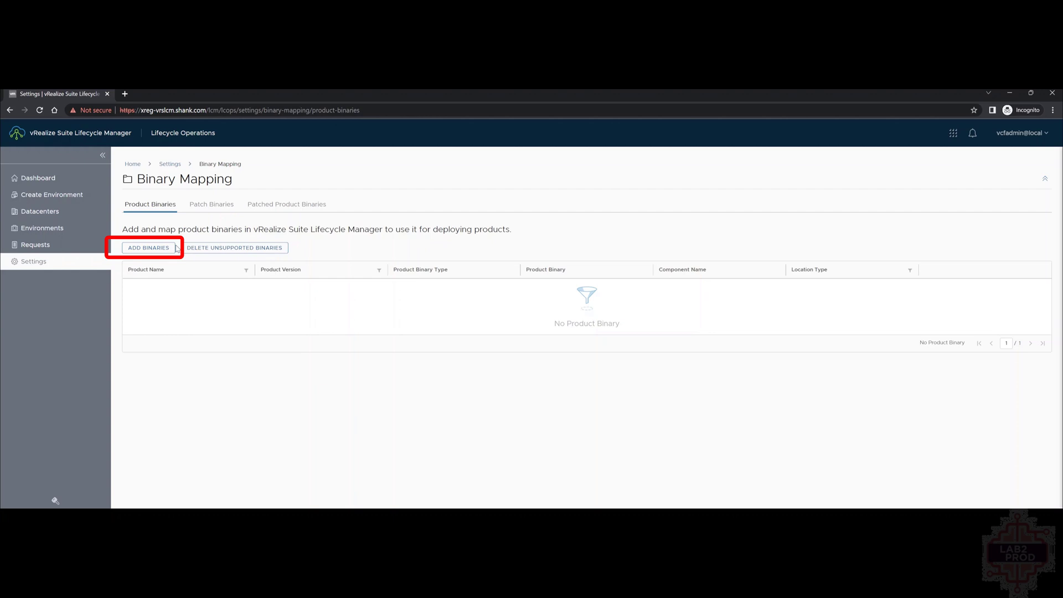
left_click(148, 248)
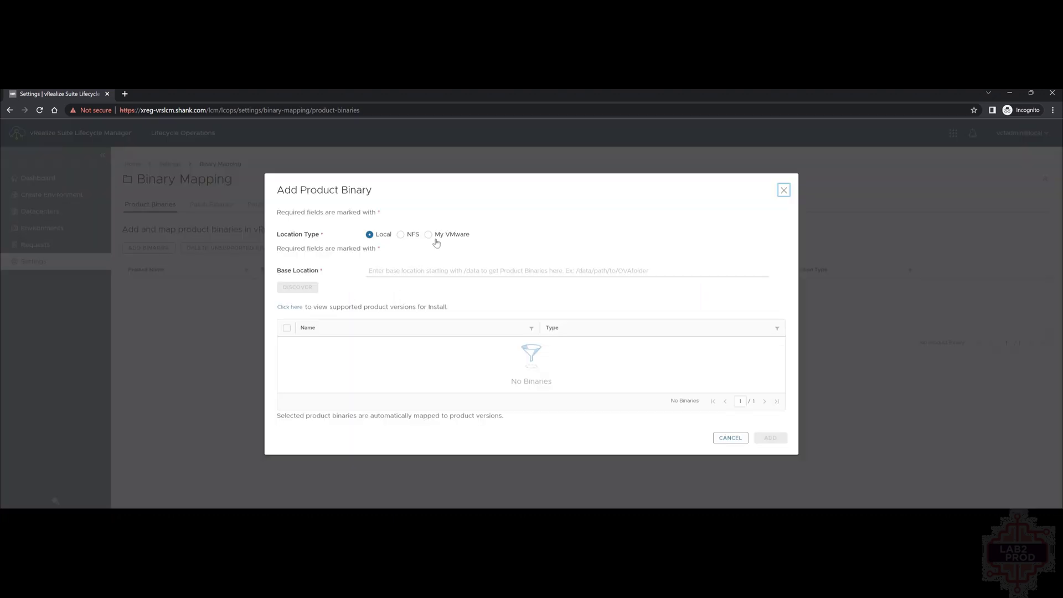
left_click(429, 233)
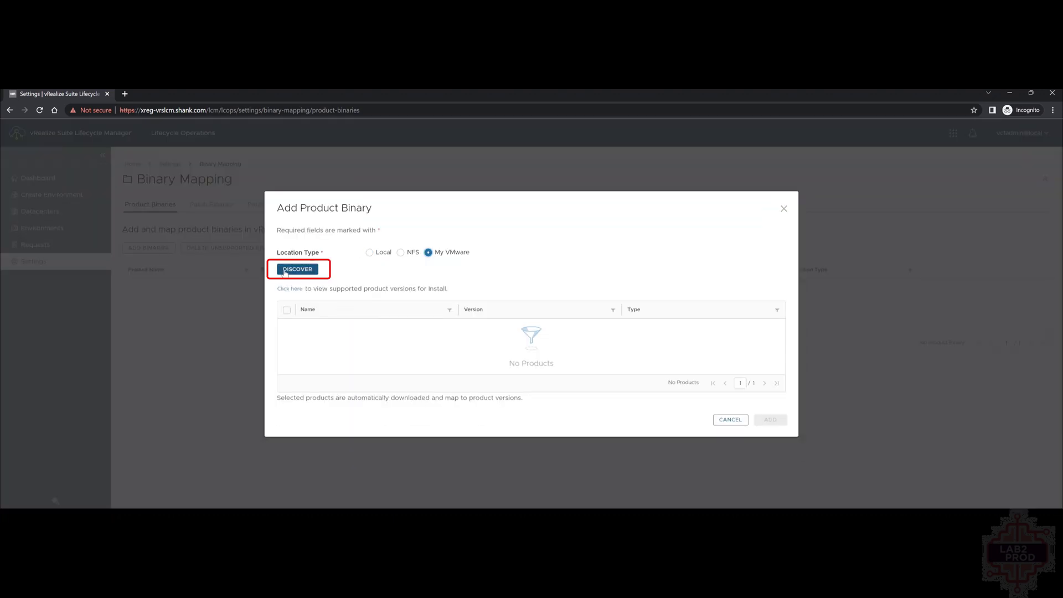
left_click(296, 268)
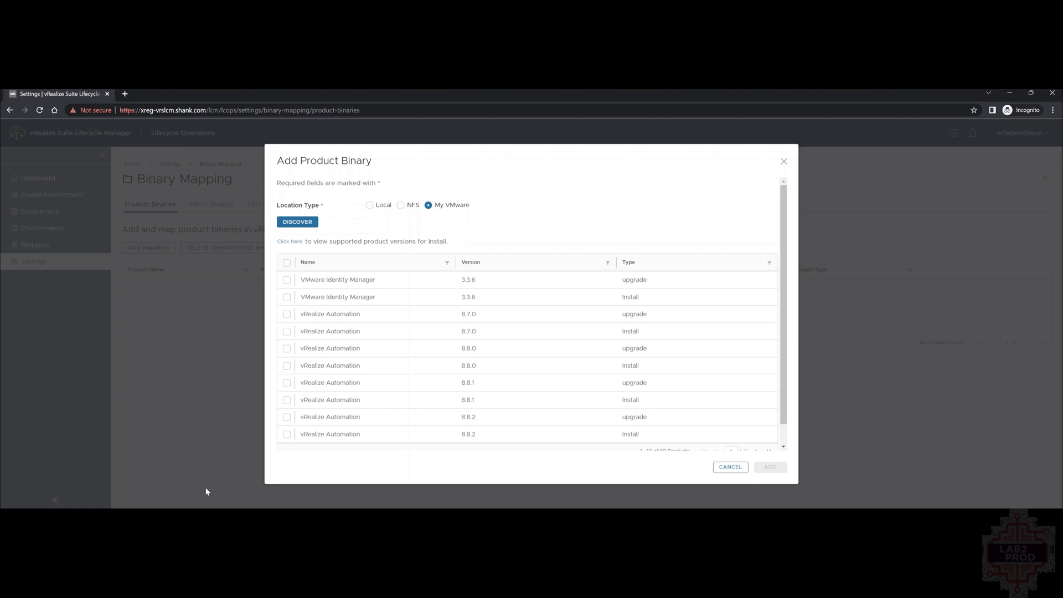
left_click(286, 297)
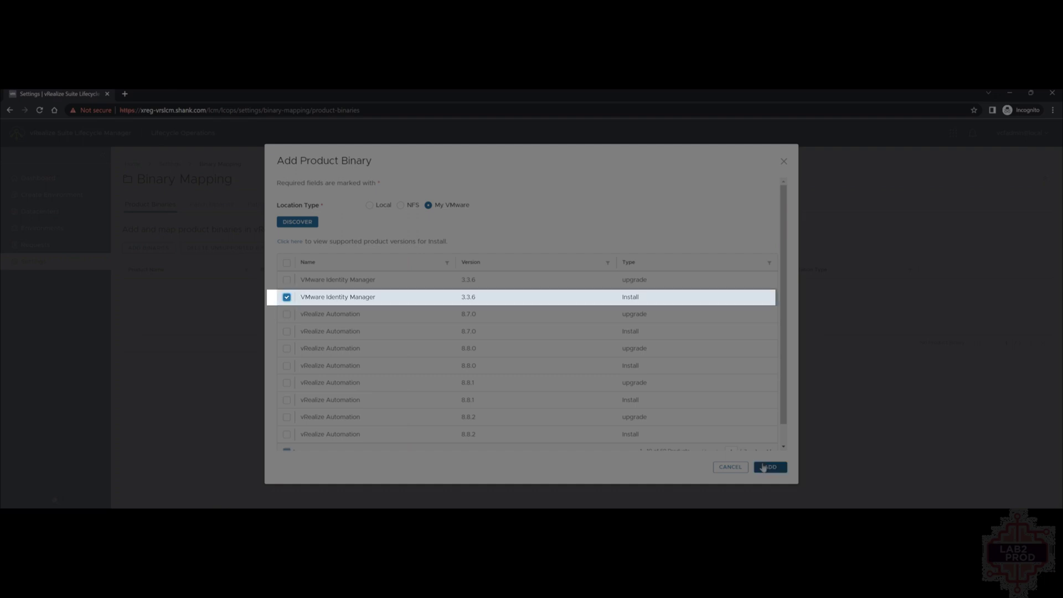
left_click(770, 467)
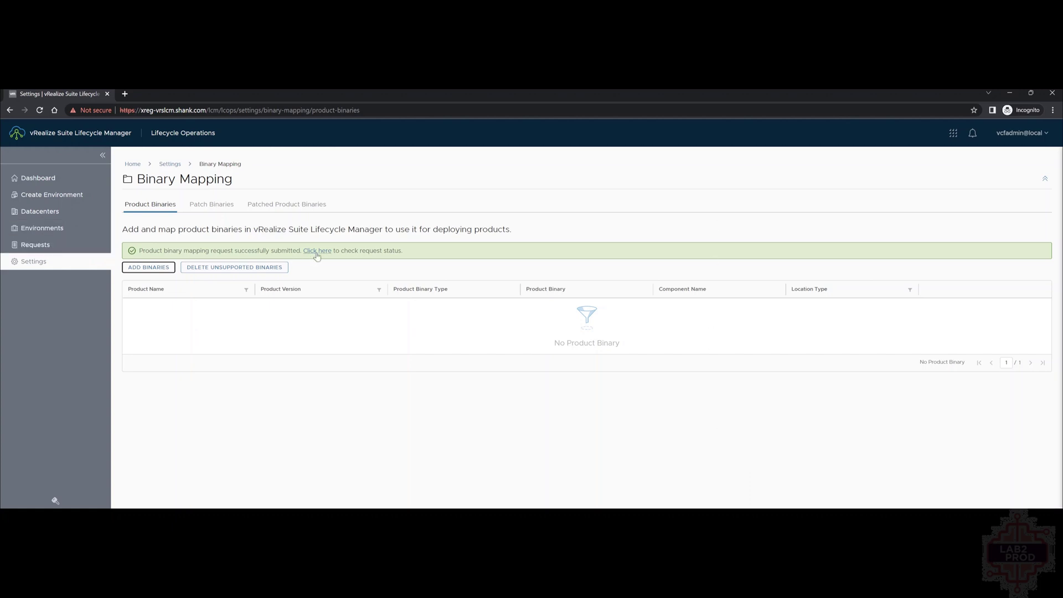
mouse_move(195, 263)
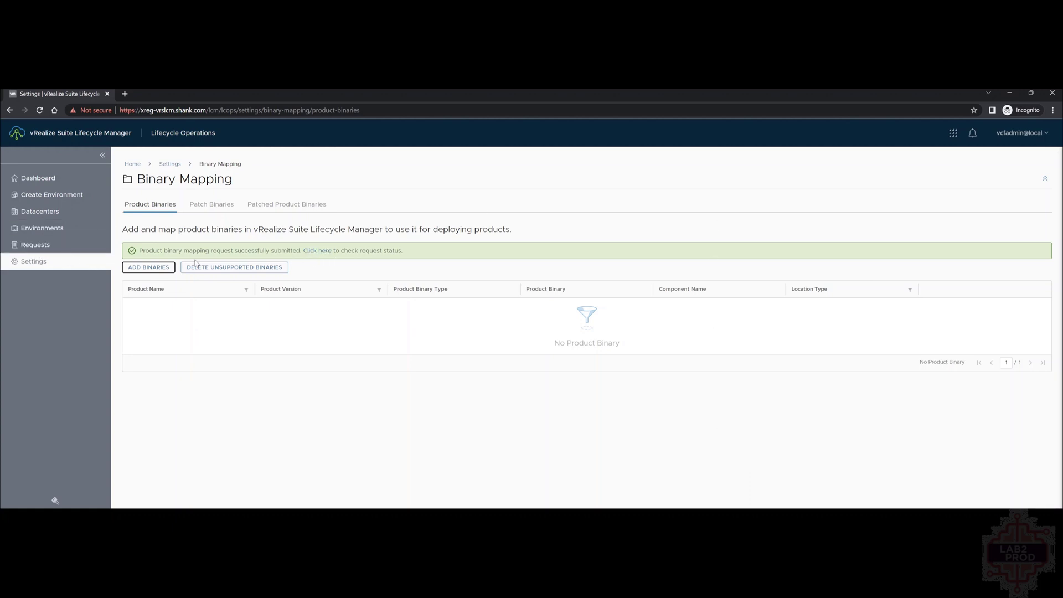
View the successful binary download request details via the success banner link.
left_click(316, 250)
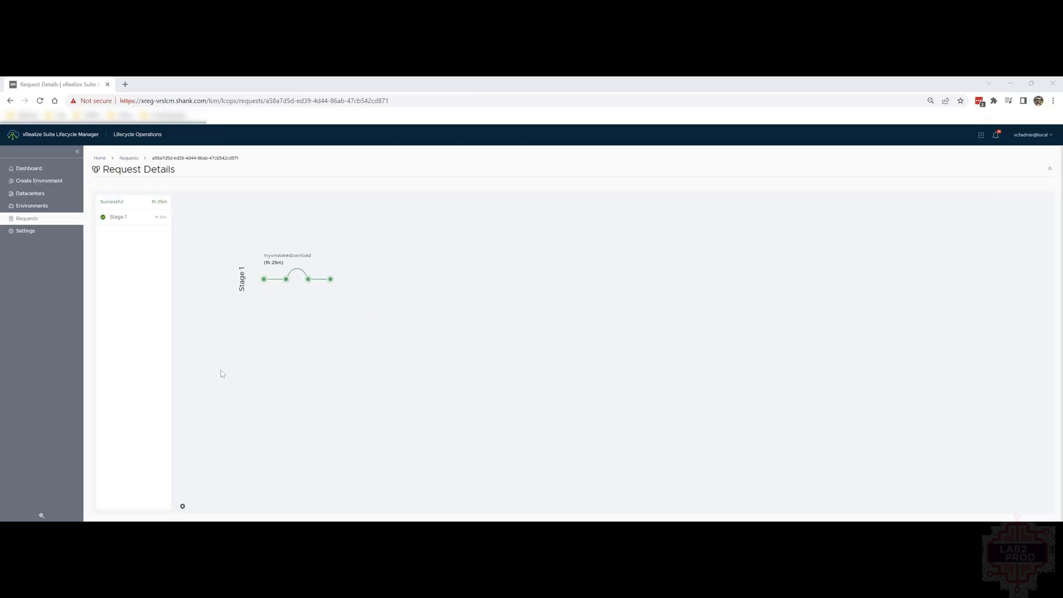
mouse_move(38, 181)
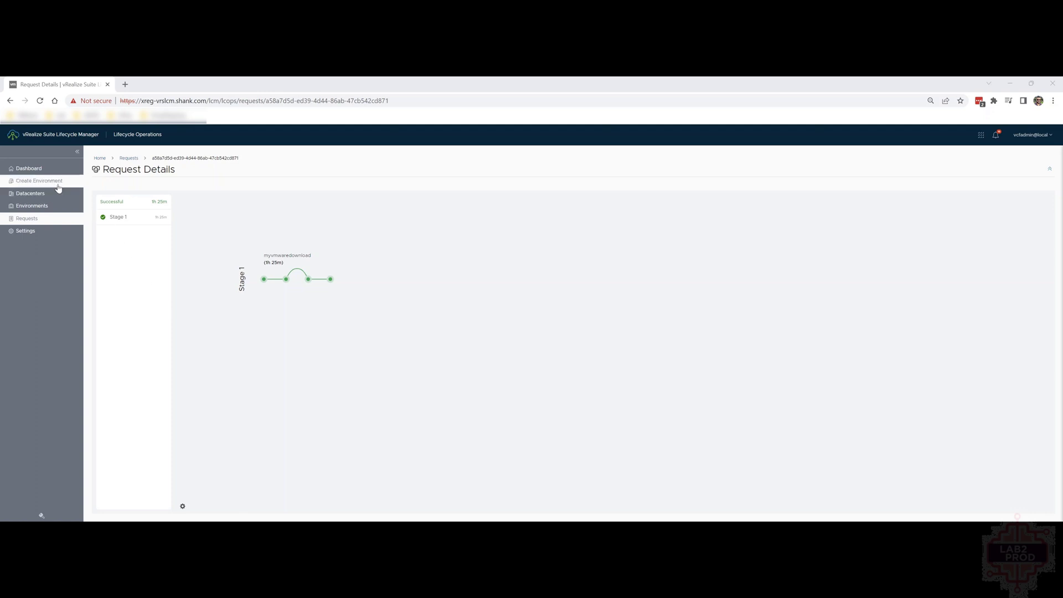
Create a new environment with Identity Manager enabled, a default password and a datacenter.
left_click(39, 180)
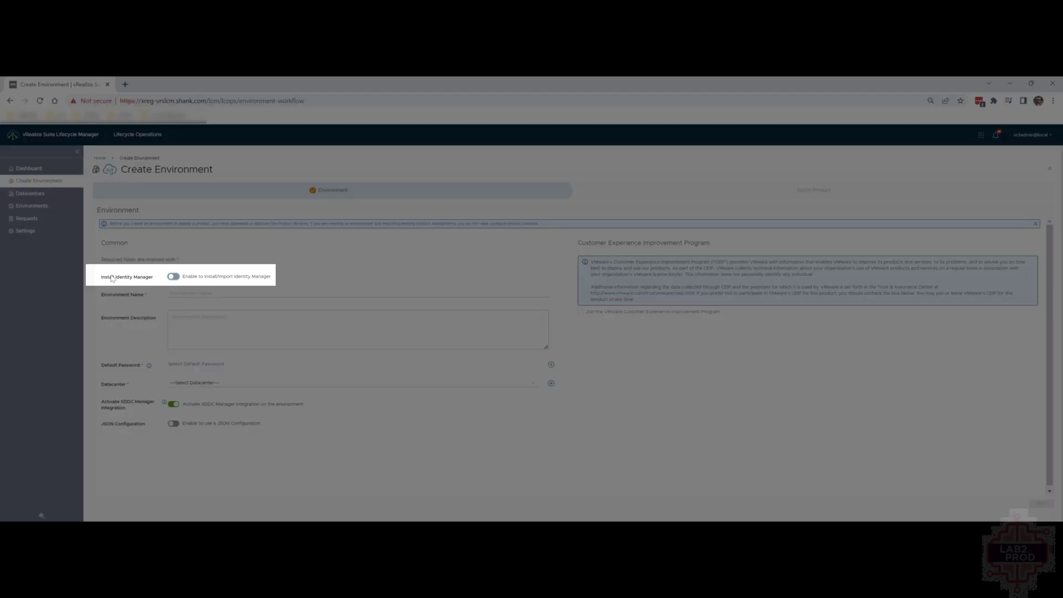
left_click(173, 275)
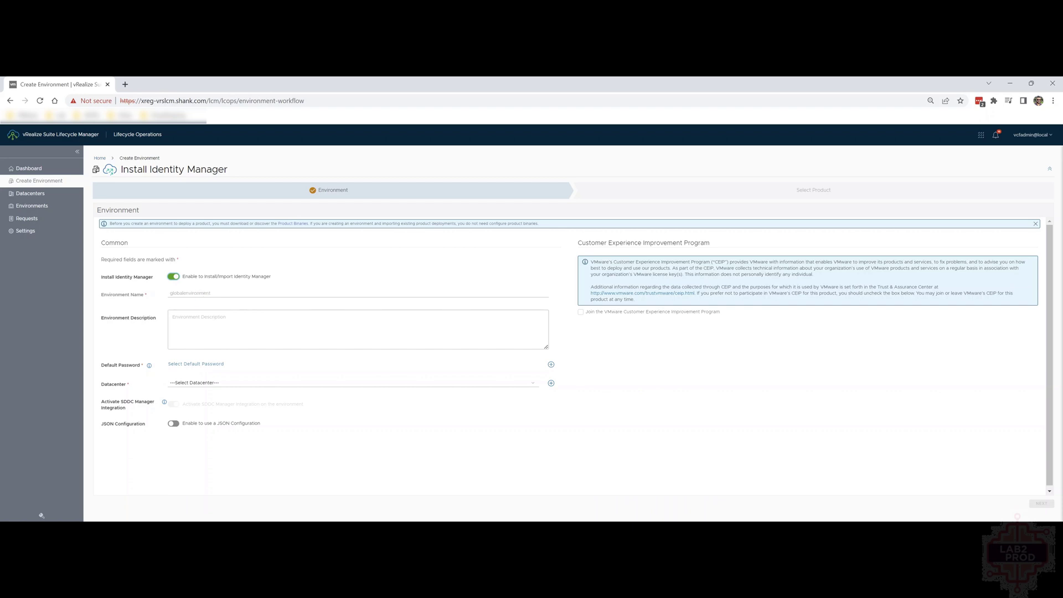
mouse_move(196, 364)
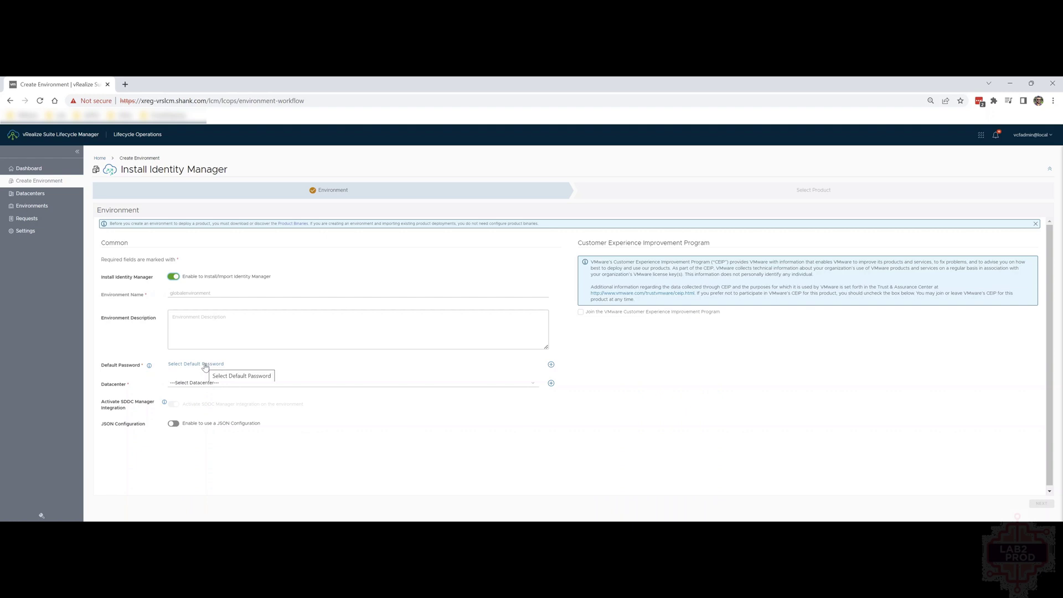
left_click(195, 365)
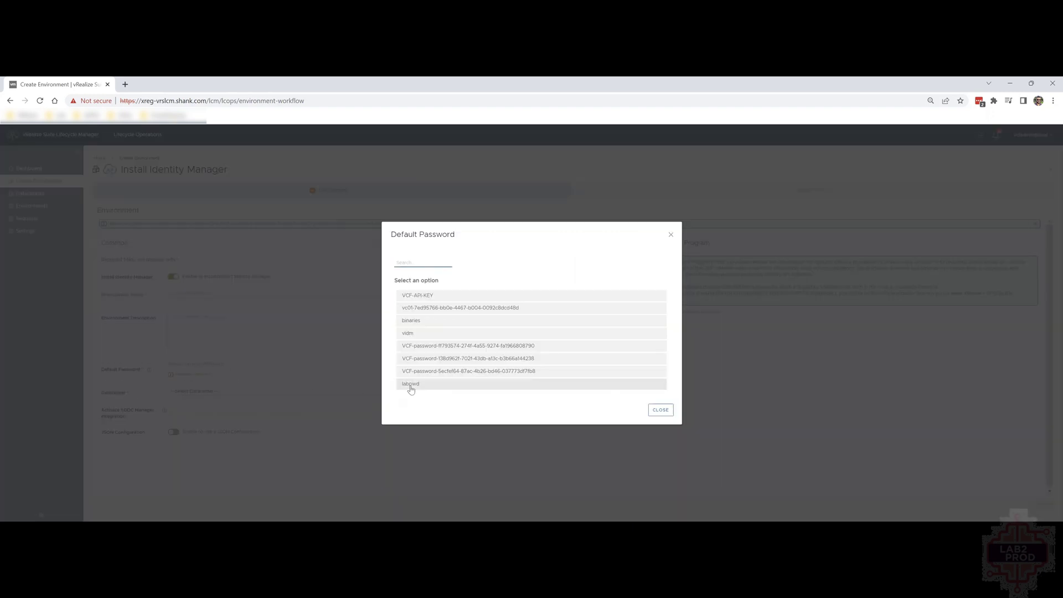
left_click(411, 383)
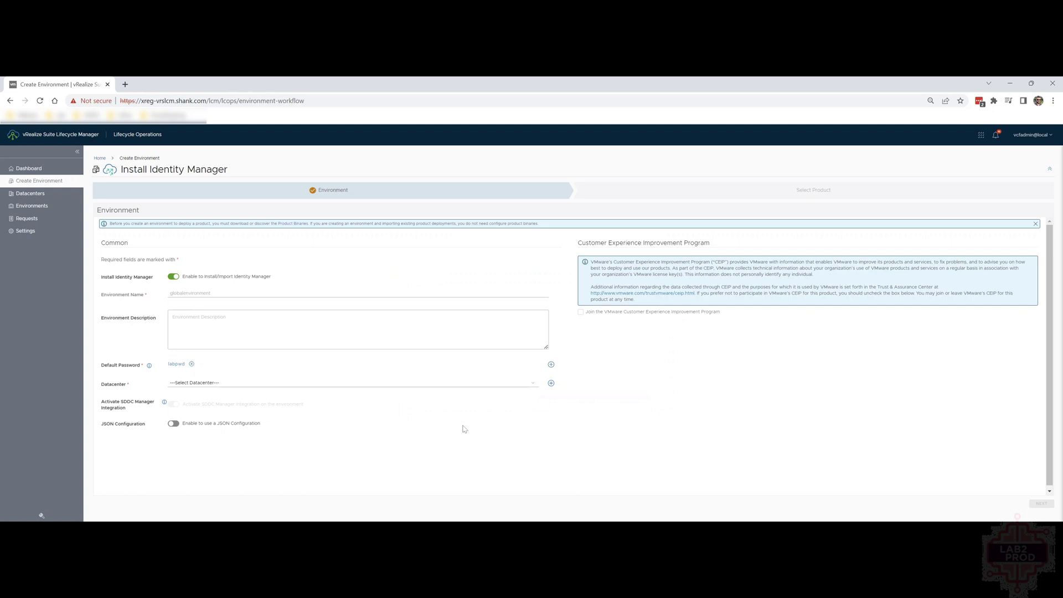
mouse_move(445, 419)
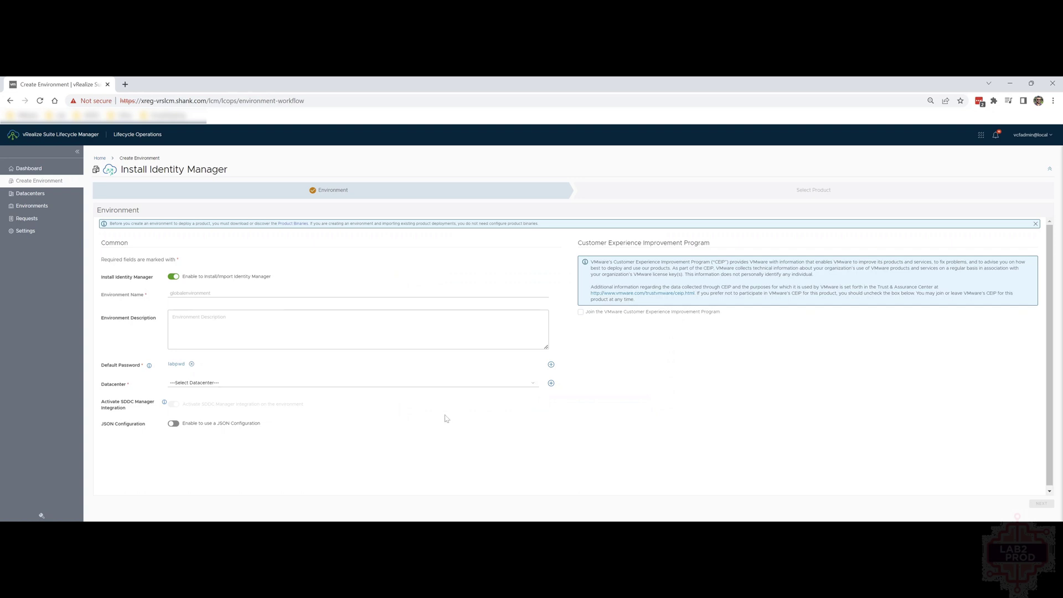
left_click(353, 382)
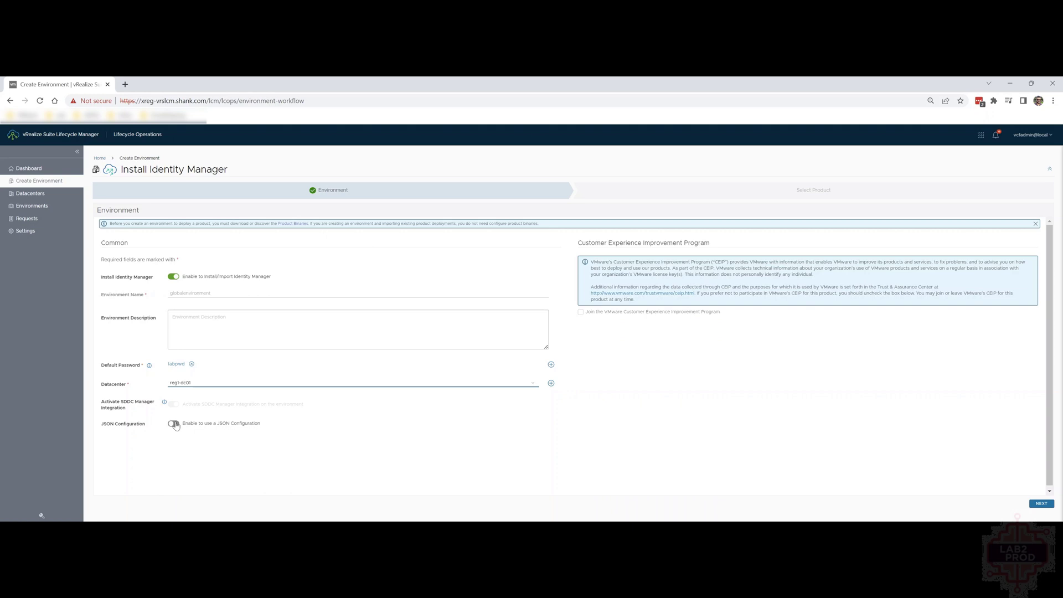
left_click(1041, 504)
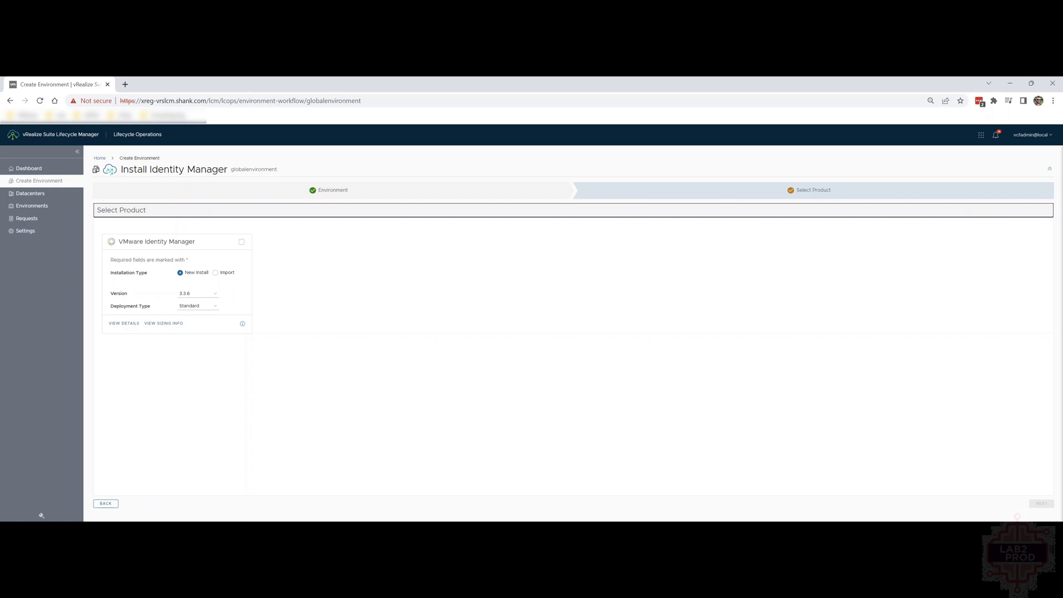
Select VMware Identity Manager 3.3.6 as New Install with Cluster deployment type.
left_click(242, 241)
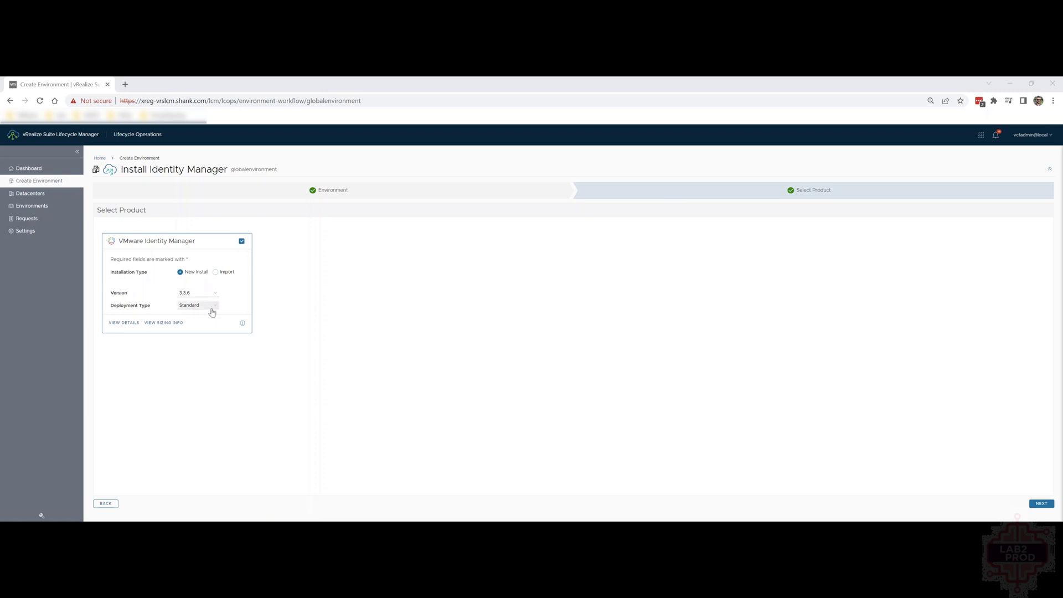
left_click(197, 305)
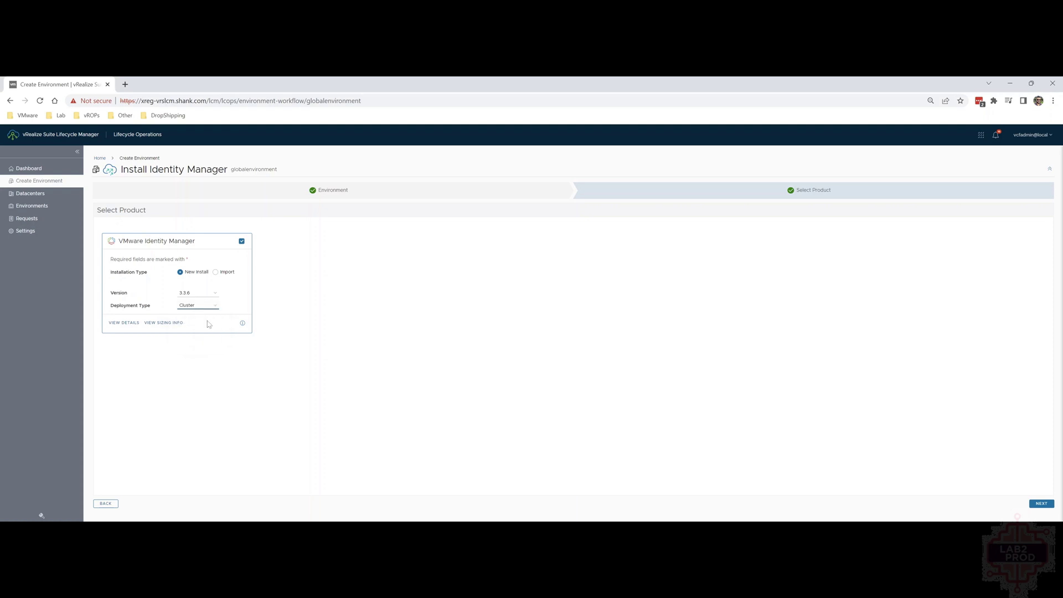
mouse_move(190, 324)
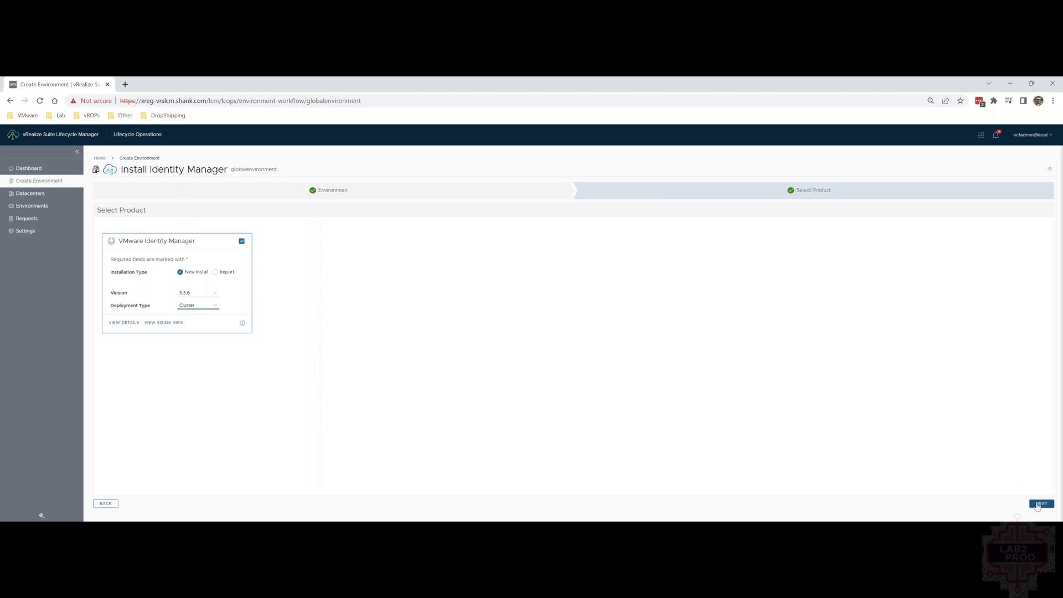
Pass the EULA, cancel certificate generation, and use the vidmnew certificate.
left_click(1041, 503)
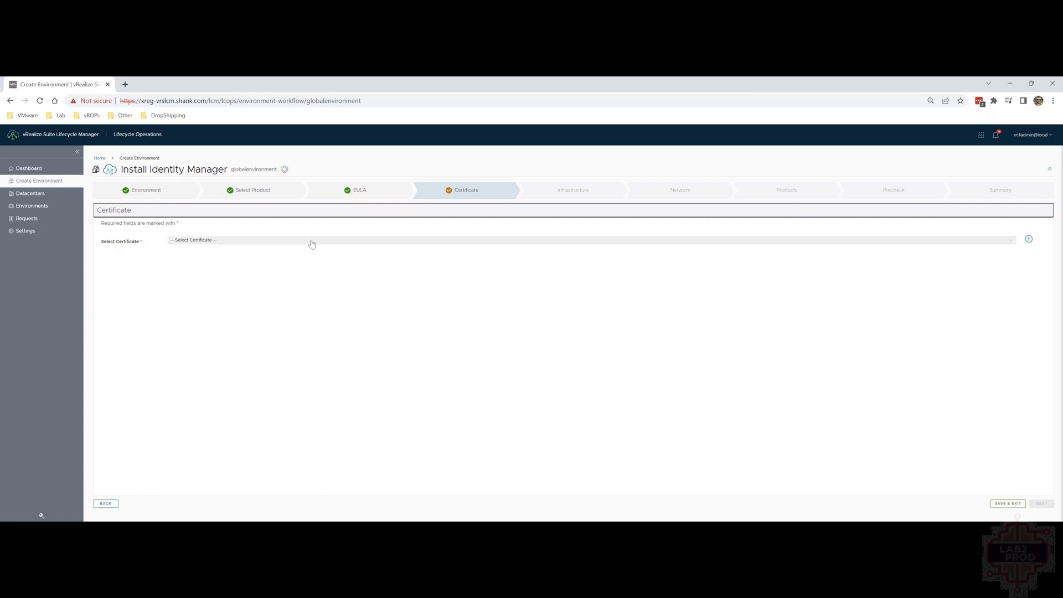
mouse_move(306, 244)
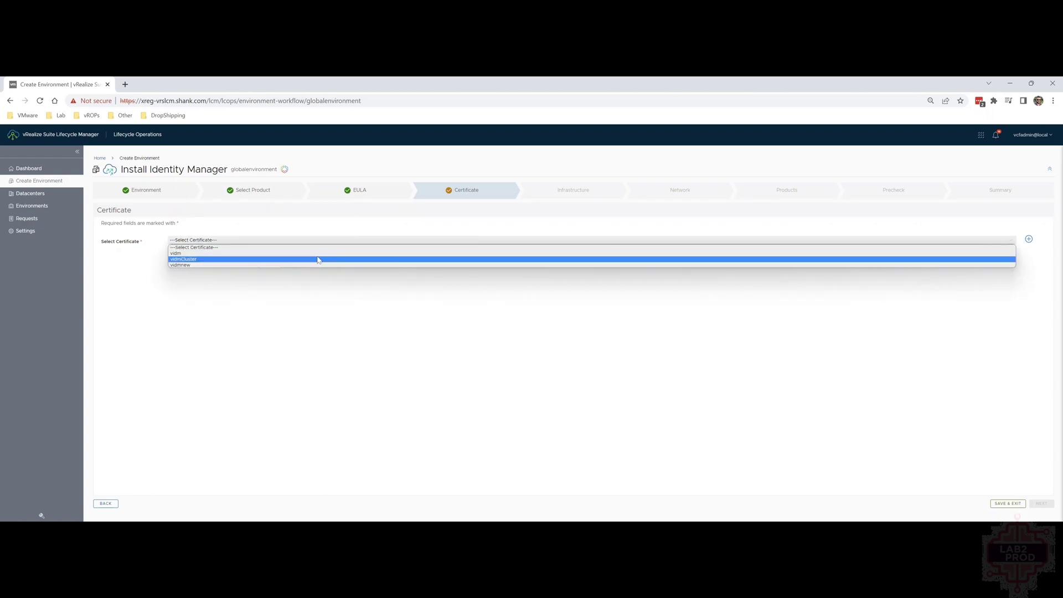
left_click(193, 239)
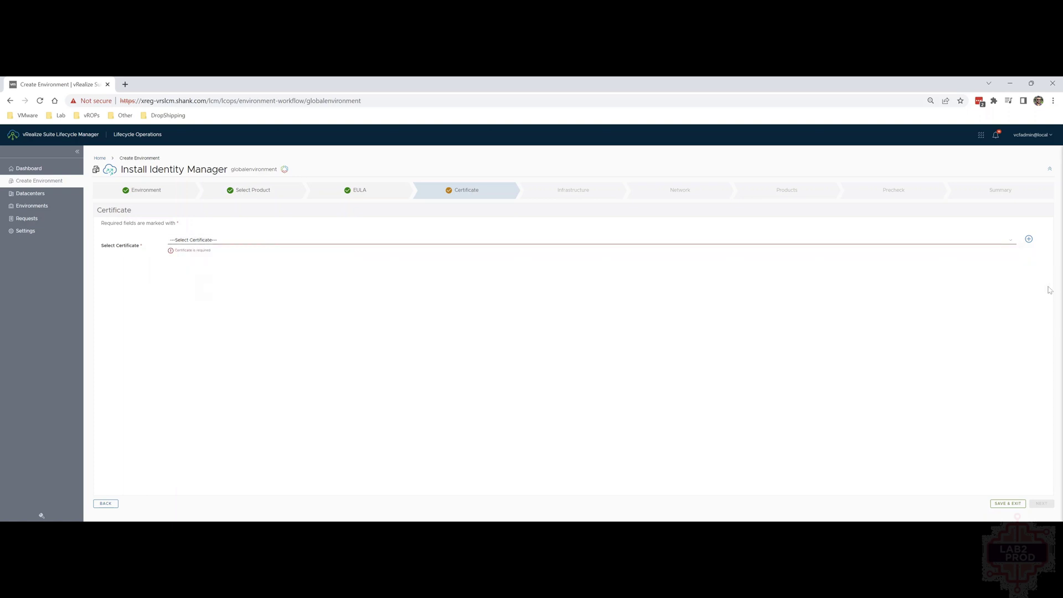
left_click(1029, 239)
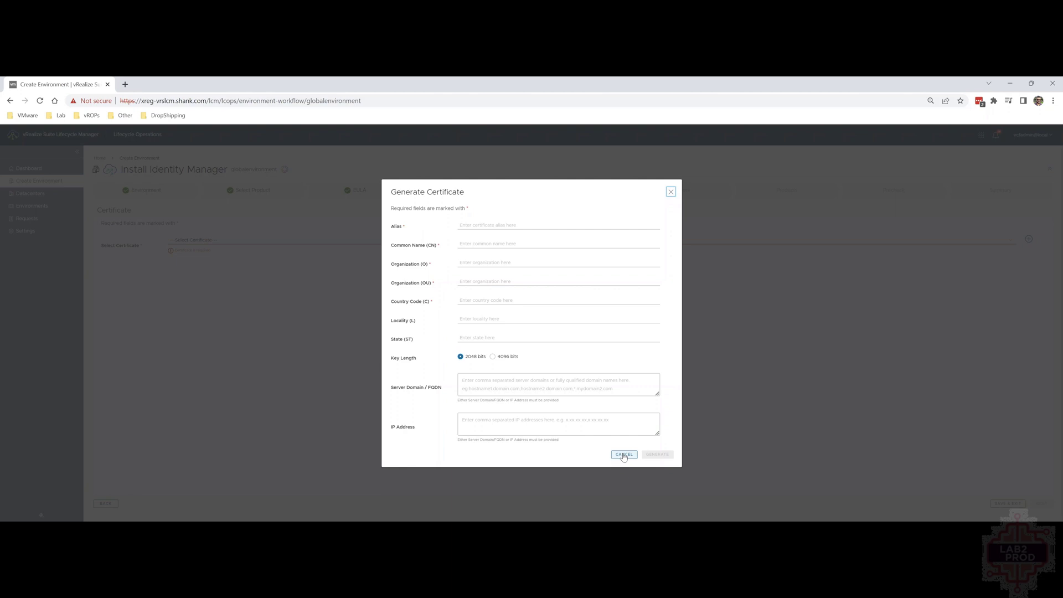
left_click(623, 454)
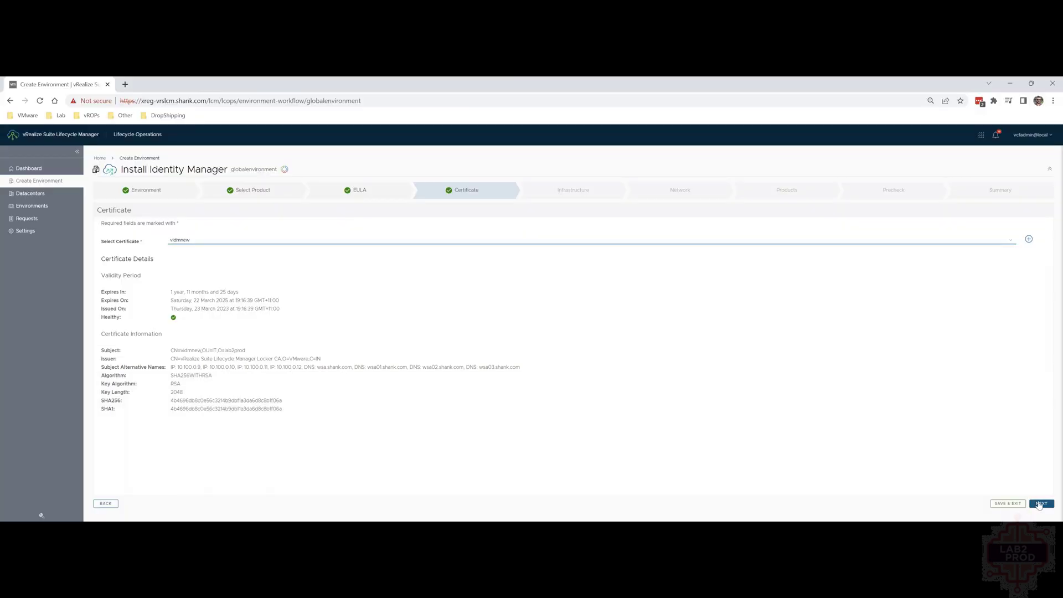
left_click(1041, 503)
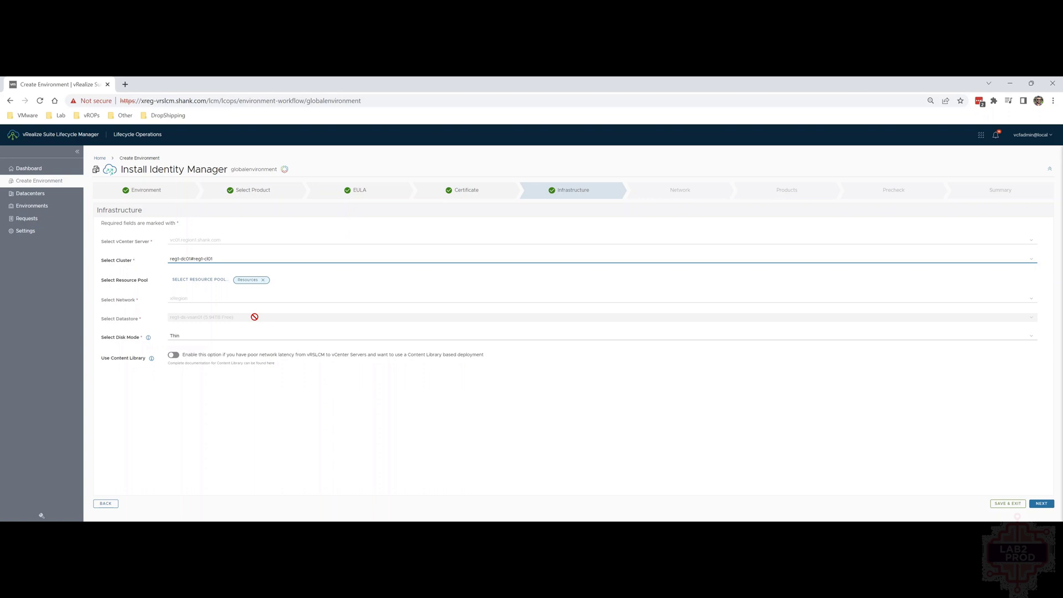
mouse_move(245, 332)
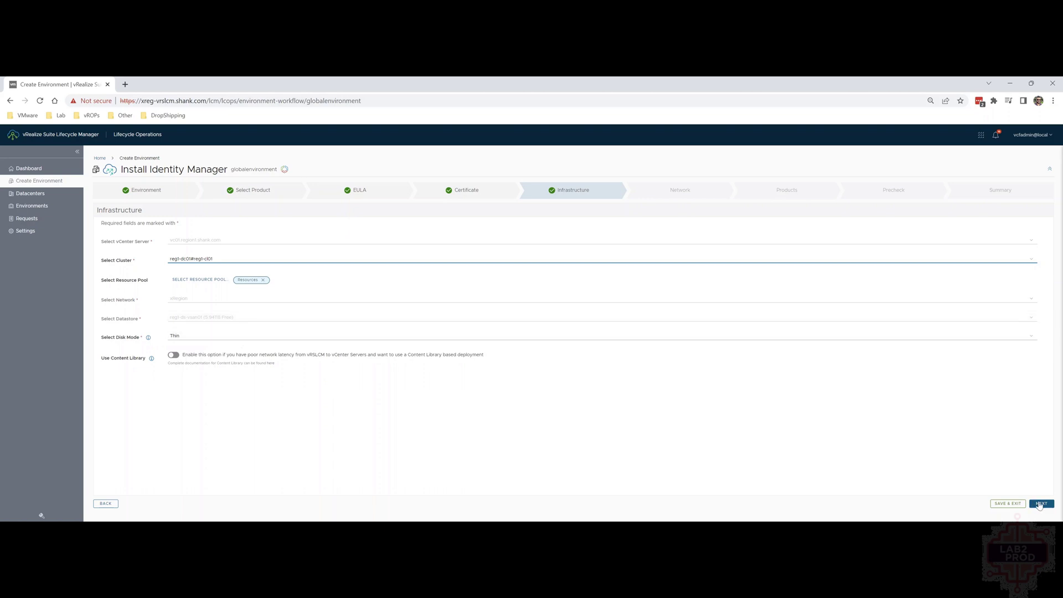
Accept the Infrastructure and Network settings, including the DNS server, unchanged.
left_click(1041, 503)
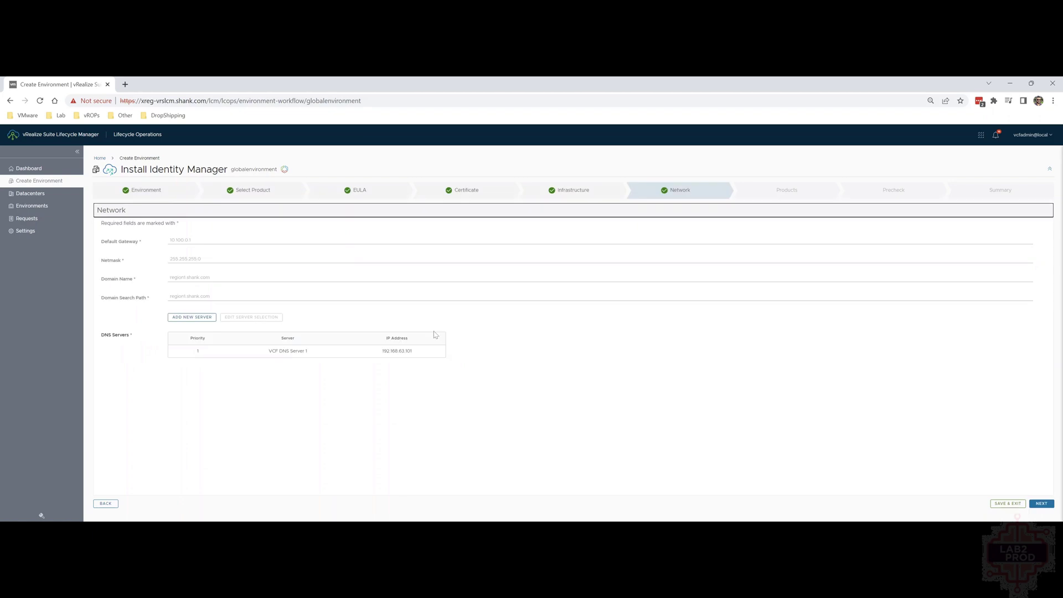
mouse_move(426, 324)
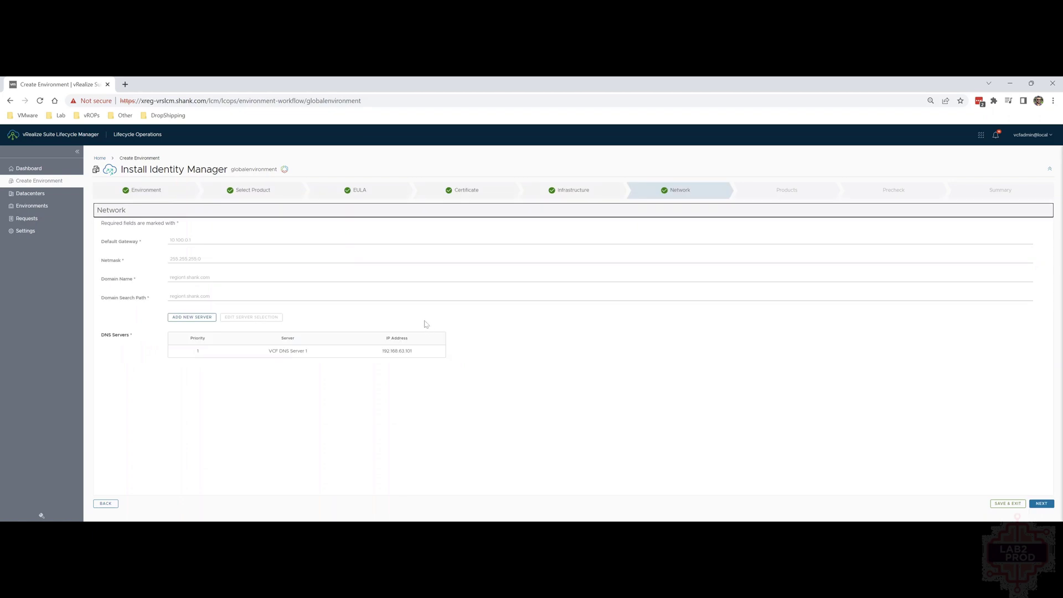
mouse_move(424, 329)
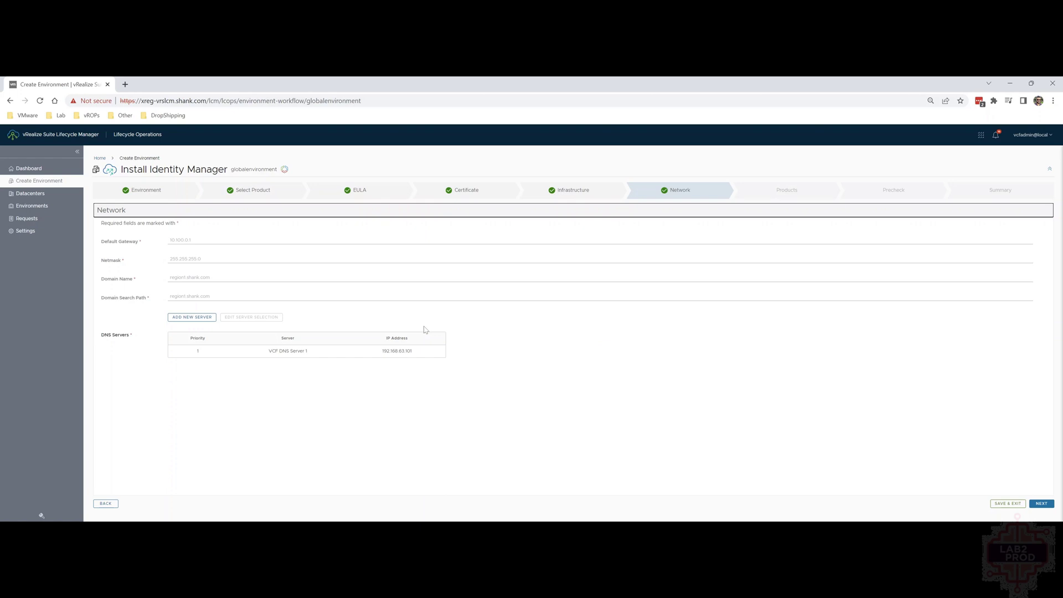
left_click(1041, 503)
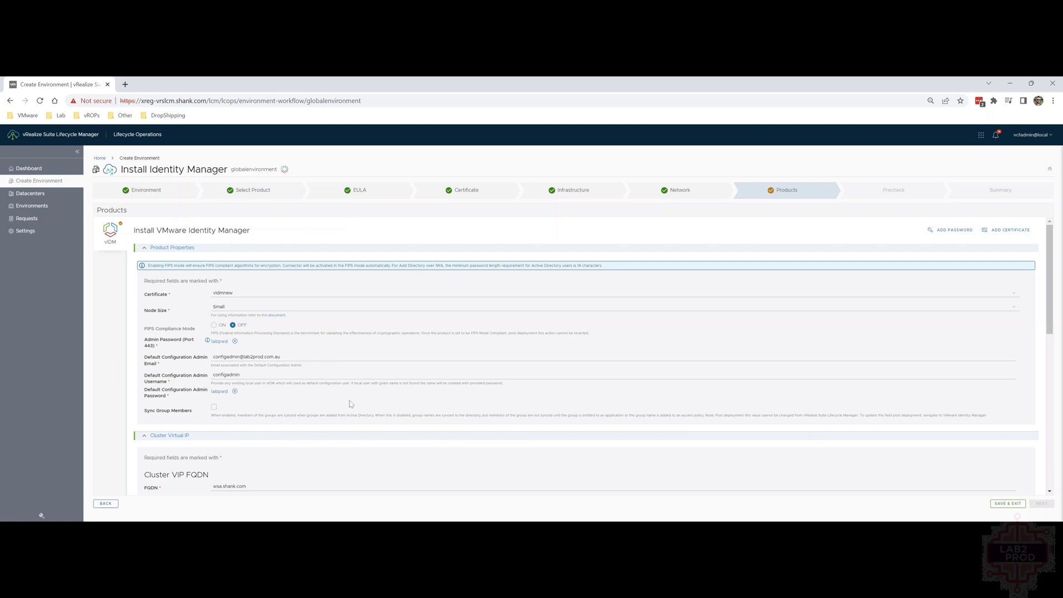
mouse_move(350, 404)
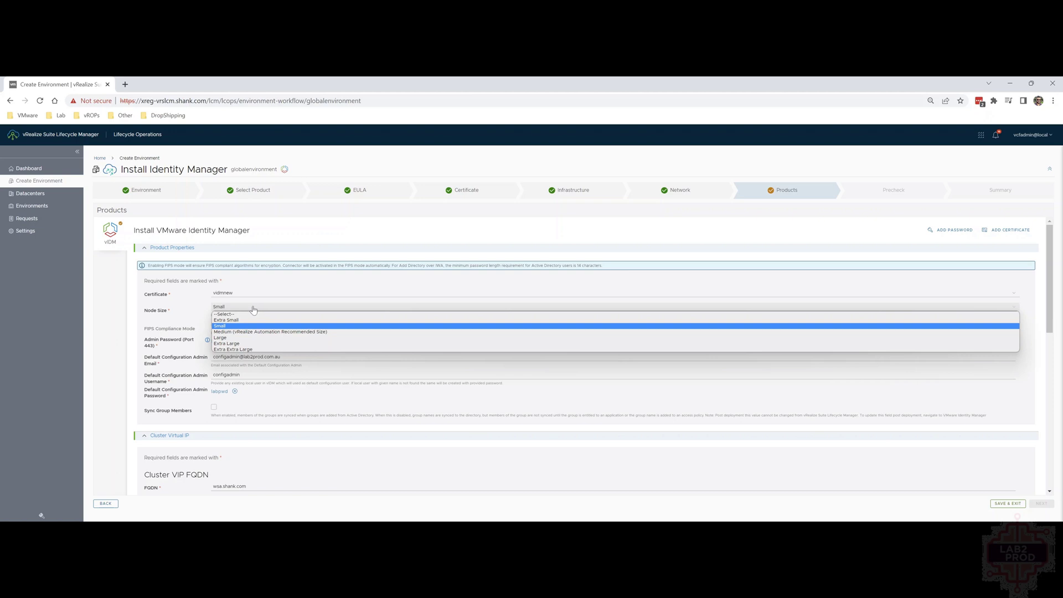
left_click(220, 325)
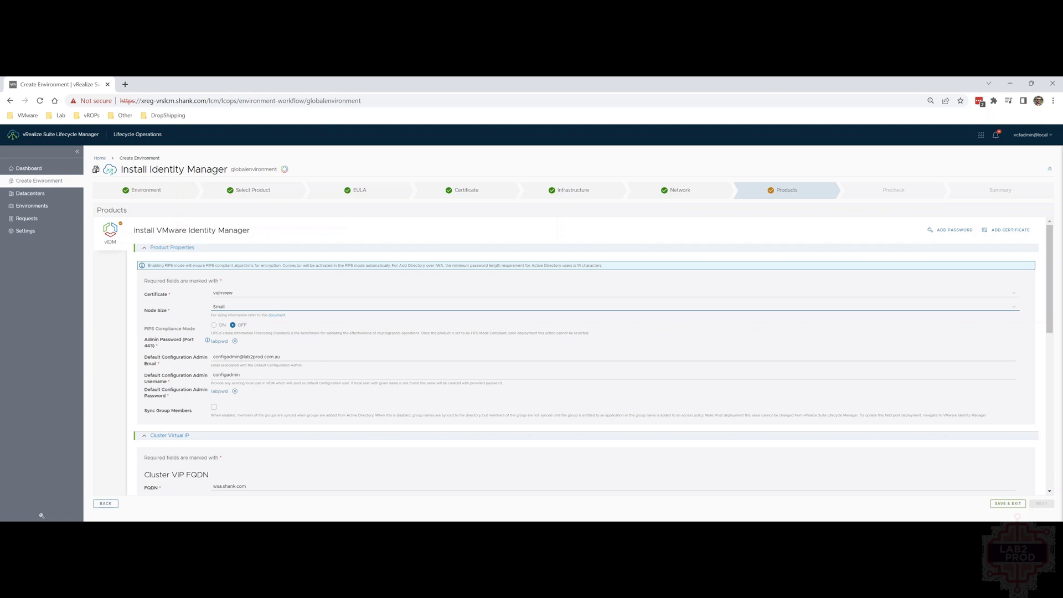
mouse_move(176, 420)
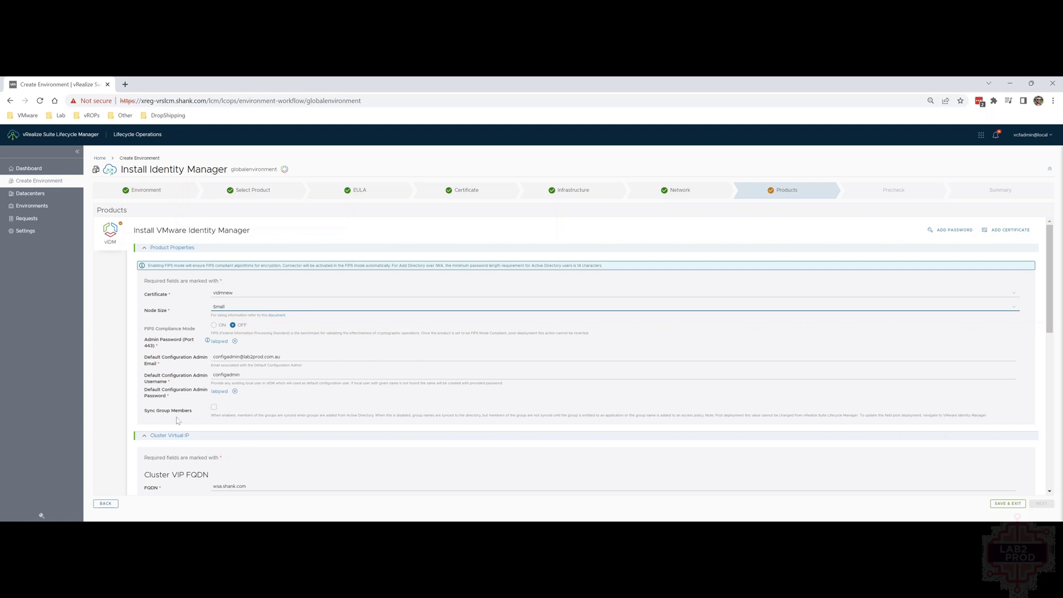
scroll("down", 3)
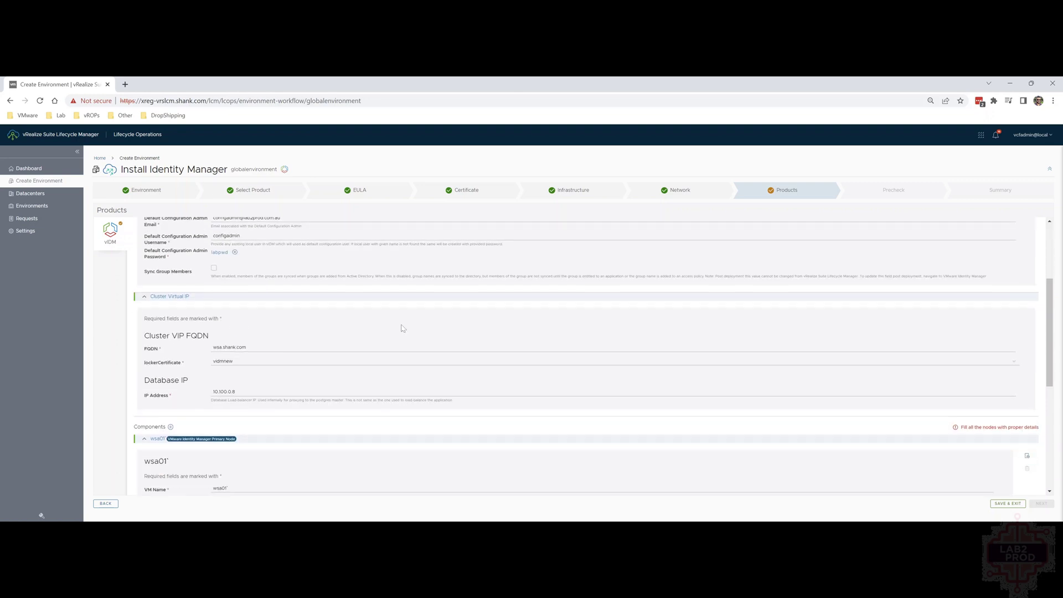
mouse_move(226, 331)
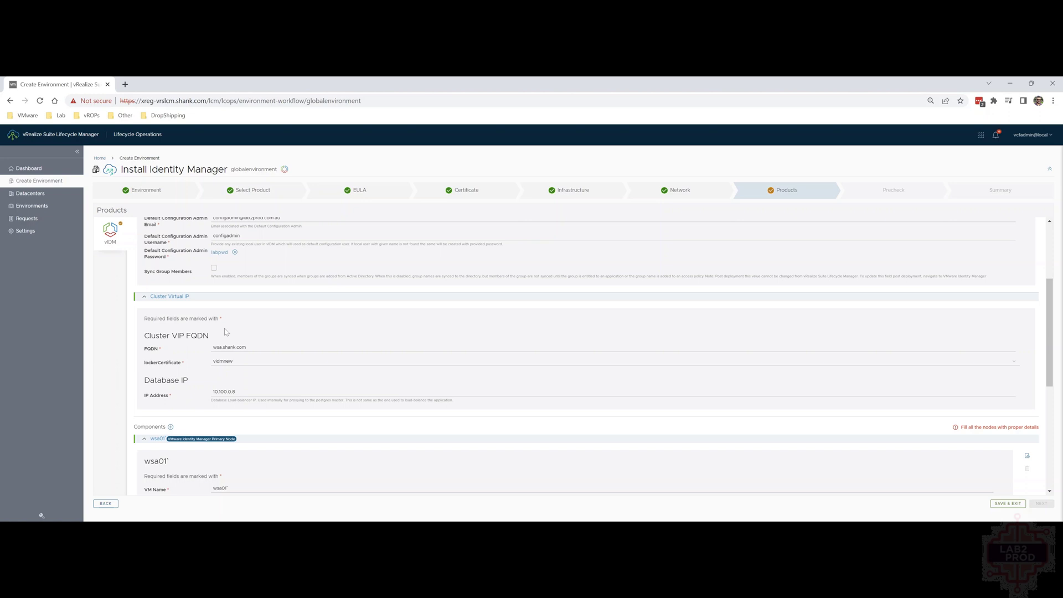
mouse_move(254, 357)
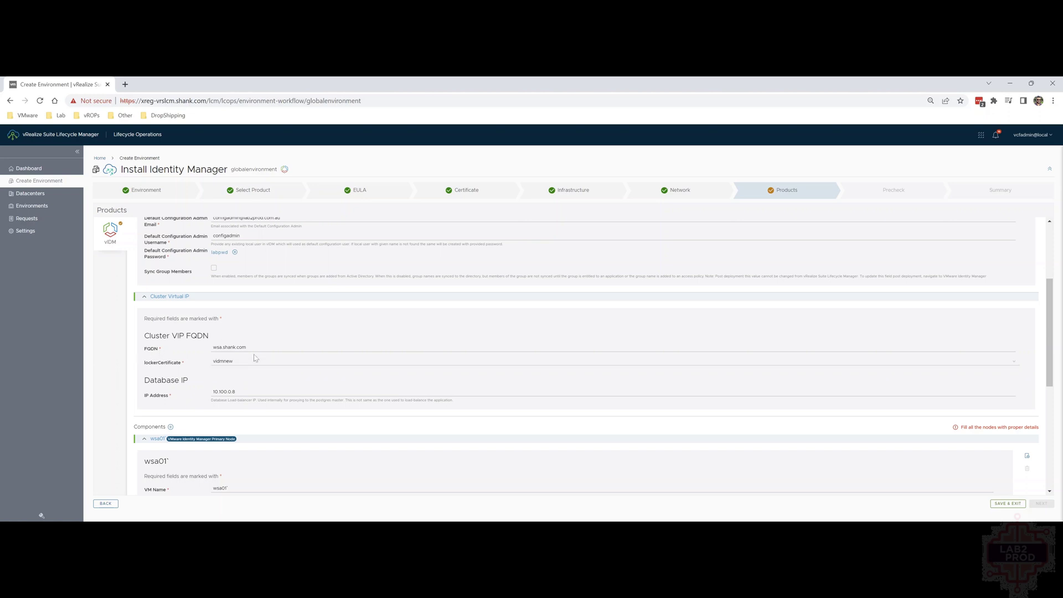
mouse_move(270, 336)
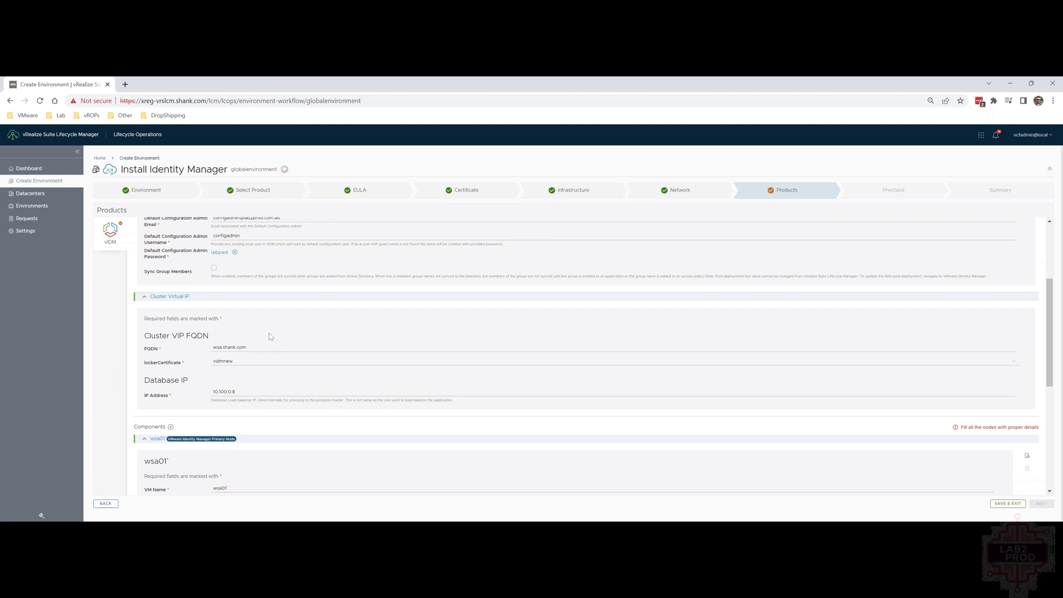
mouse_move(272, 400)
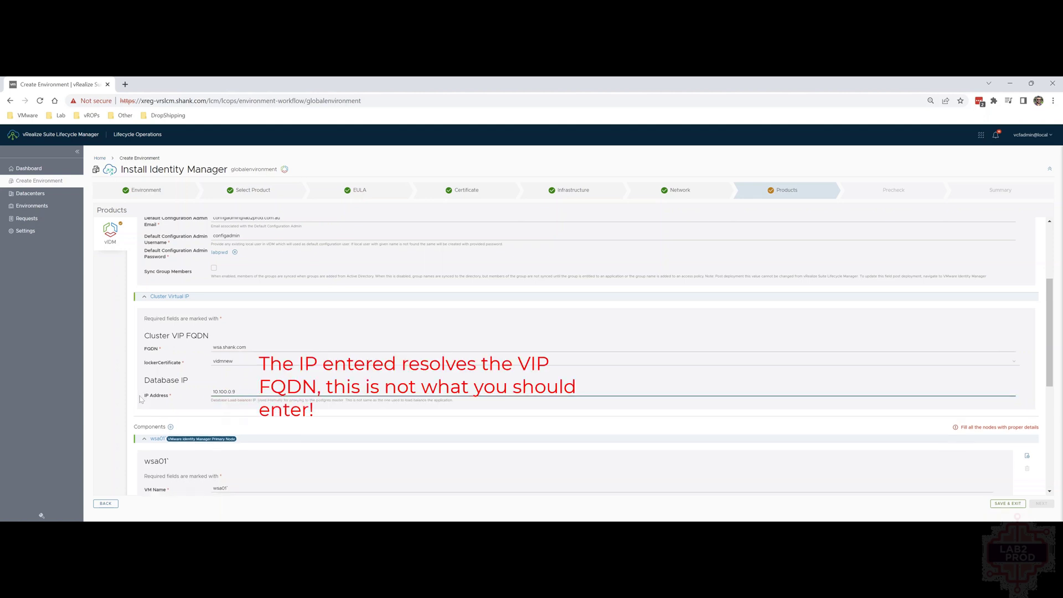
left_click(224, 392)
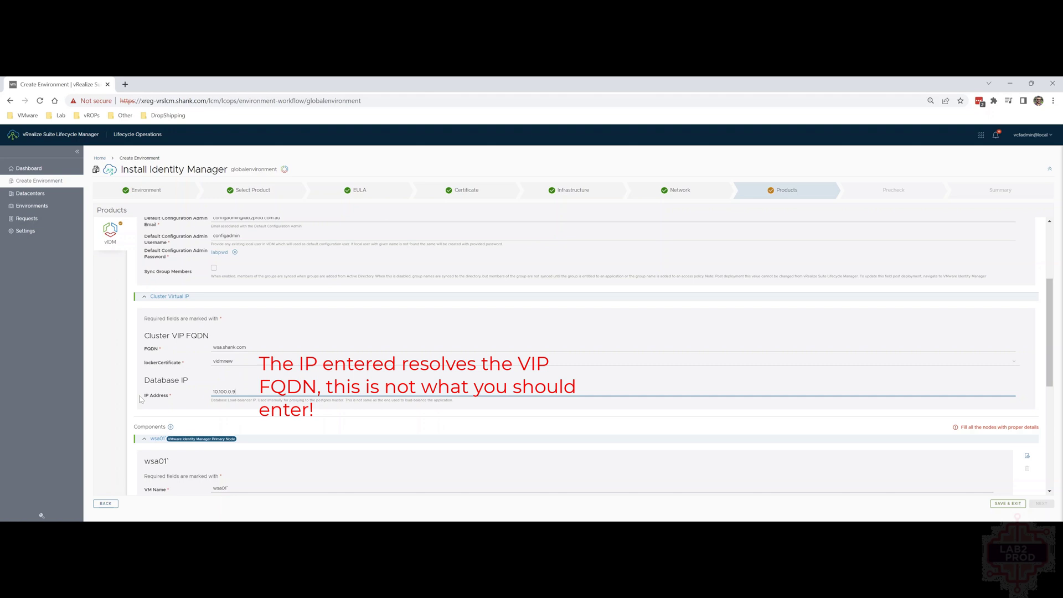
scroll("down", 3)
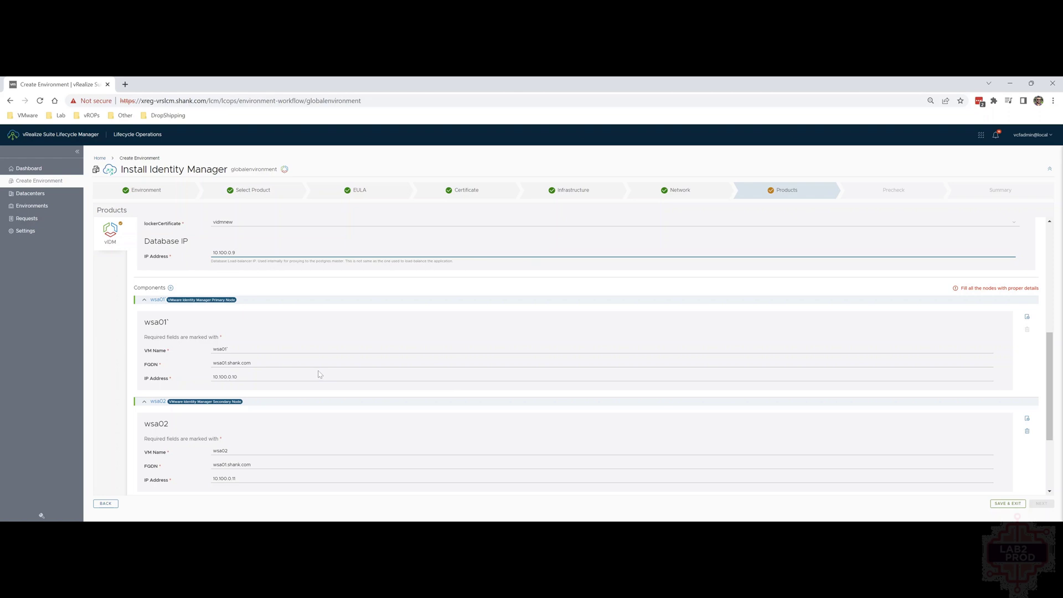
scroll("down", 3)
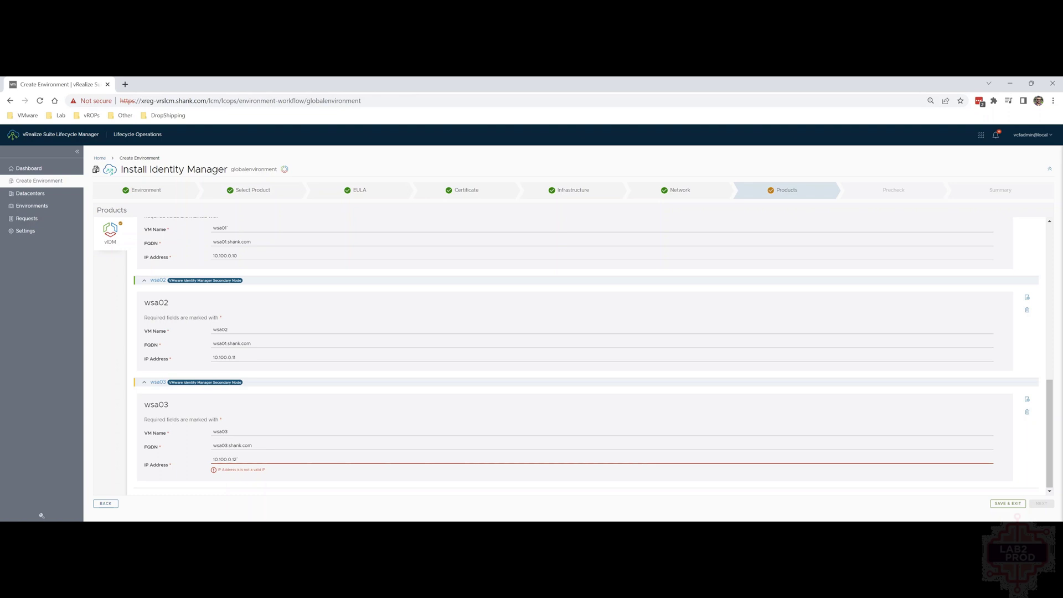
left_click(1042, 504)
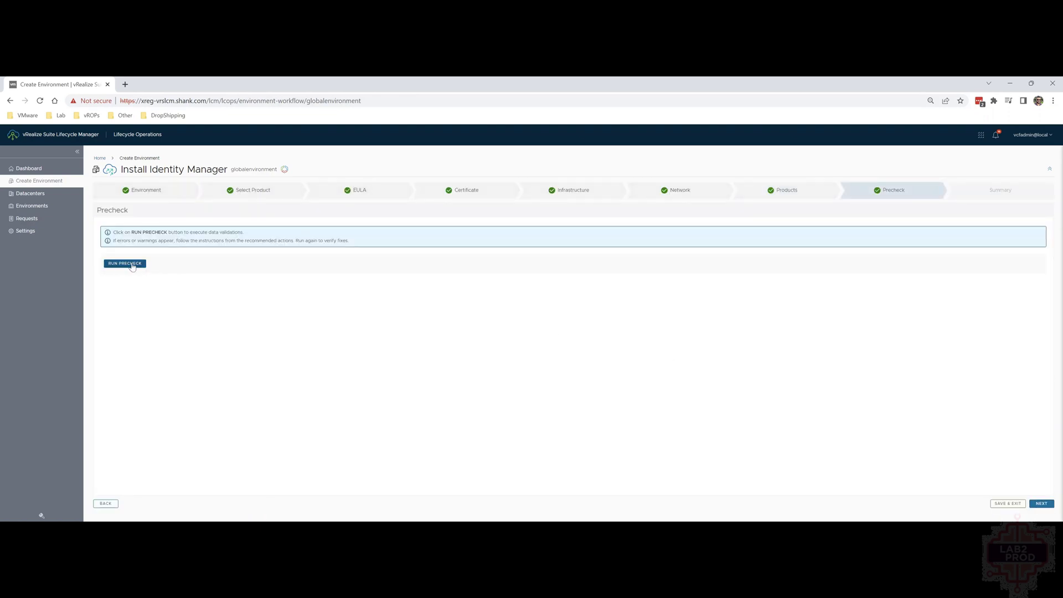
Run the precheck and expand Infrastructure Validations to see the wsa02 IP resolution failure.
left_click(125, 263)
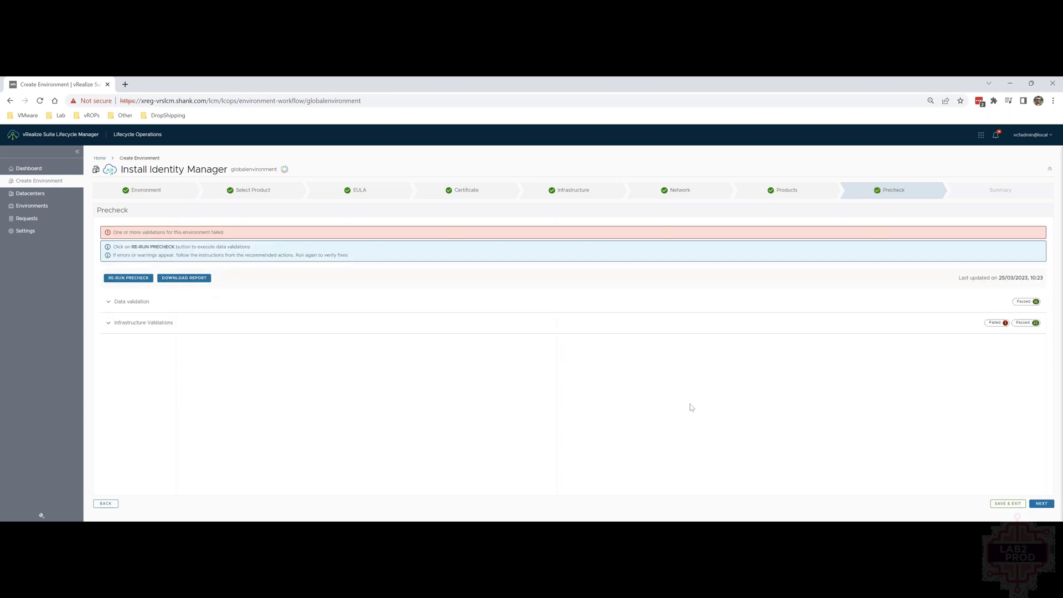
mouse_move(682, 413)
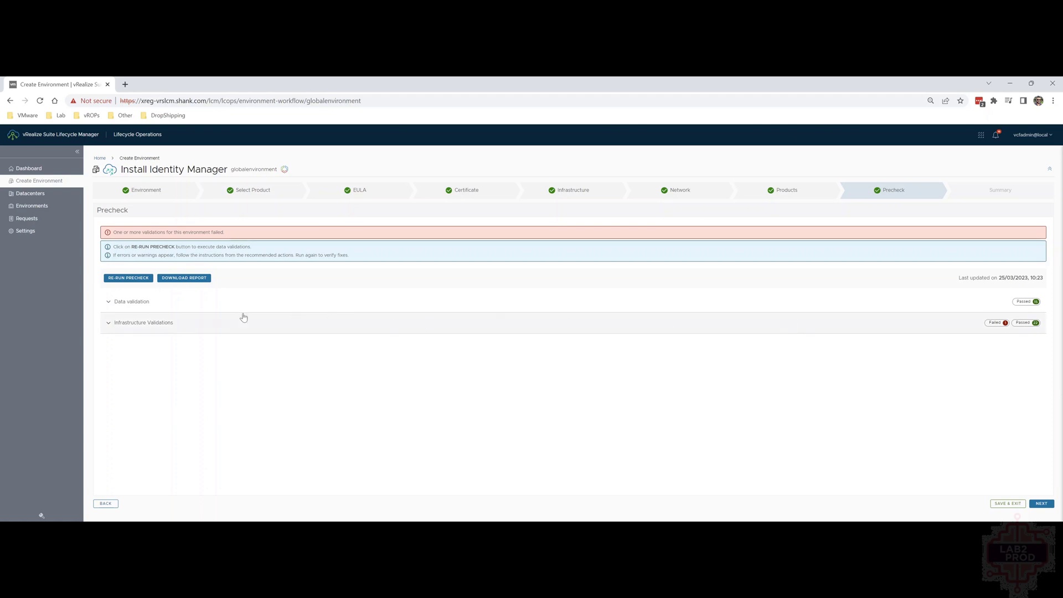
left_click(143, 322)
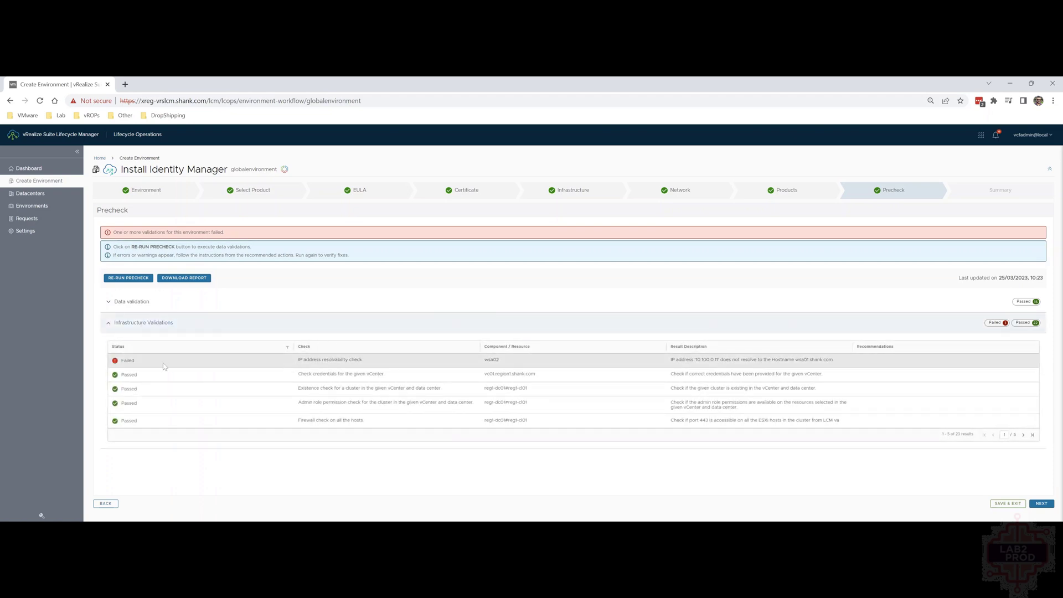
mouse_move(166, 366)
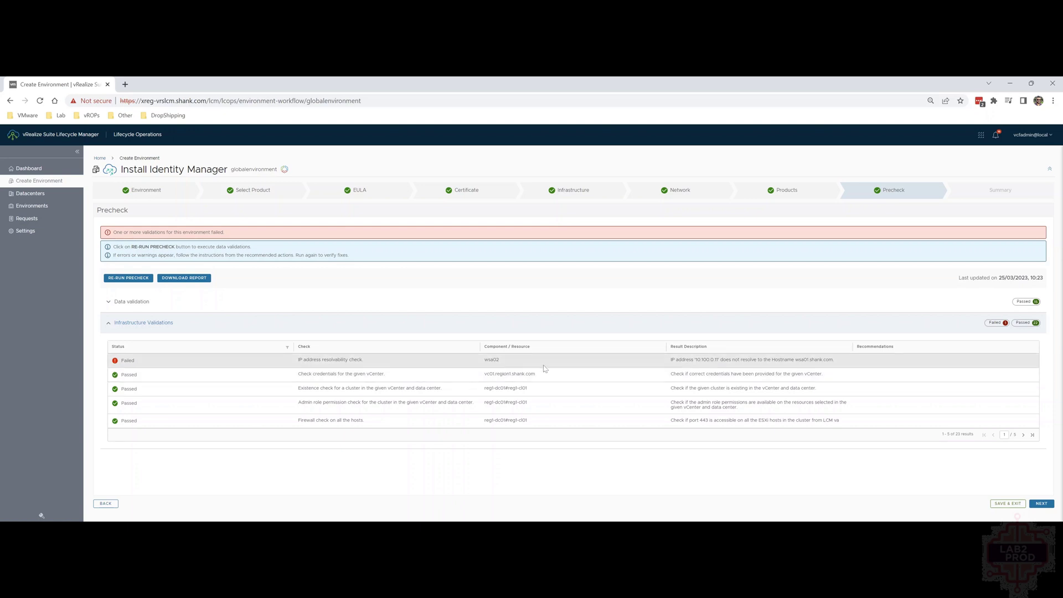
mouse_move(719, 367)
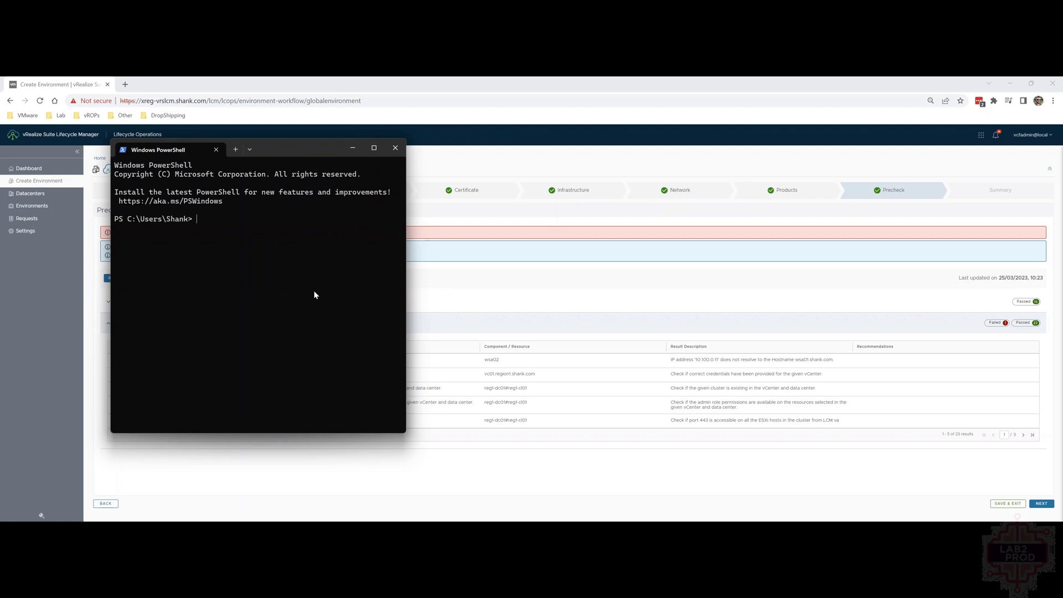
Ping wsa01.shank.com in PowerShell and confirm it resolves to 10.100.0.10.
type("ping wsa01.shank.com")
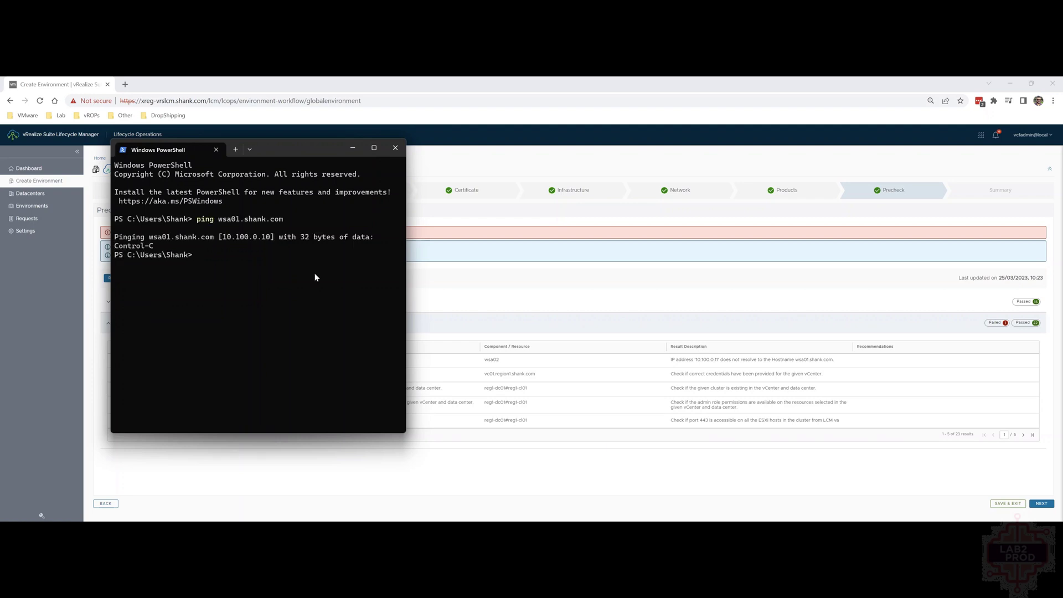
mouse_move(508, 262)
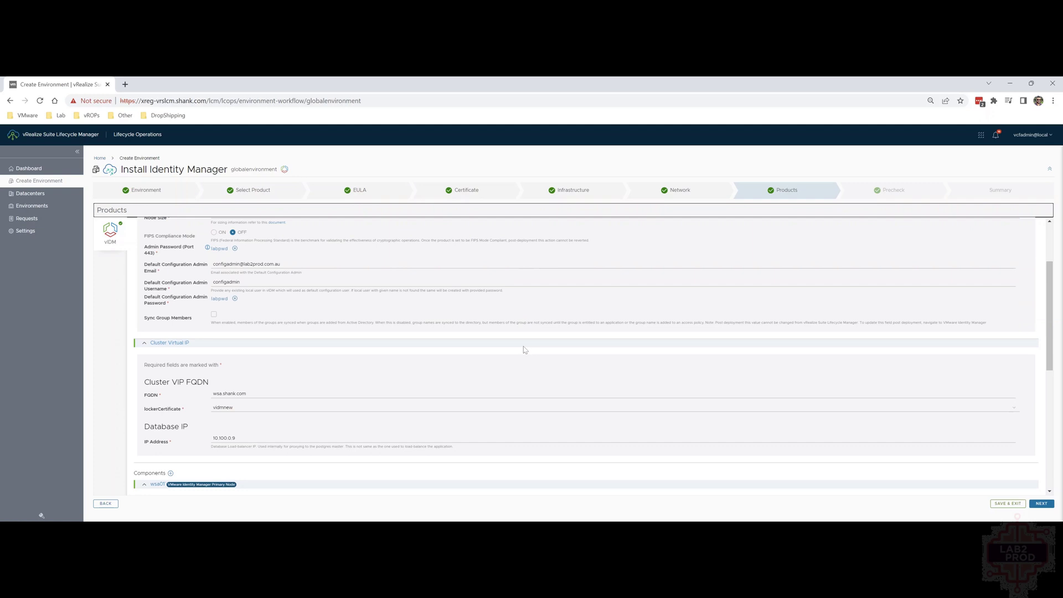
Check the wsa01, wsa02 and wsa03 node fields, then continue to Precheck.
scroll("down", 3)
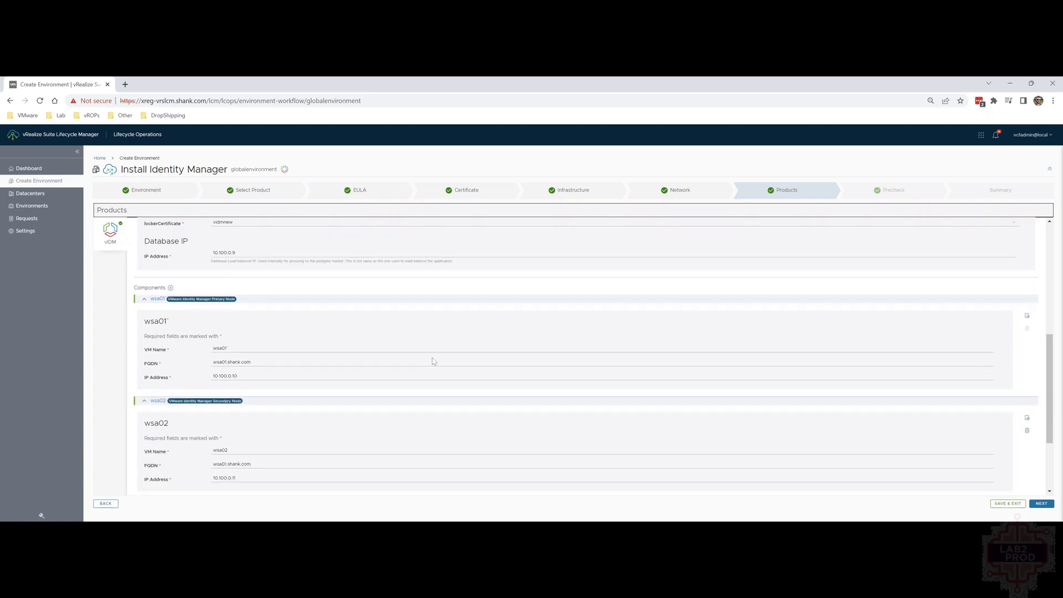
scroll("up", 3)
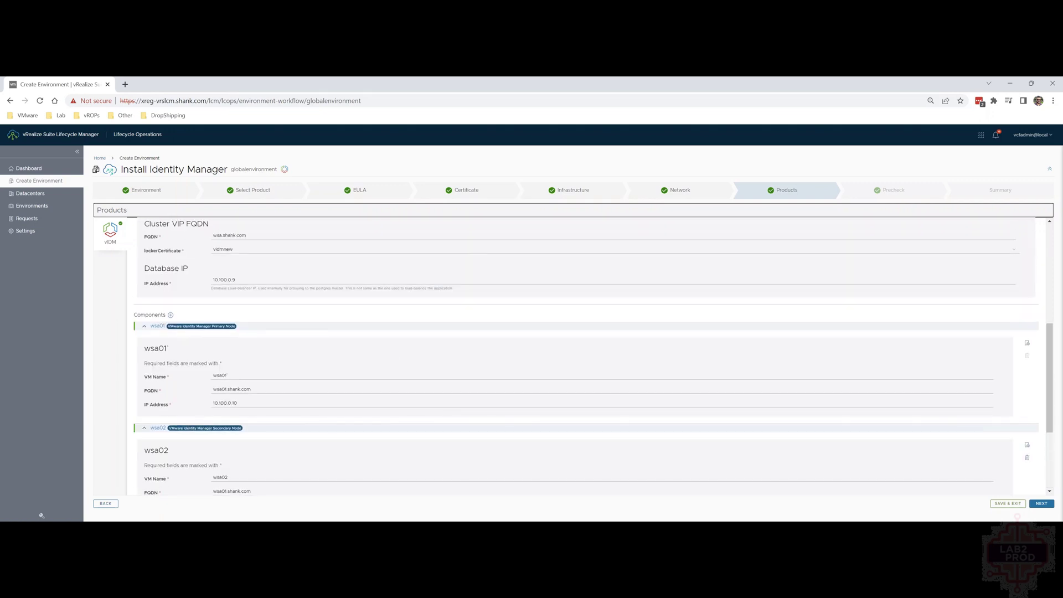
scroll("down", 3)
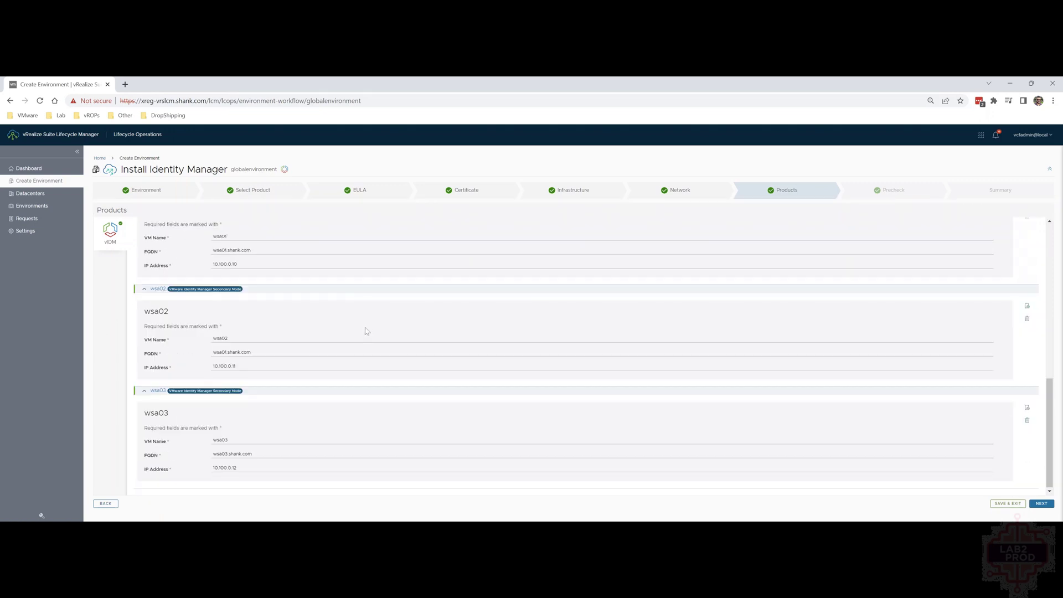
mouse_move(362, 326)
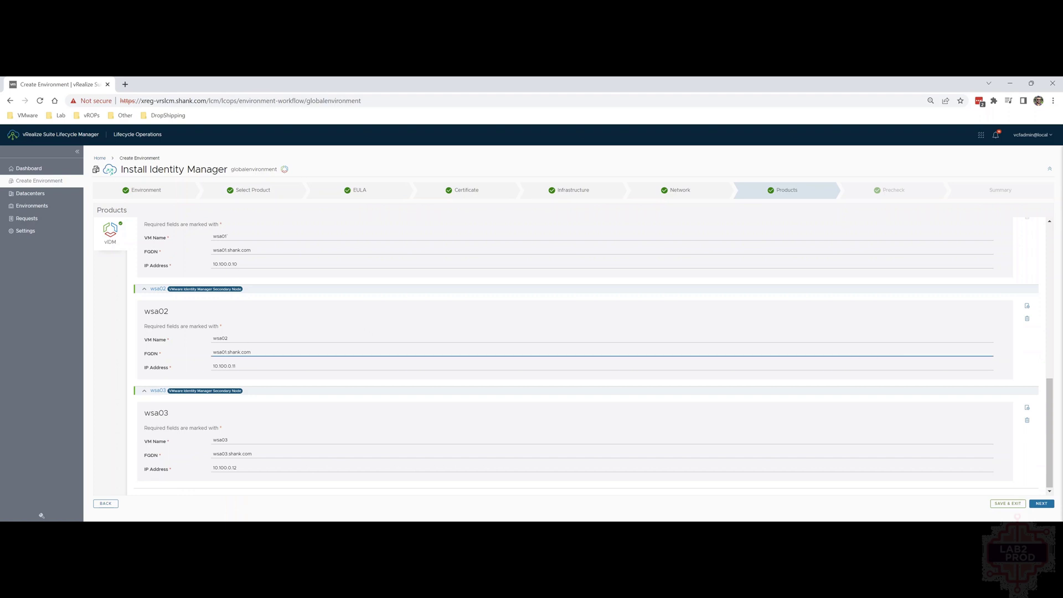
left_click(1041, 503)
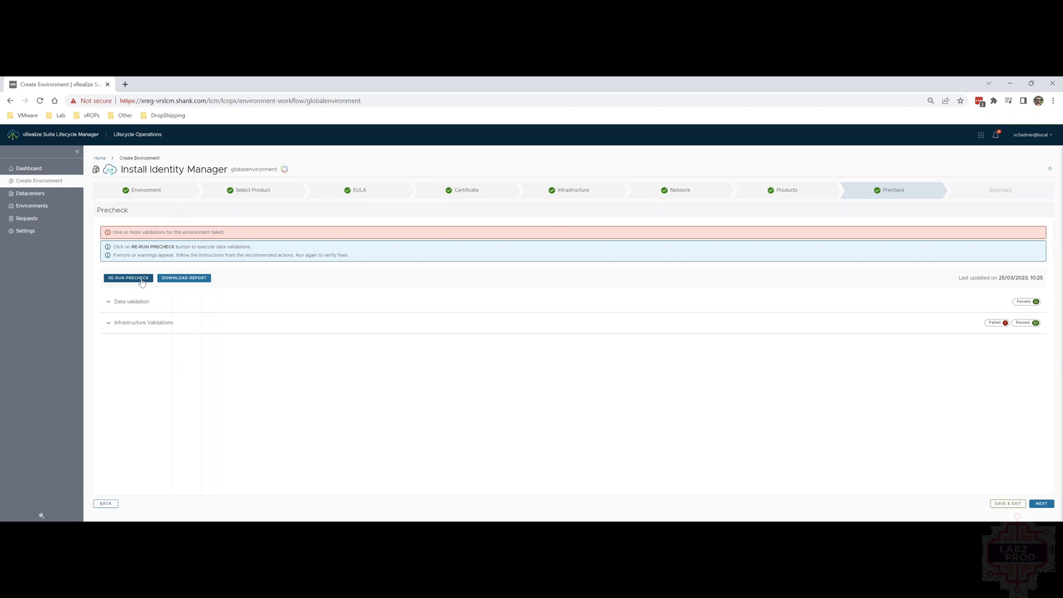
Re-run the precheck with the manual checks acknowledged.
left_click(128, 278)
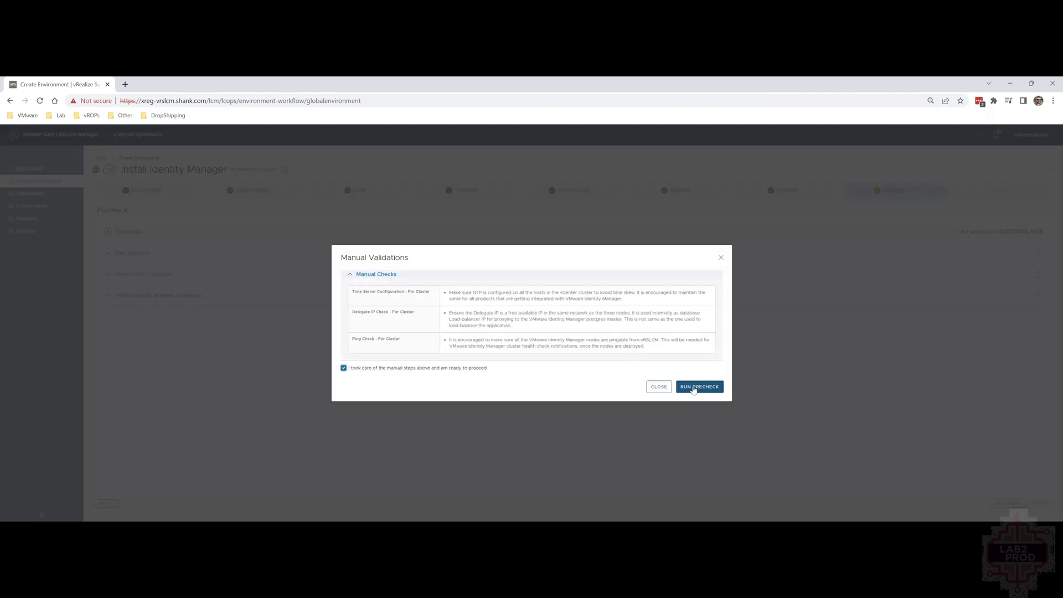
left_click(698, 387)
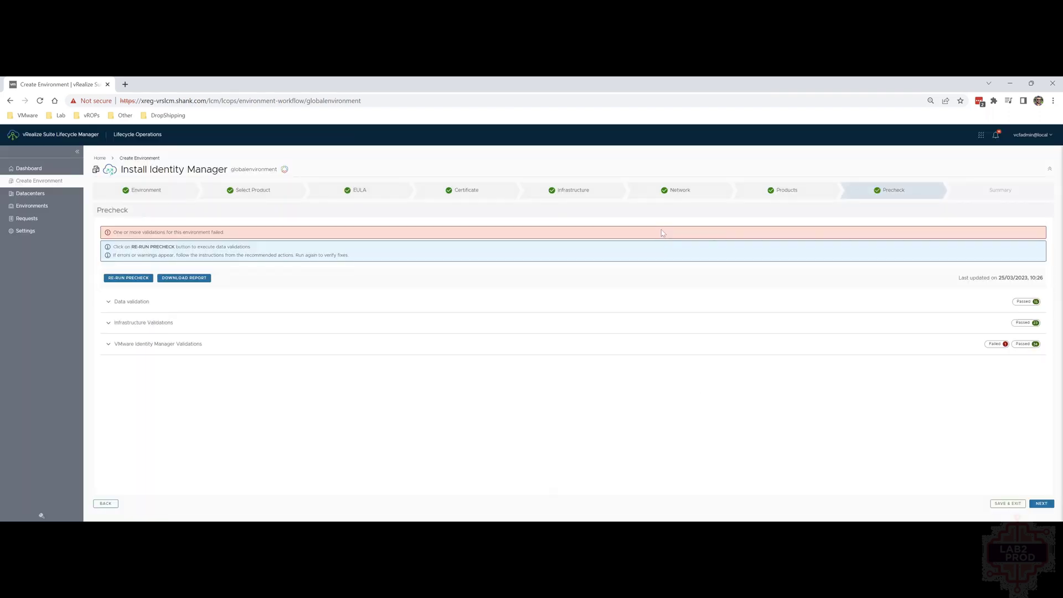
mouse_move(559, 257)
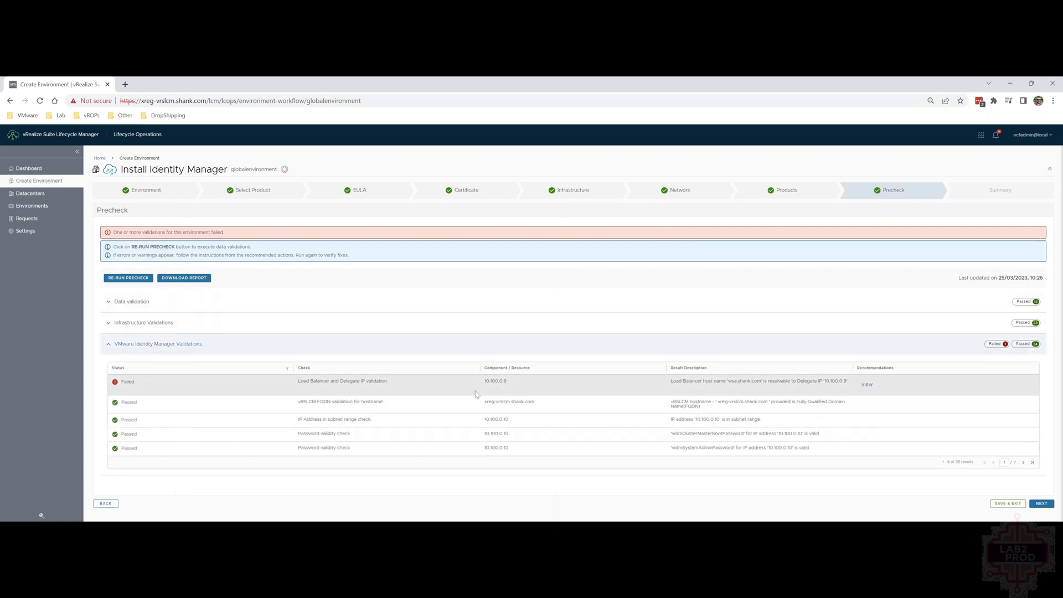
mouse_move(432, 399)
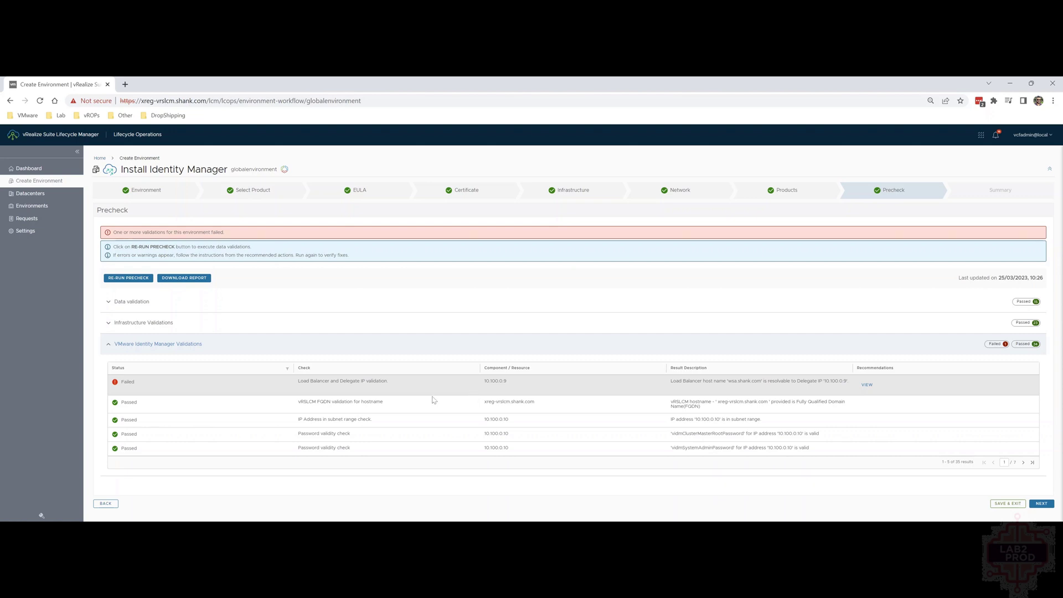
mouse_move(407, 393)
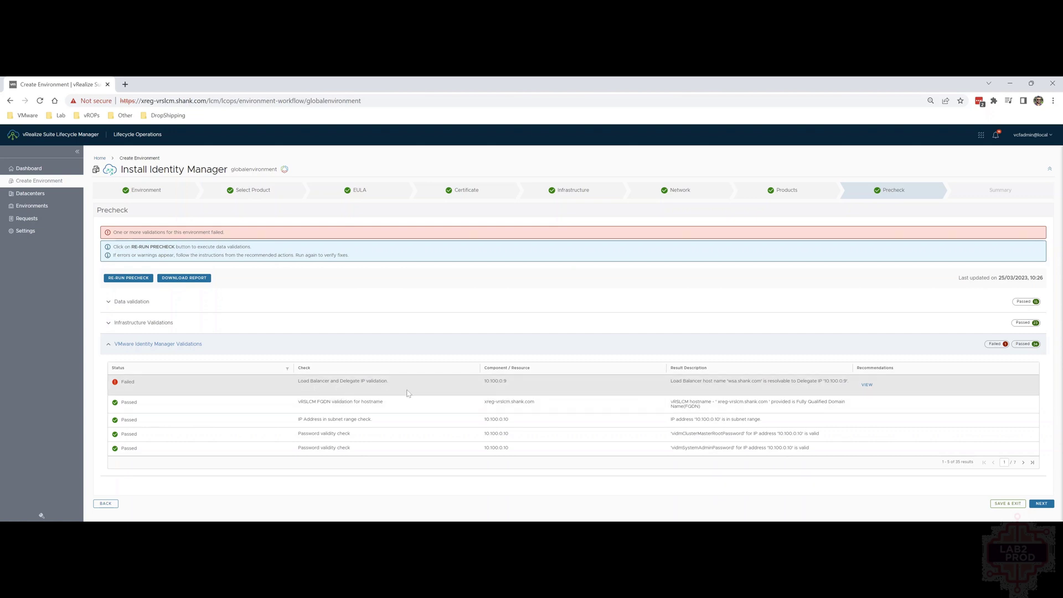
mouse_move(525, 394)
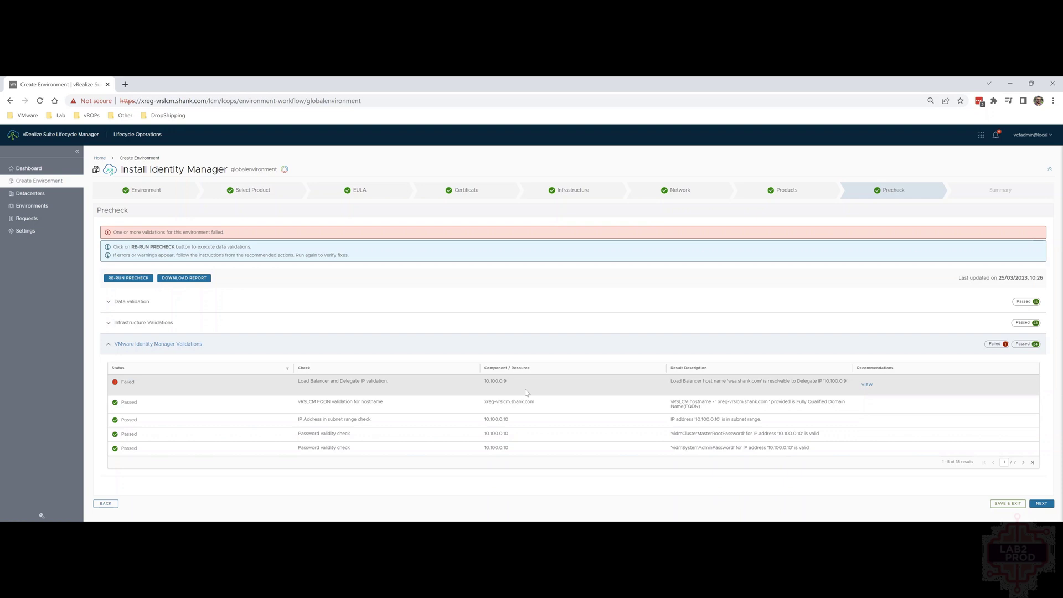
Read the recommendation that the load balancer hostname must not point to the delegate IP.
left_click(867, 384)
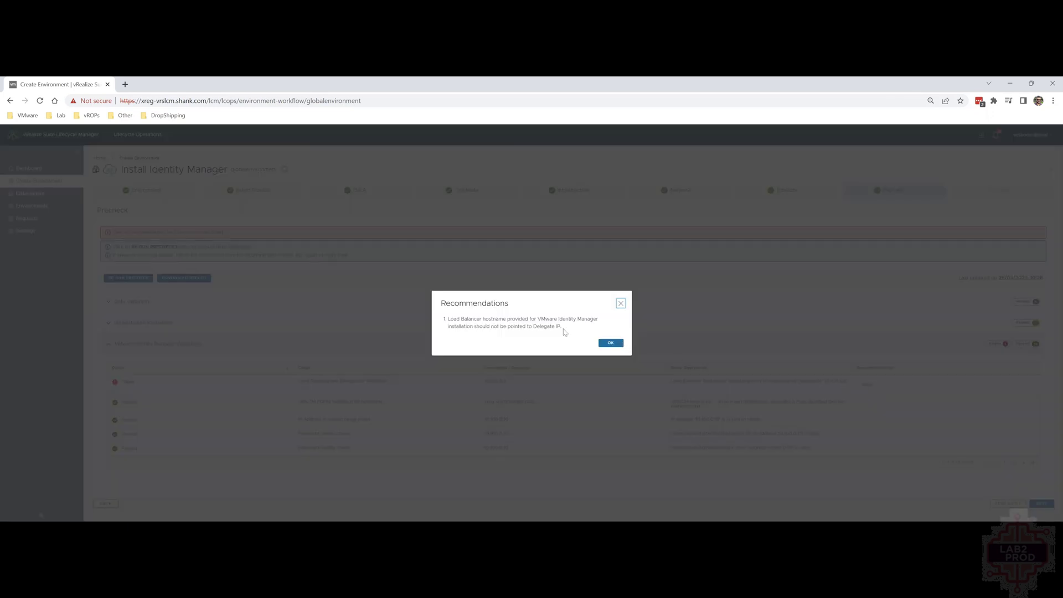
mouse_move(546, 333)
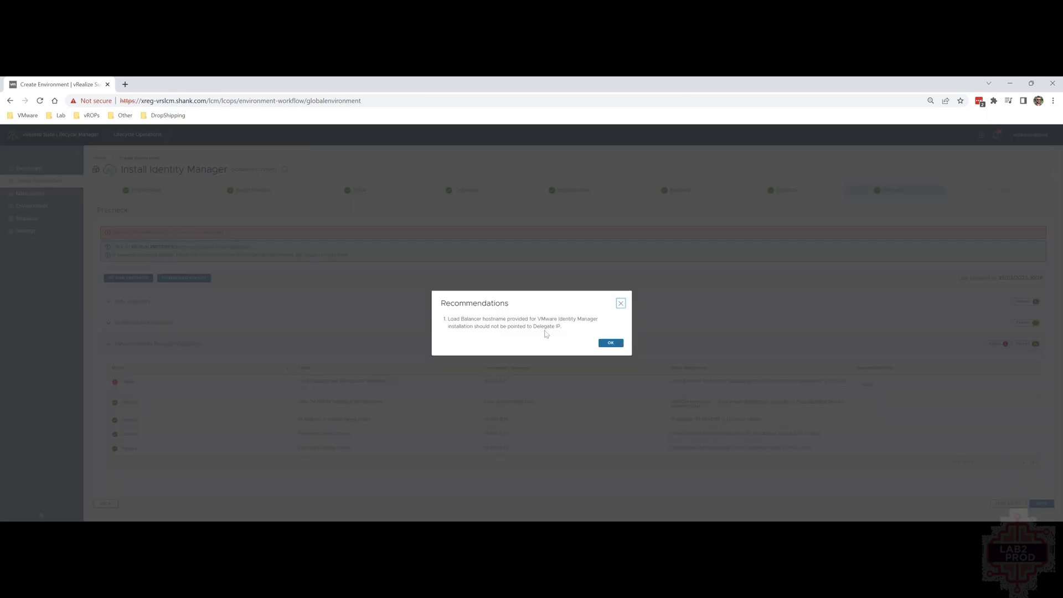
left_click(609, 342)
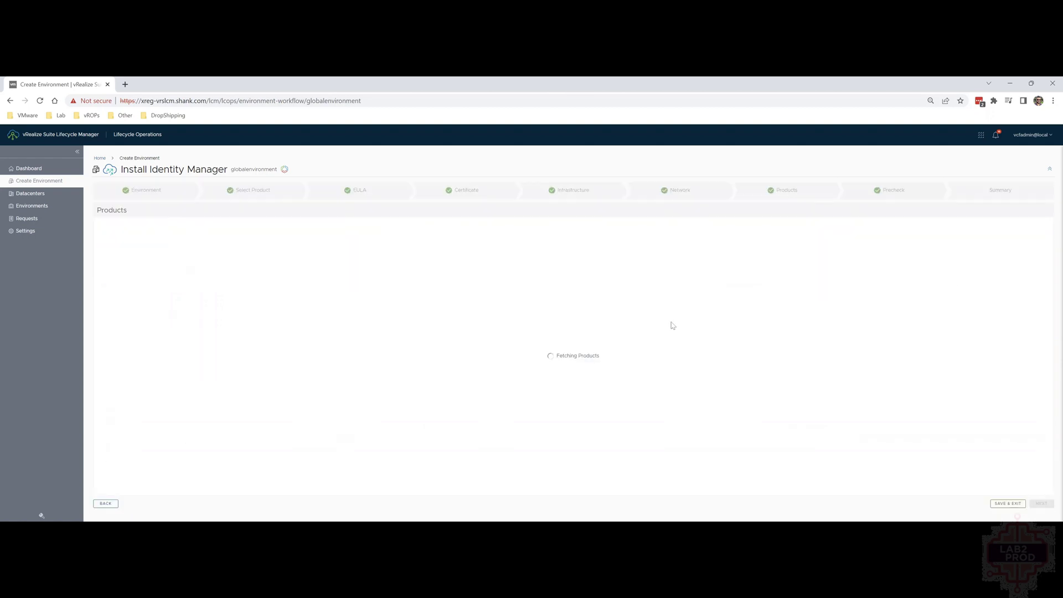
mouse_move(582, 344)
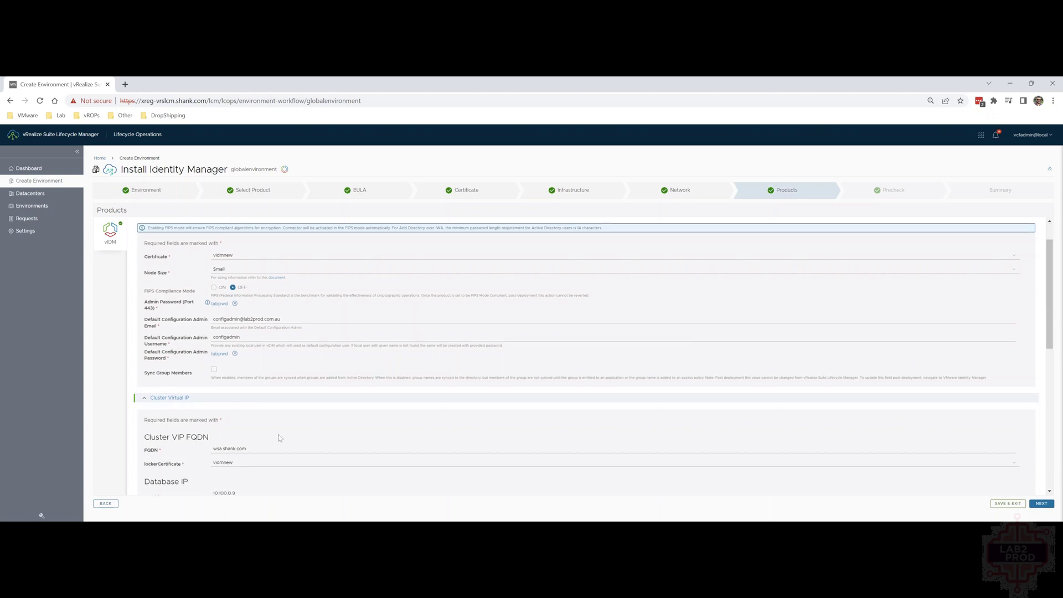
Set the database IP address to 10.100.0.8 and run the precheck again.
scroll("down", 3)
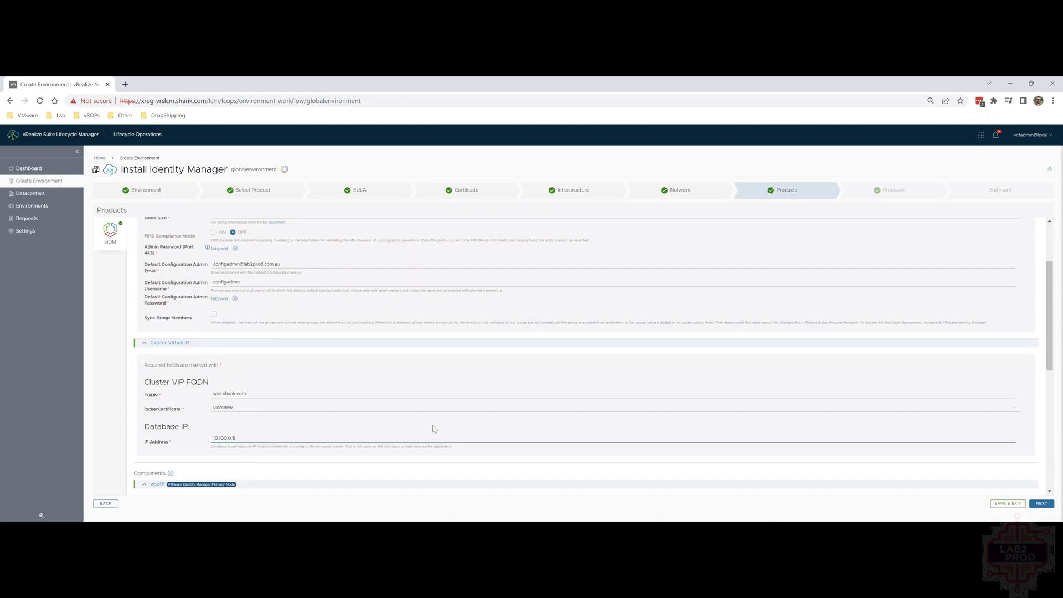
left_click(1041, 504)
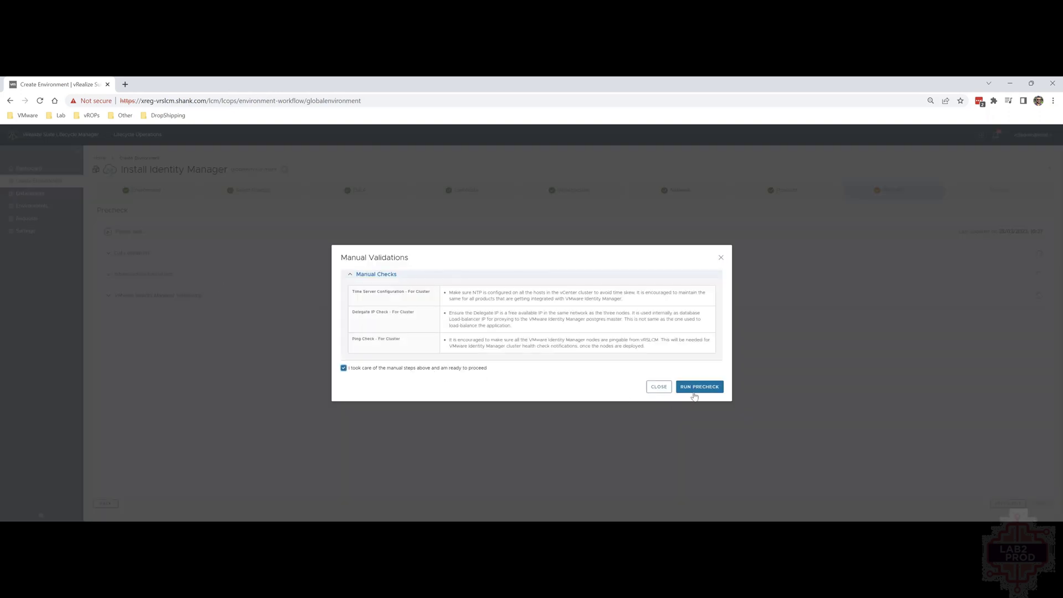
left_click(699, 387)
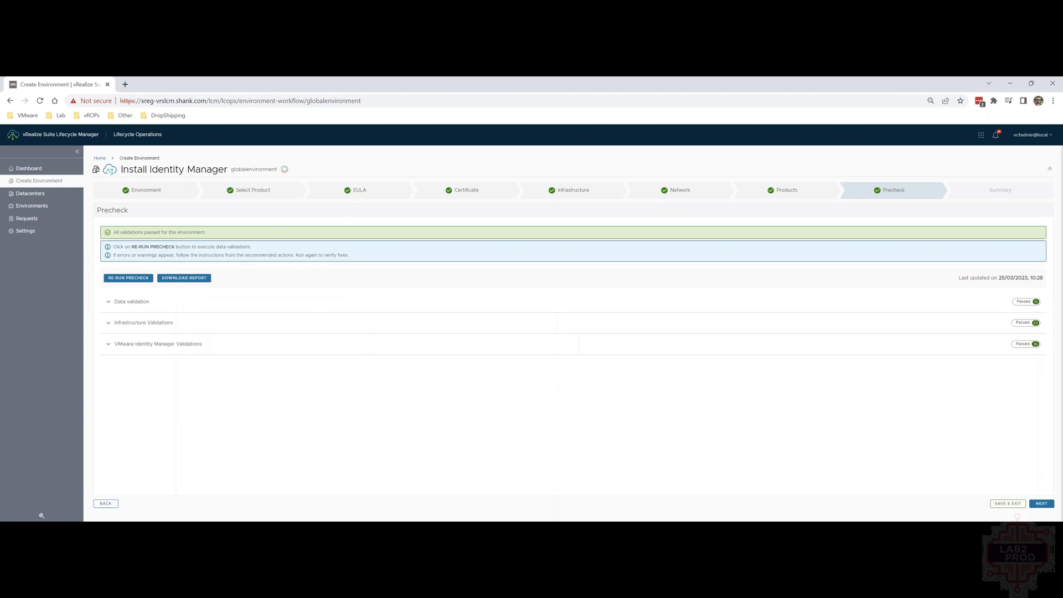
mouse_move(477, 356)
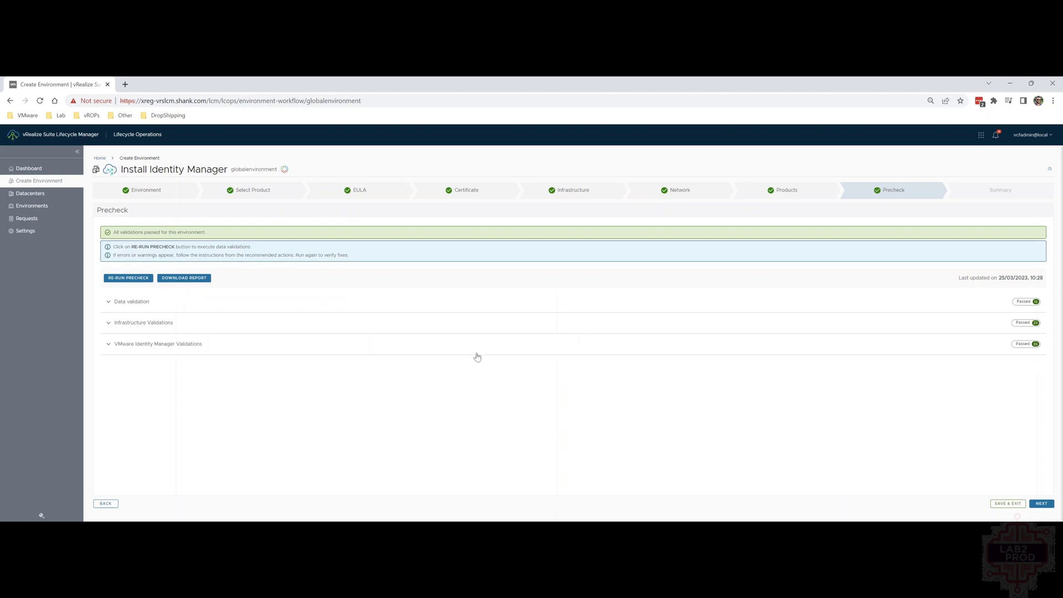
Export globalenvironment.json from the Summary step and submit the Identity Manager deployment.
left_click(1041, 503)
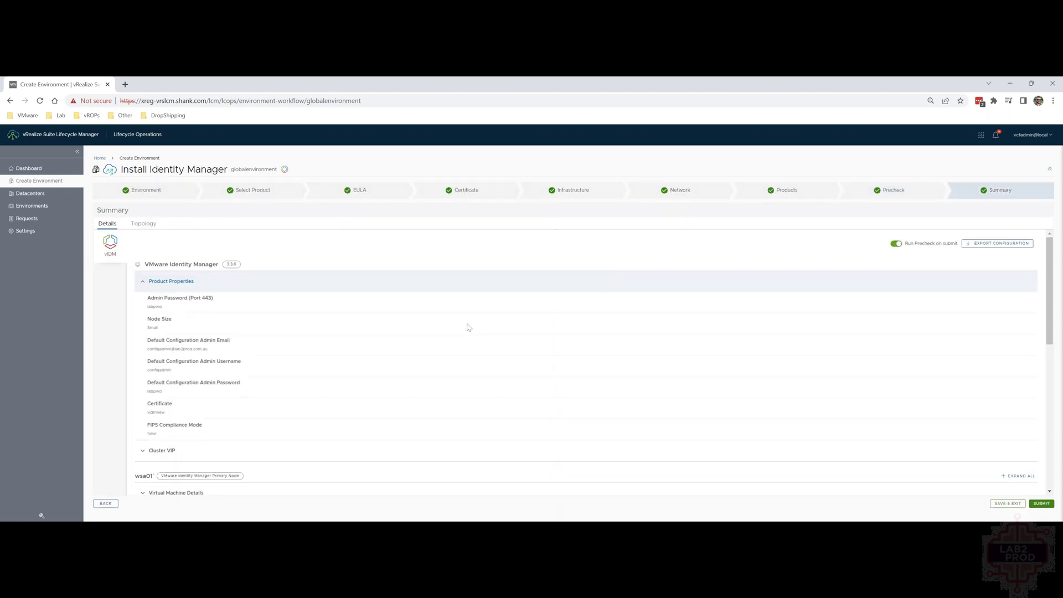
mouse_move(924, 285)
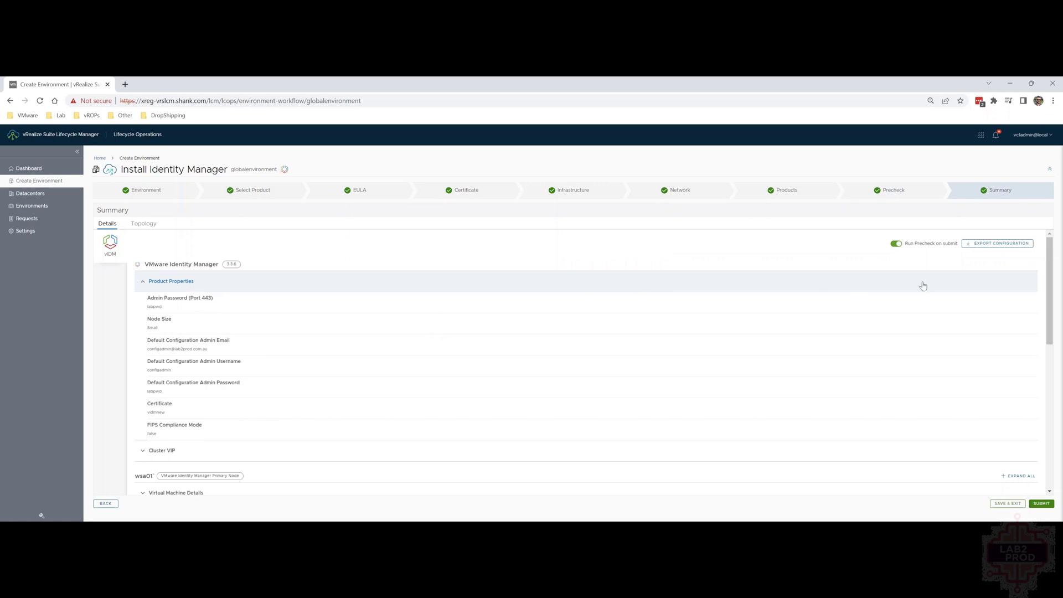
mouse_move(1006, 248)
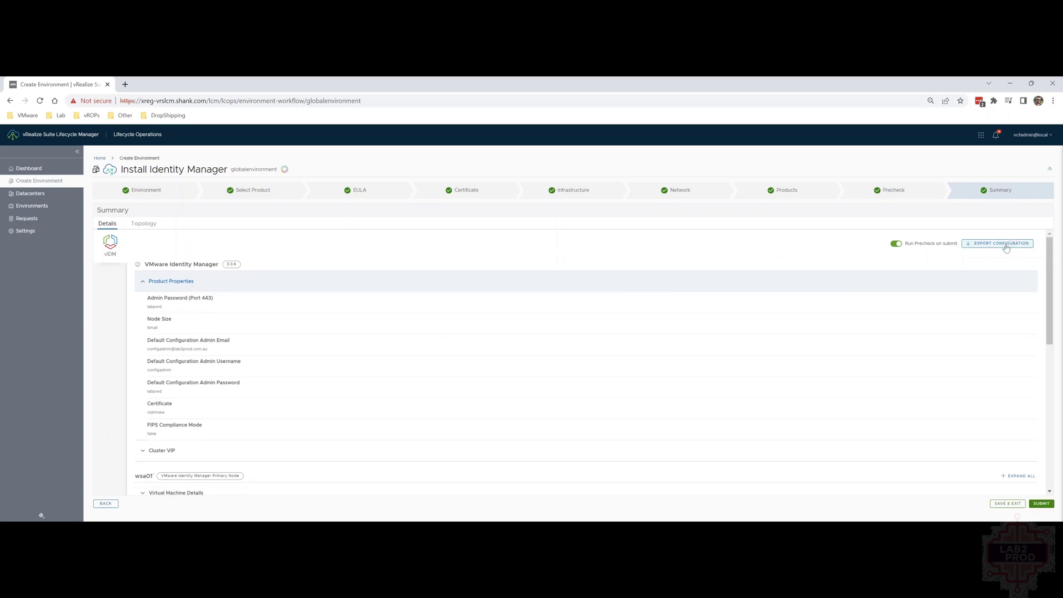
left_click(997, 243)
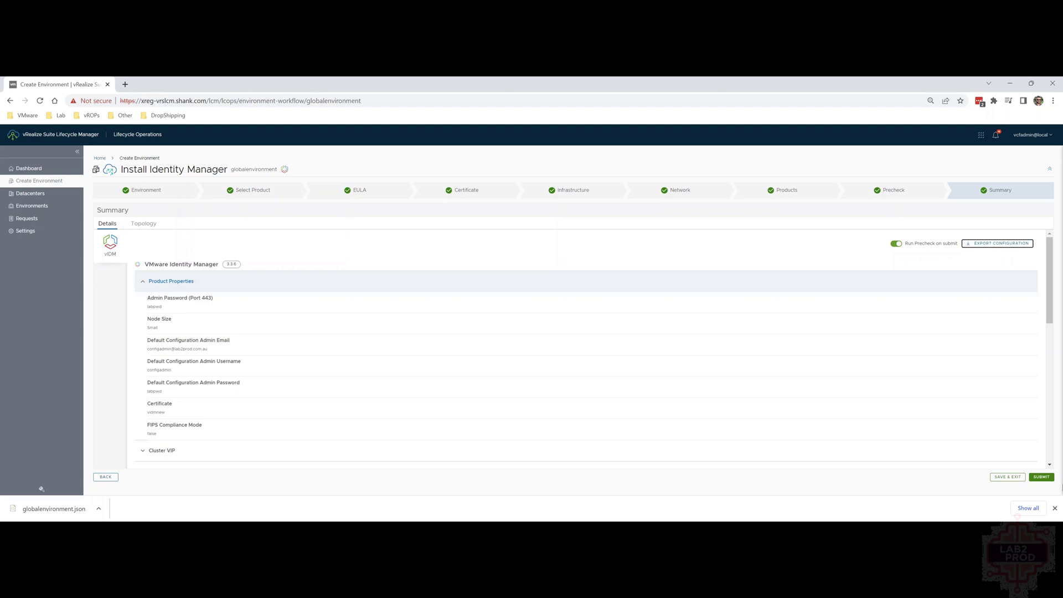
left_click(1042, 477)
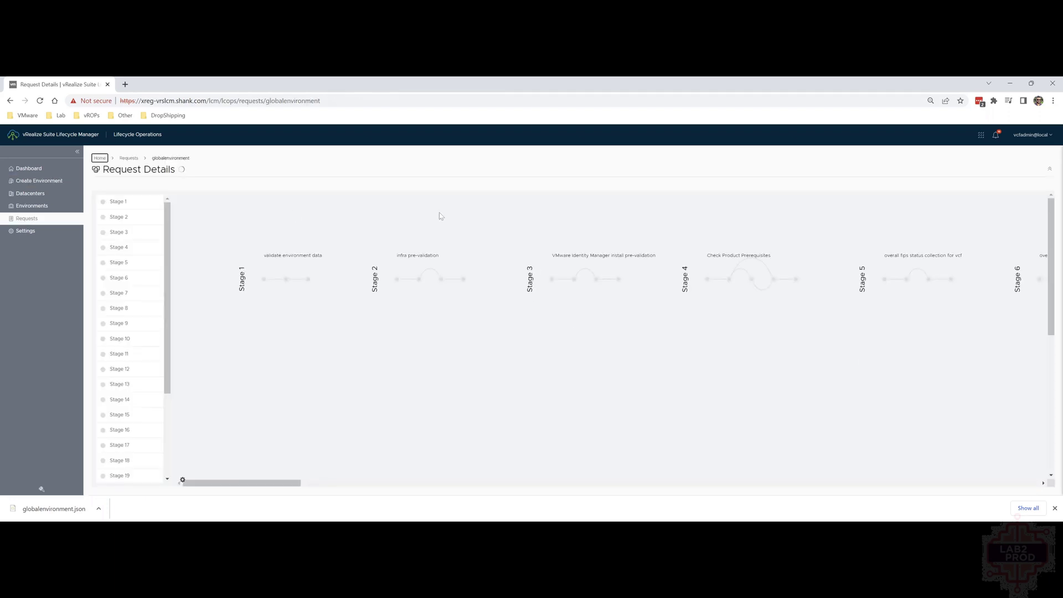
Scroll Request Details to verify every deployment stage shows Successful.
scroll("down", 3)
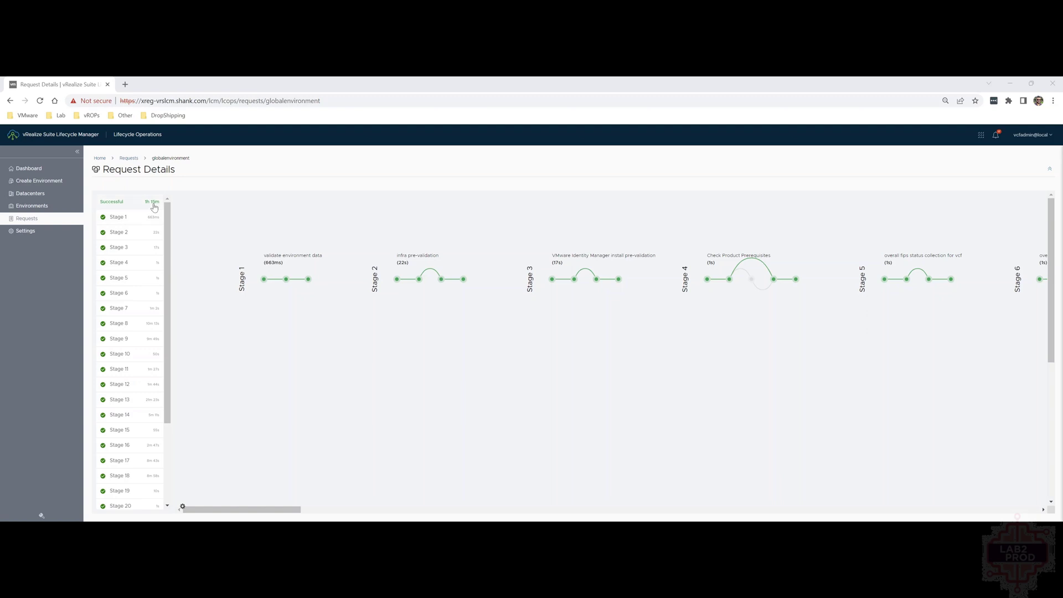
mouse_move(161, 260)
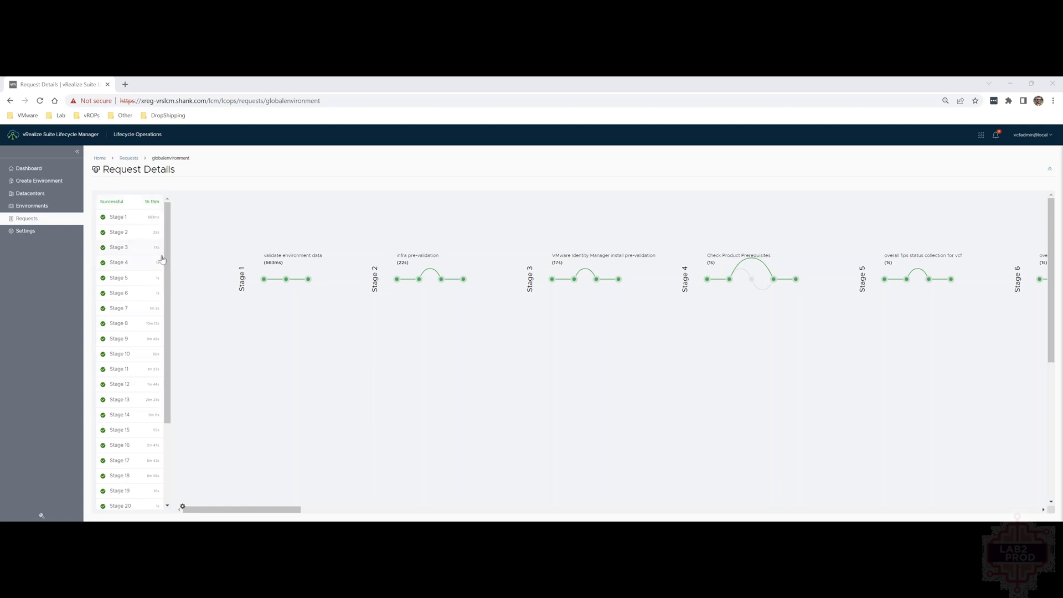
mouse_move(212, 236)
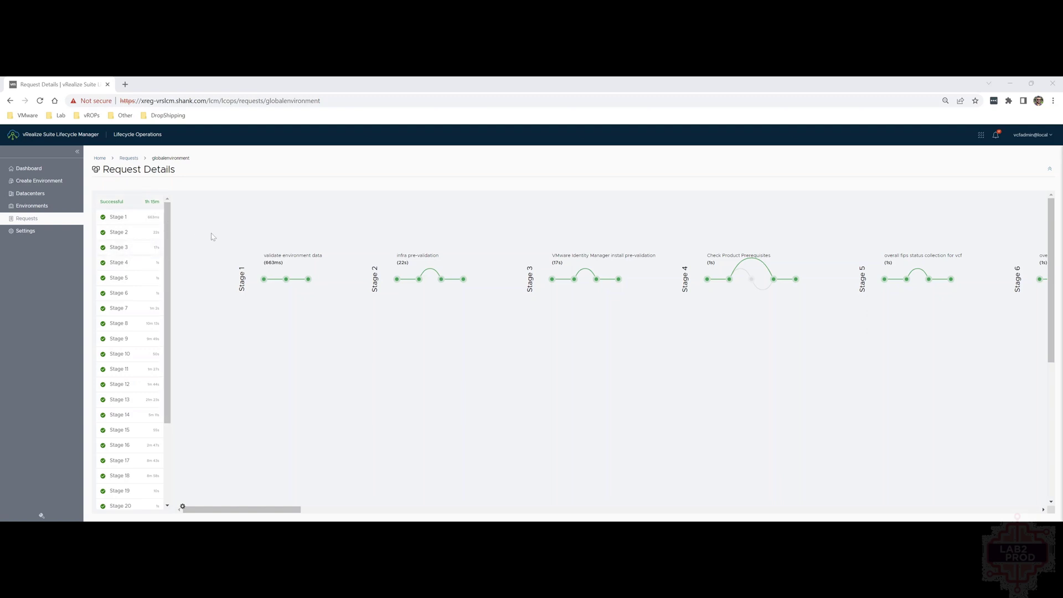
scroll("down", 3)
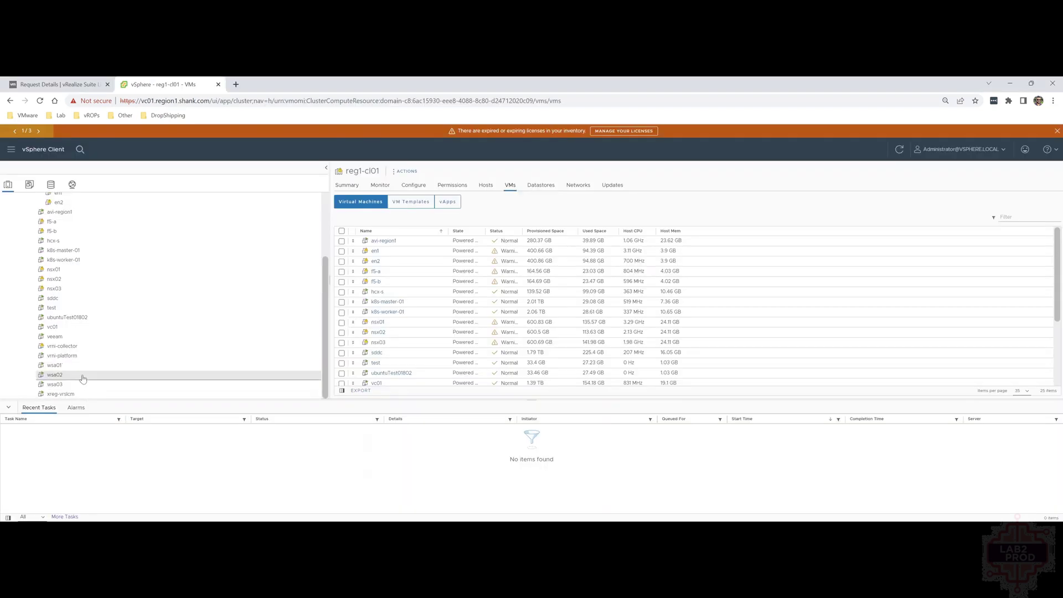
mouse_move(54, 375)
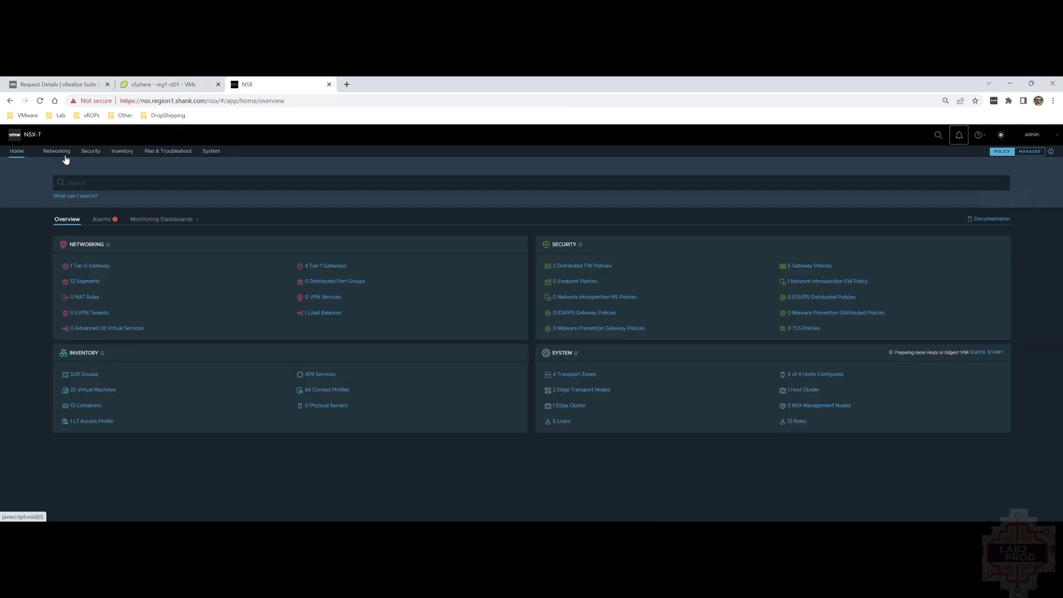
Open reg-a-m01-lb01's virtual servers, showing wsa-http-redirect and wsa-https.
left_click(57, 151)
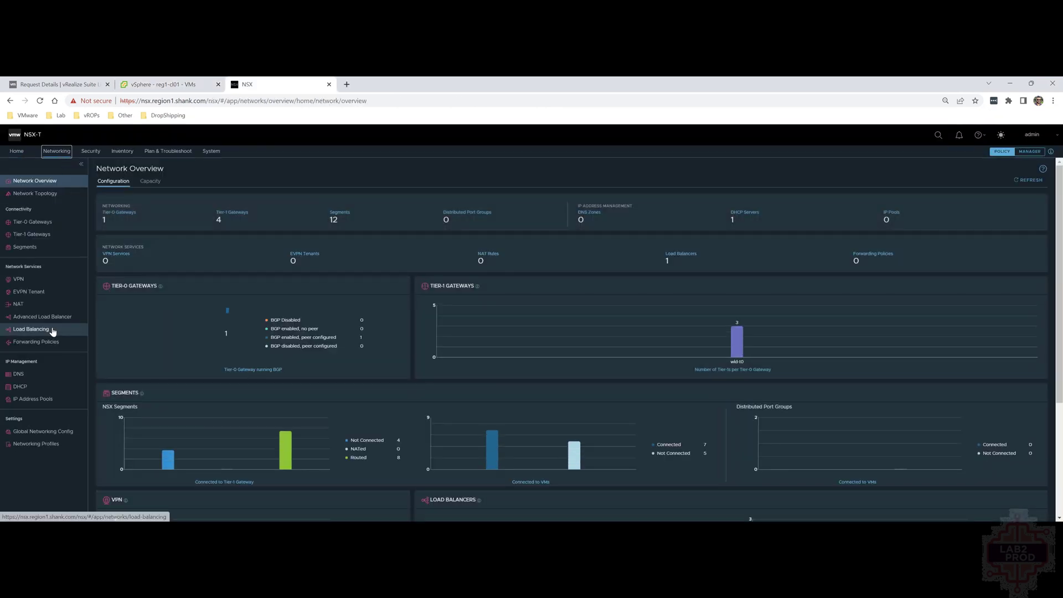
left_click(31, 329)
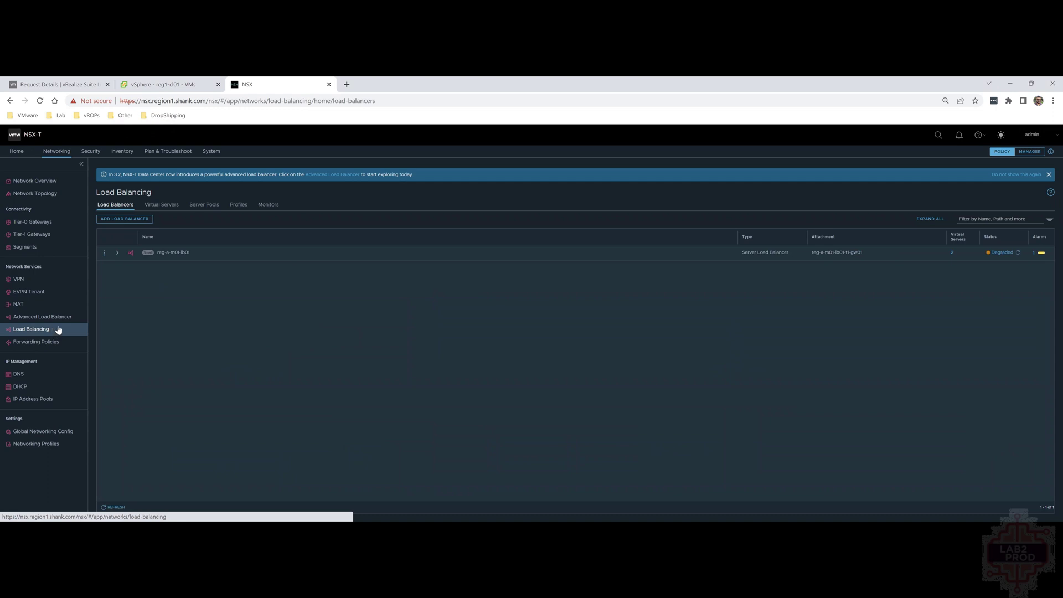
mouse_move(201, 260)
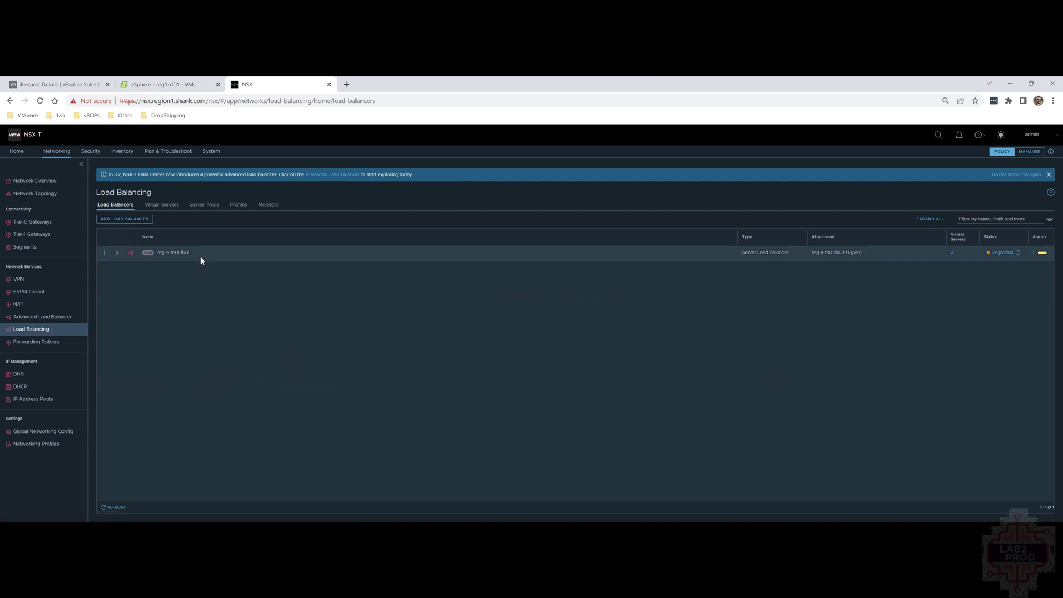
left_click(952, 253)
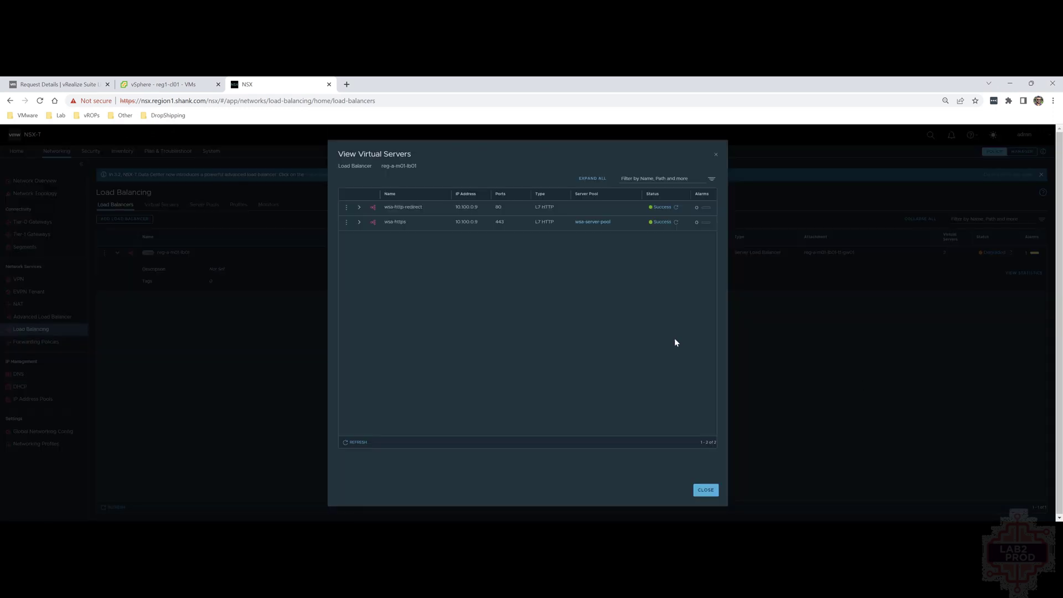
mouse_move(438, 290)
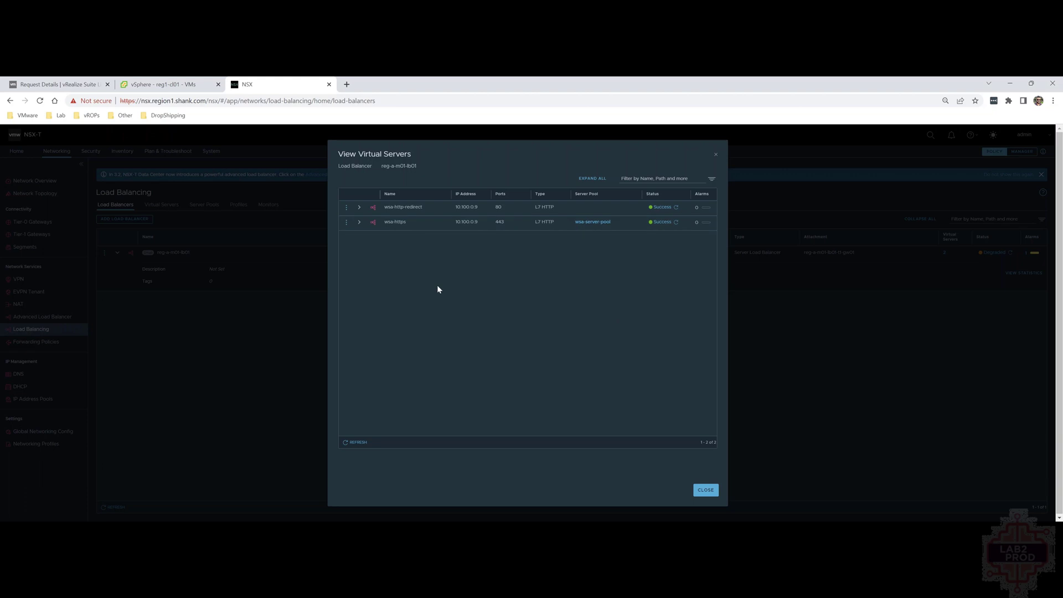
left_click(704, 490)
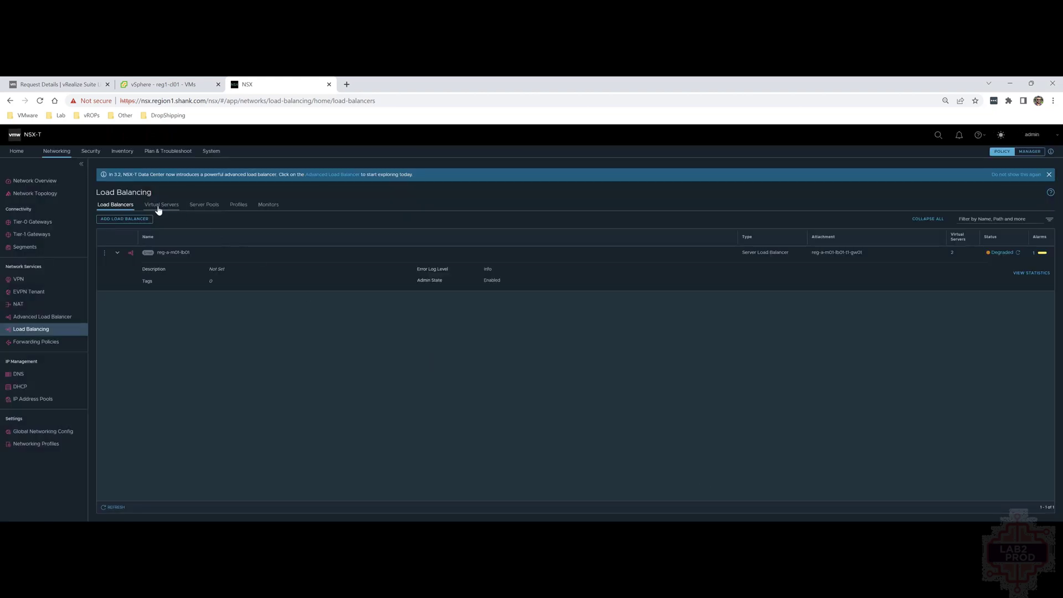
Browse virtual servers, wsa-server-pool members wsa01–wsa03, wsa profiles and wsa-https-monitor.
left_click(161, 204)
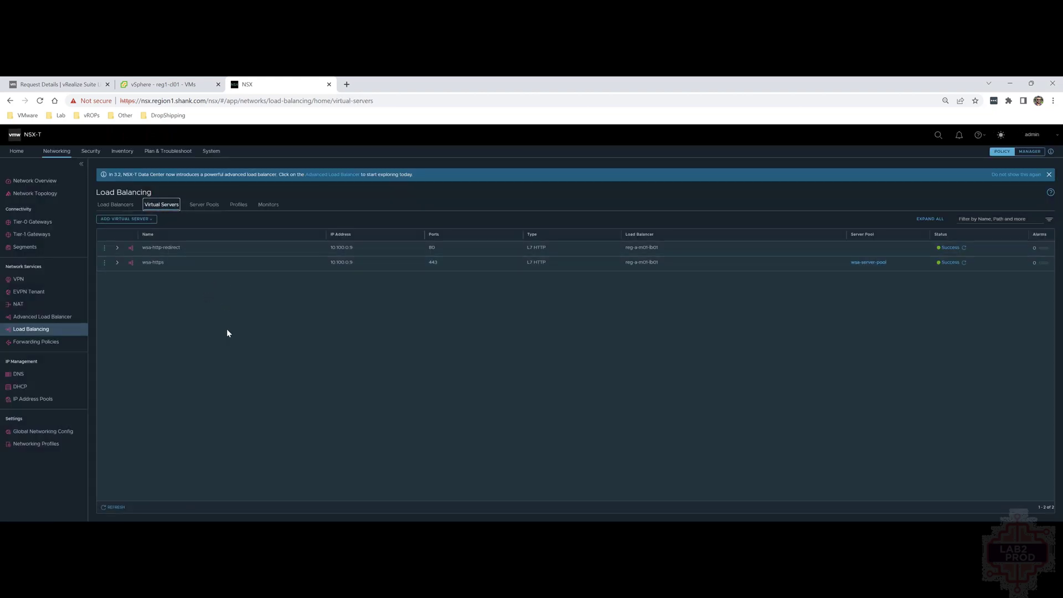
left_click(203, 205)
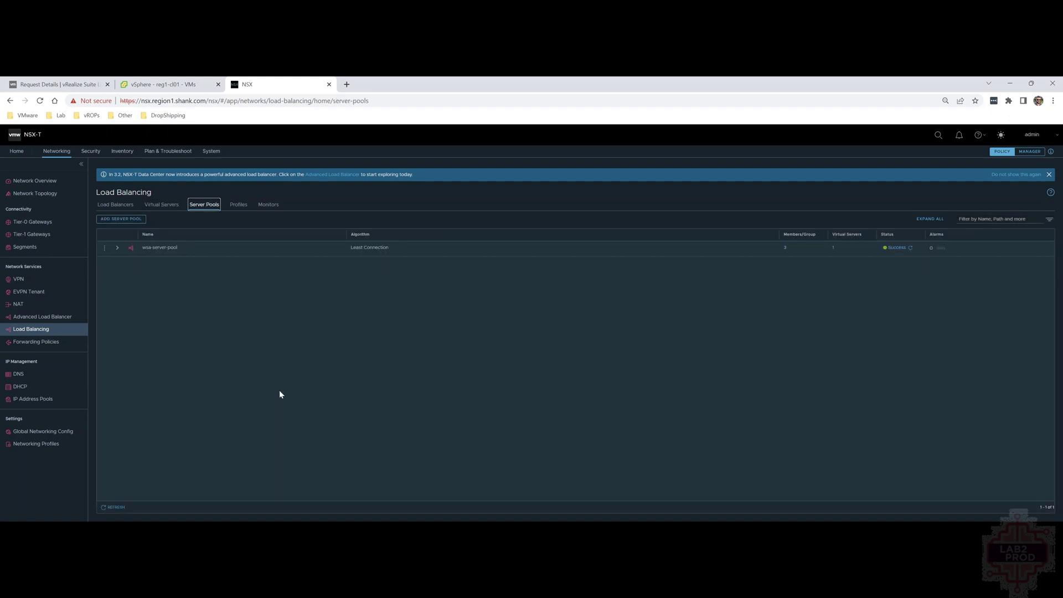
mouse_move(788, 247)
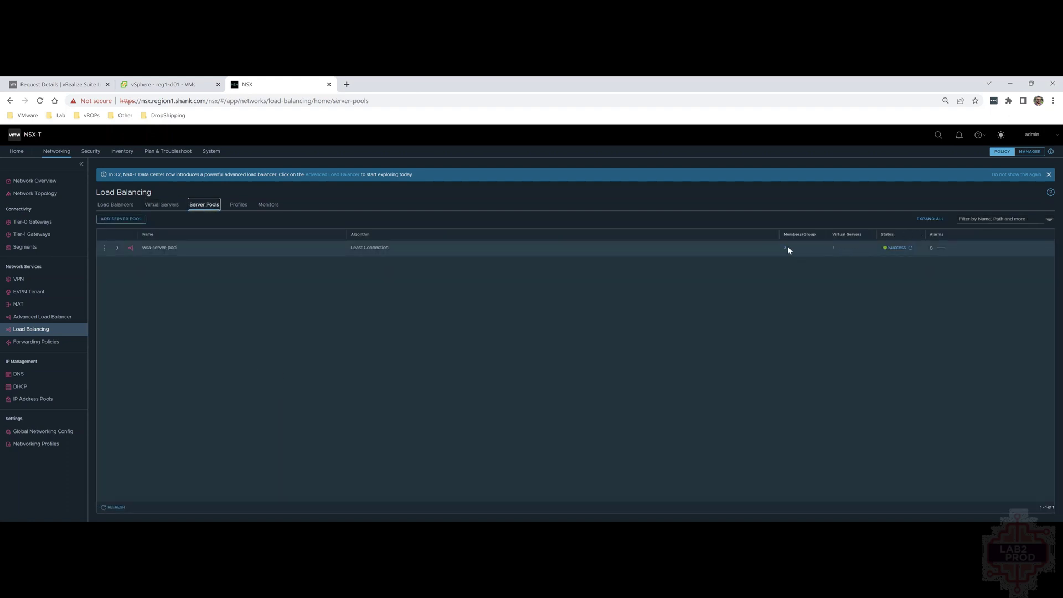
left_click(786, 247)
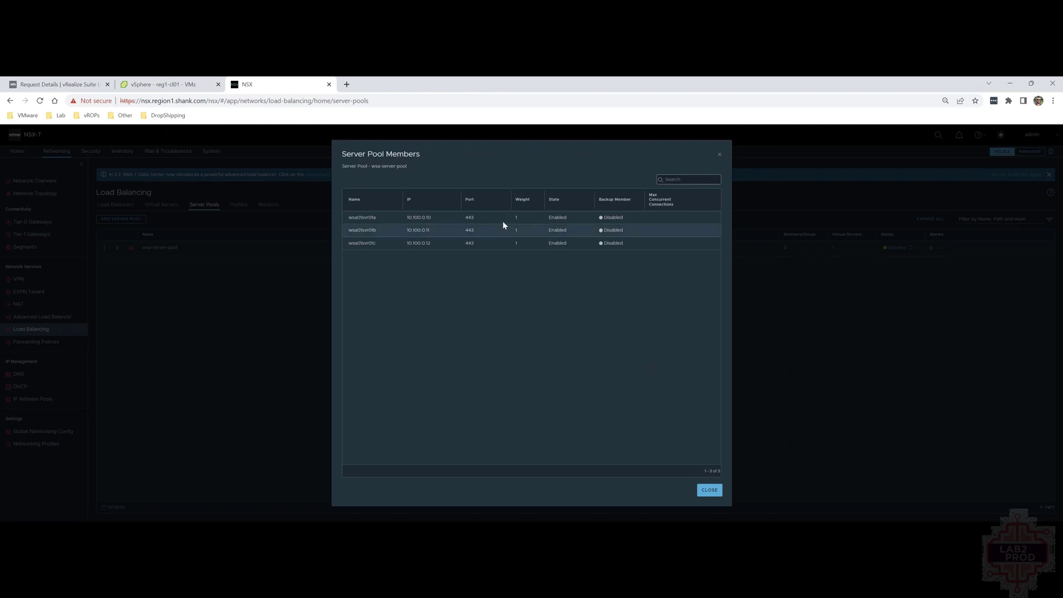
mouse_move(526, 380)
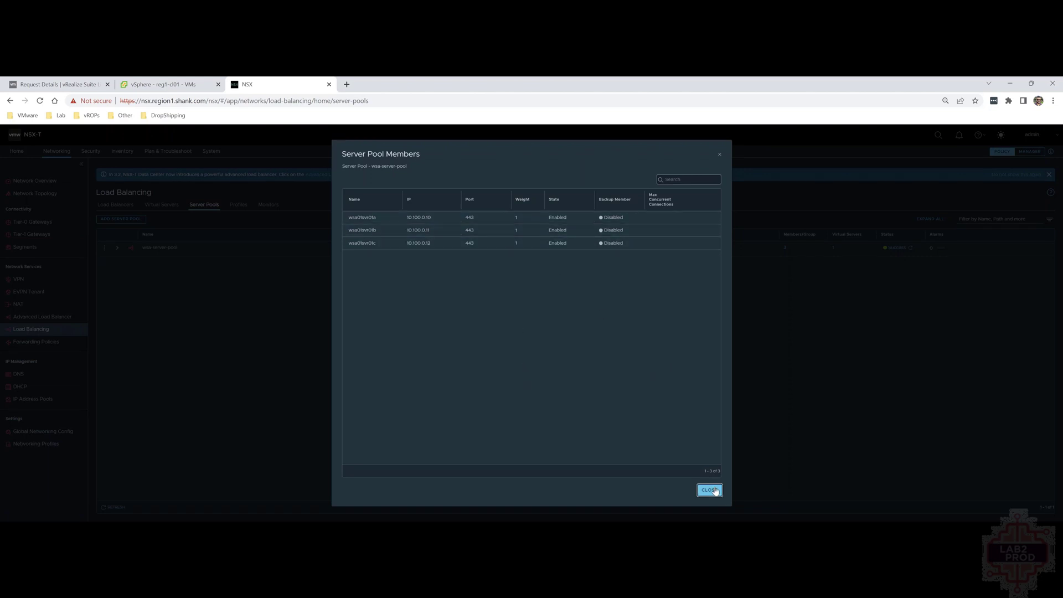
left_click(710, 490)
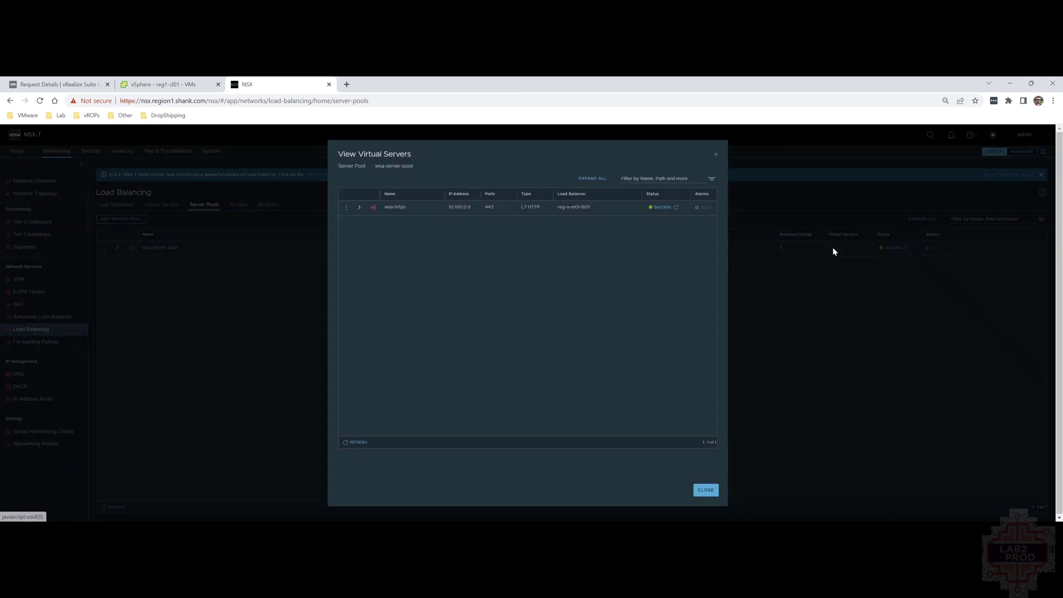
mouse_move(705, 489)
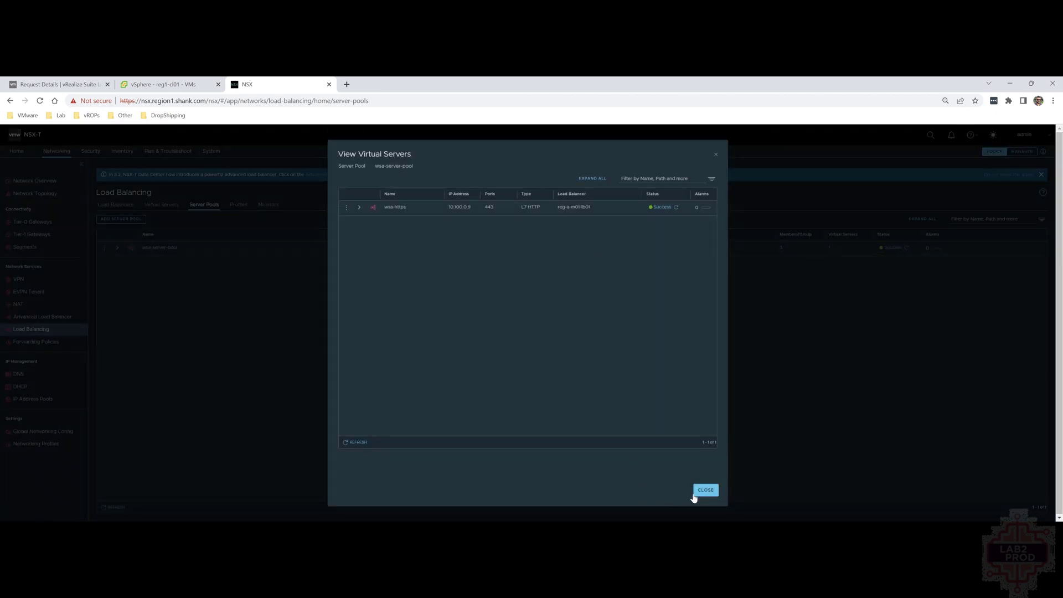
left_click(704, 489)
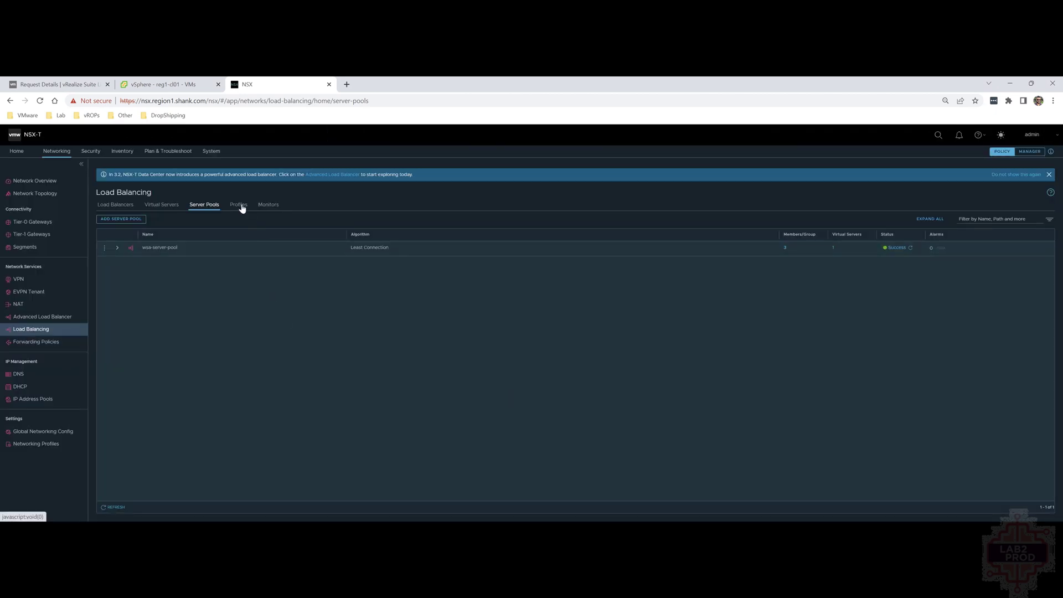
left_click(239, 204)
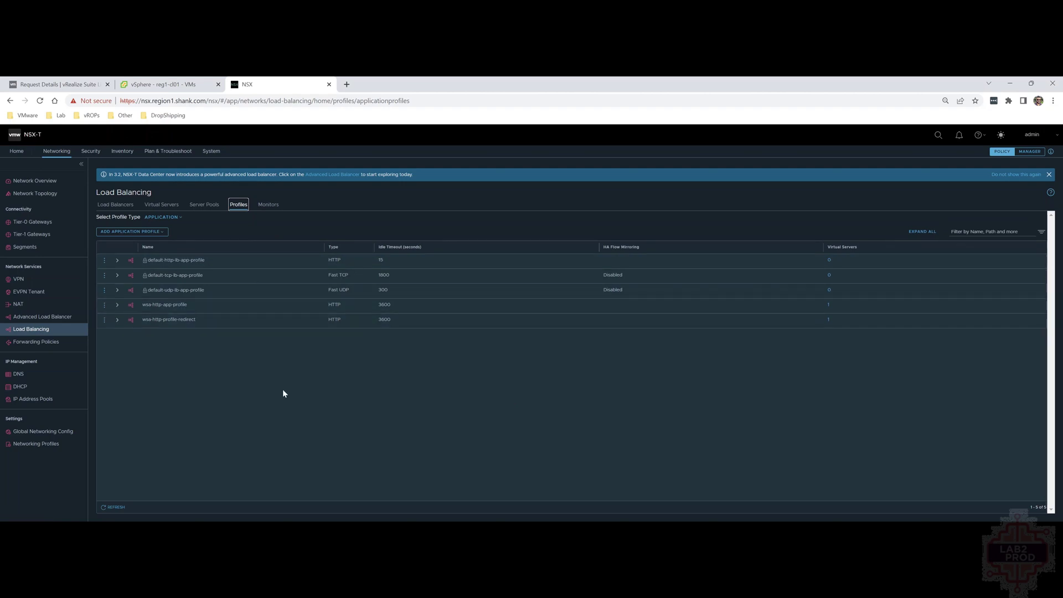
mouse_move(268, 205)
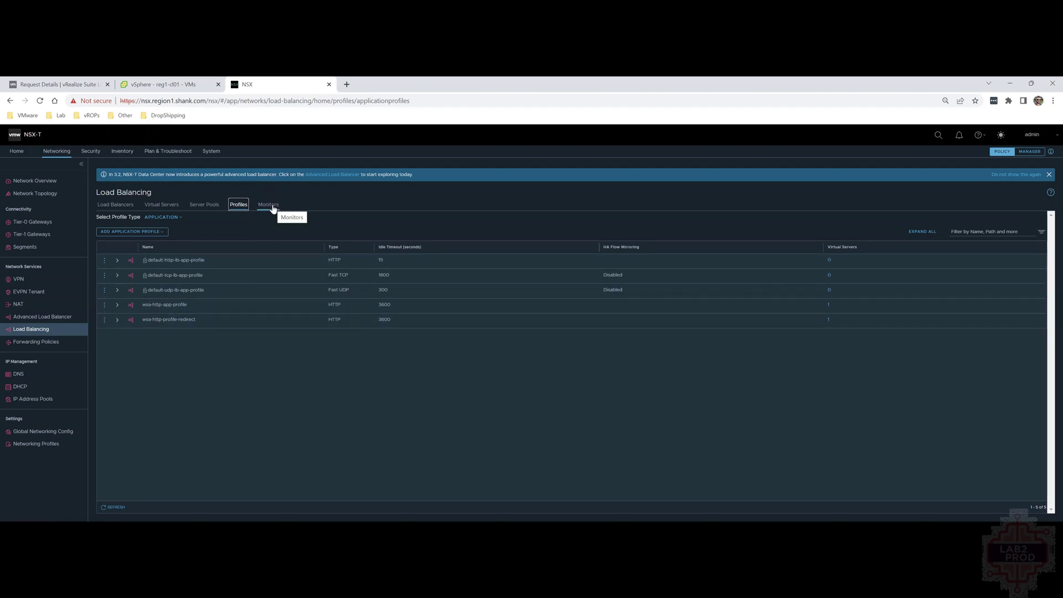
left_click(268, 205)
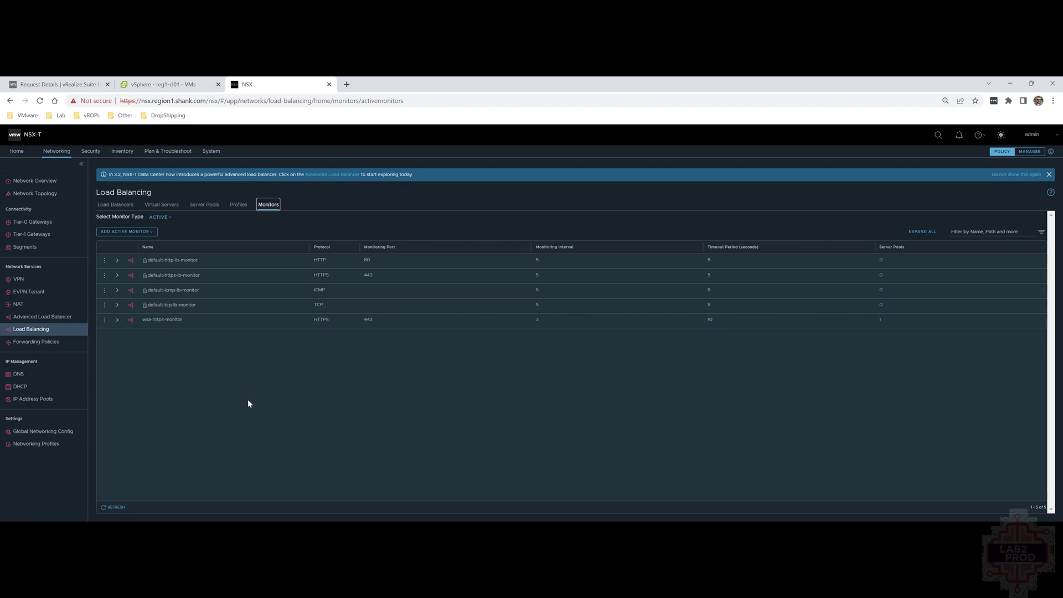
mouse_move(35, 194)
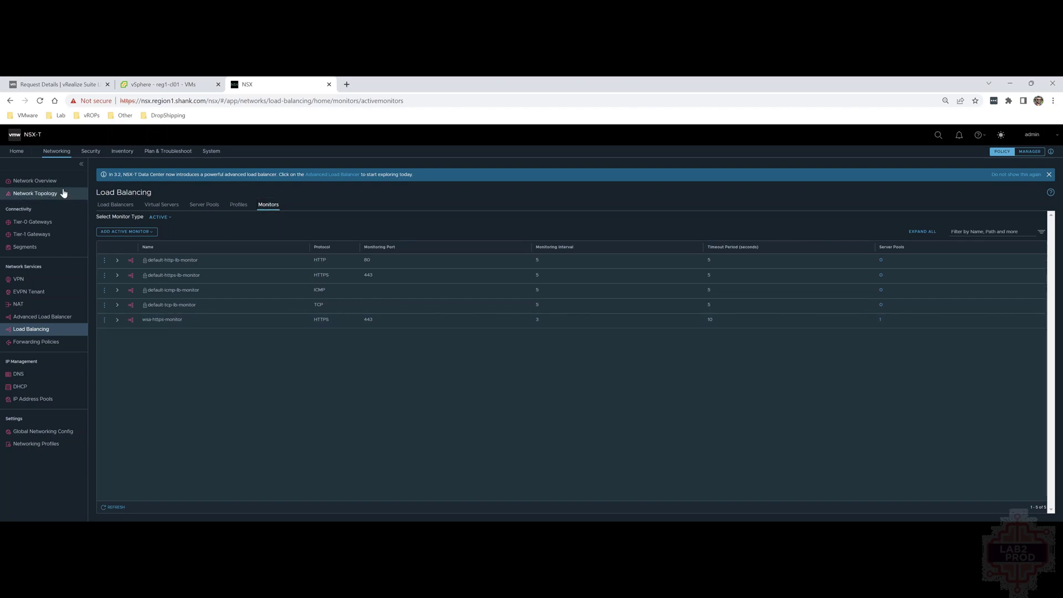